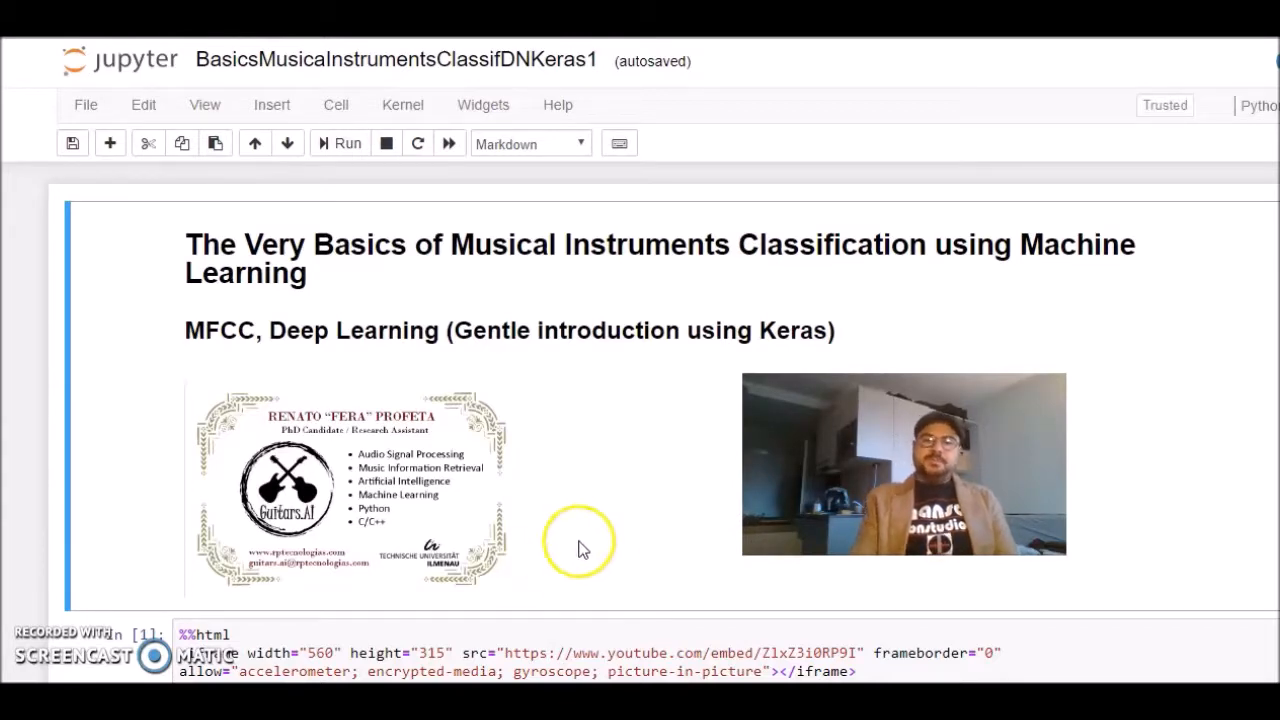
Scroll past the title header to the %%html cell with the embedded introduction video.
scroll(down, 3)
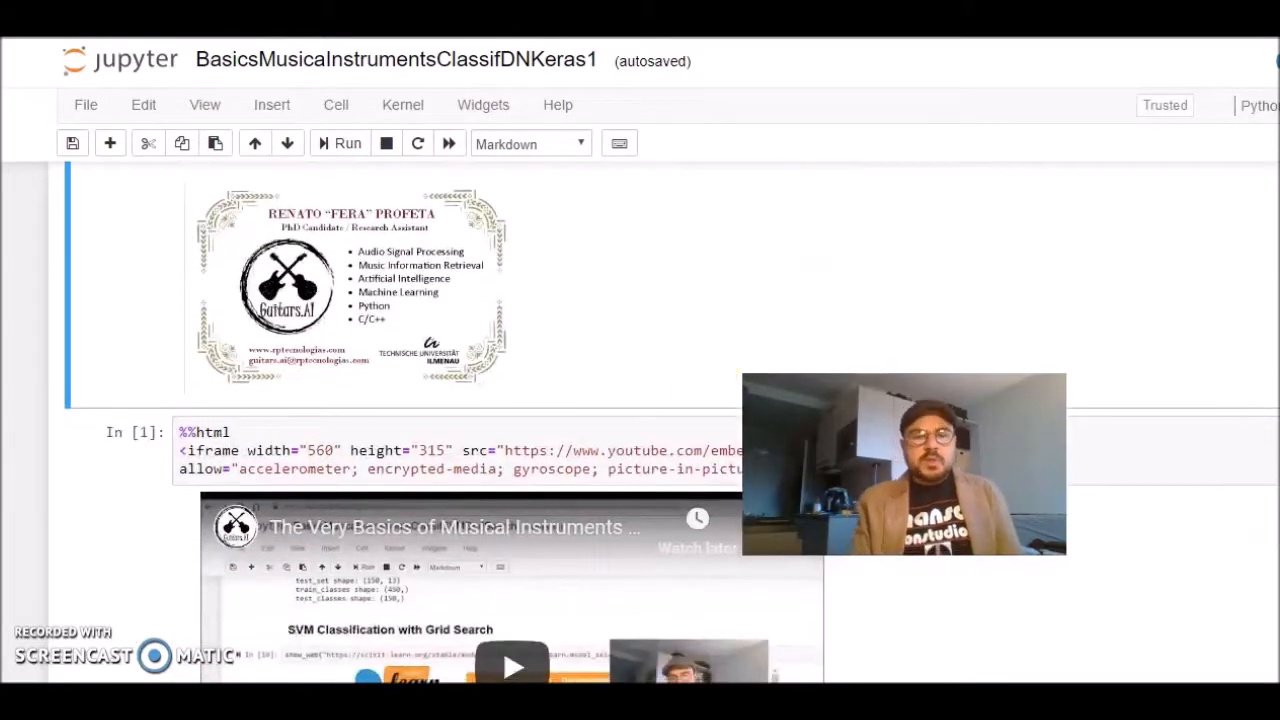
scroll(down, 3)
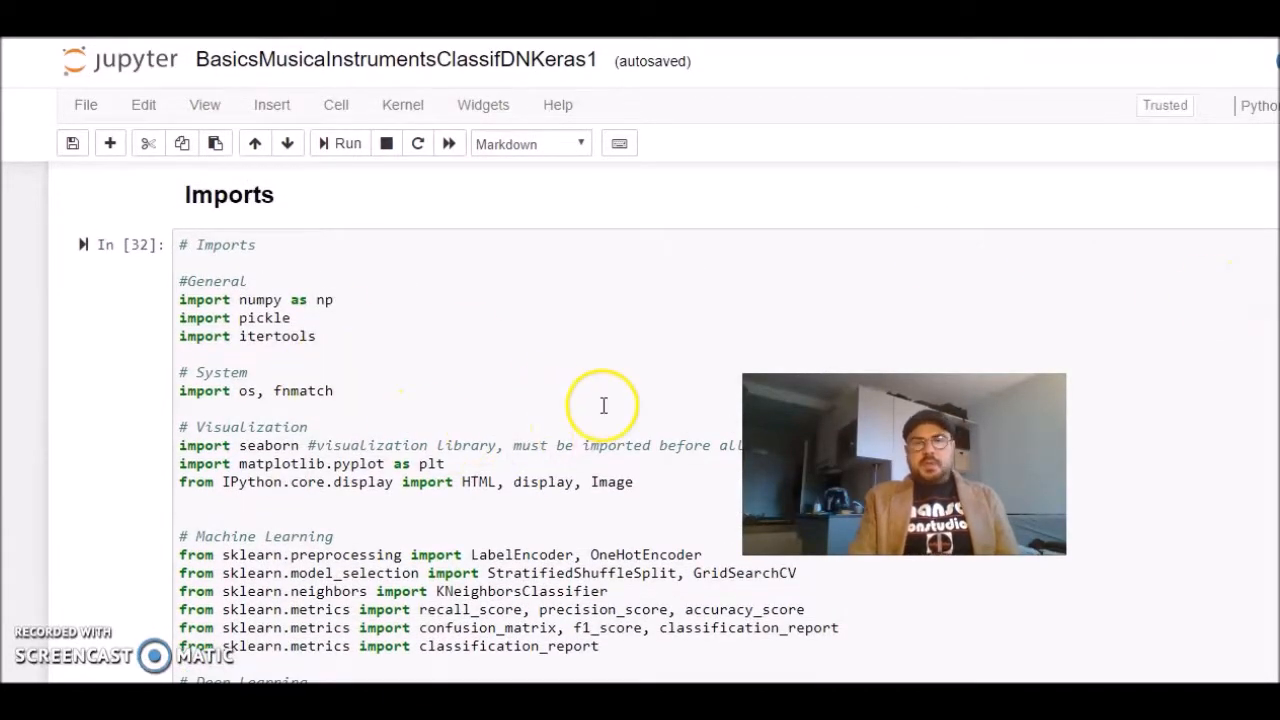
Scroll through the Imports cell's Visualization, Machine Learning, Keras, random-seed, librosa and dataset-path sections.
scroll(down, 3)
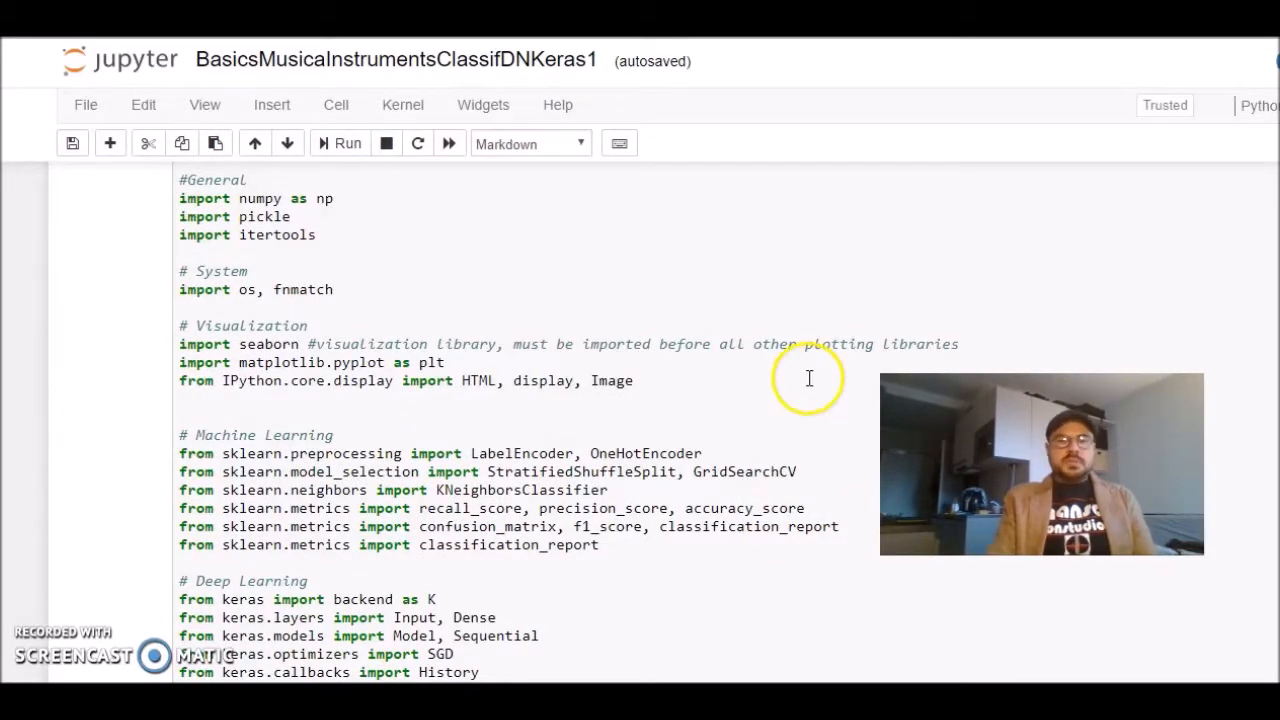
scroll(down, 3)
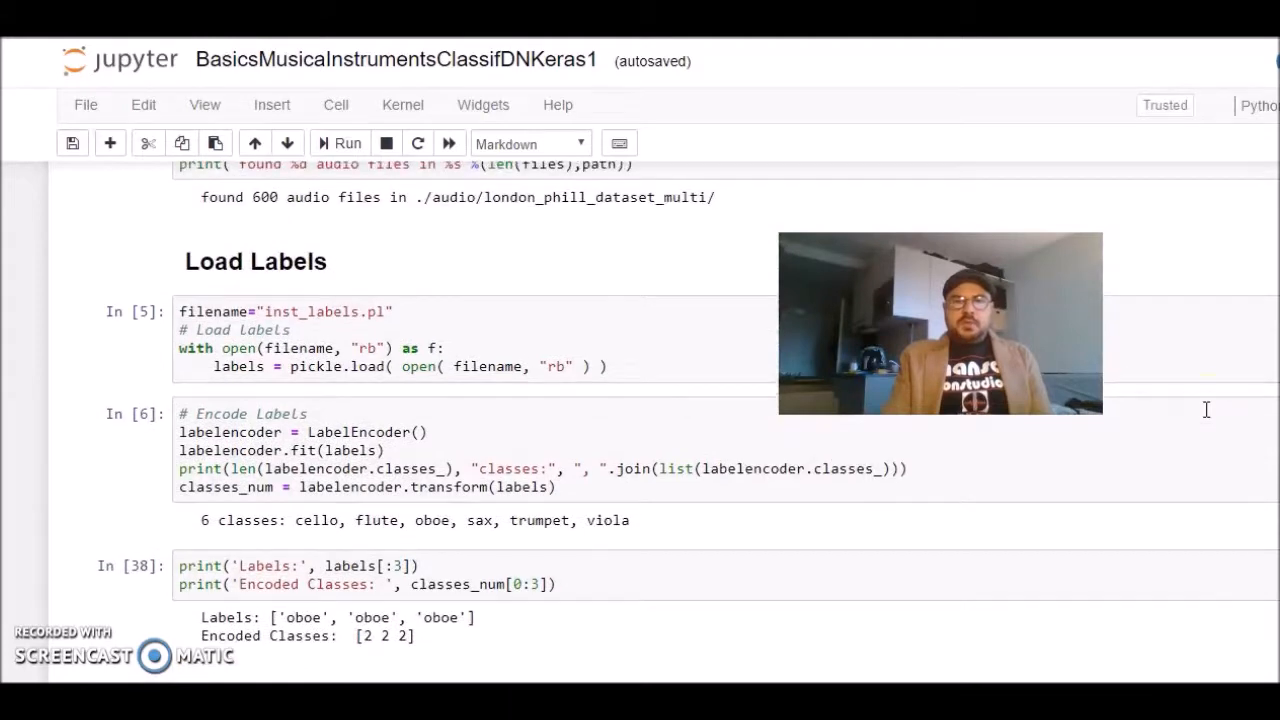
scroll(up, 3)
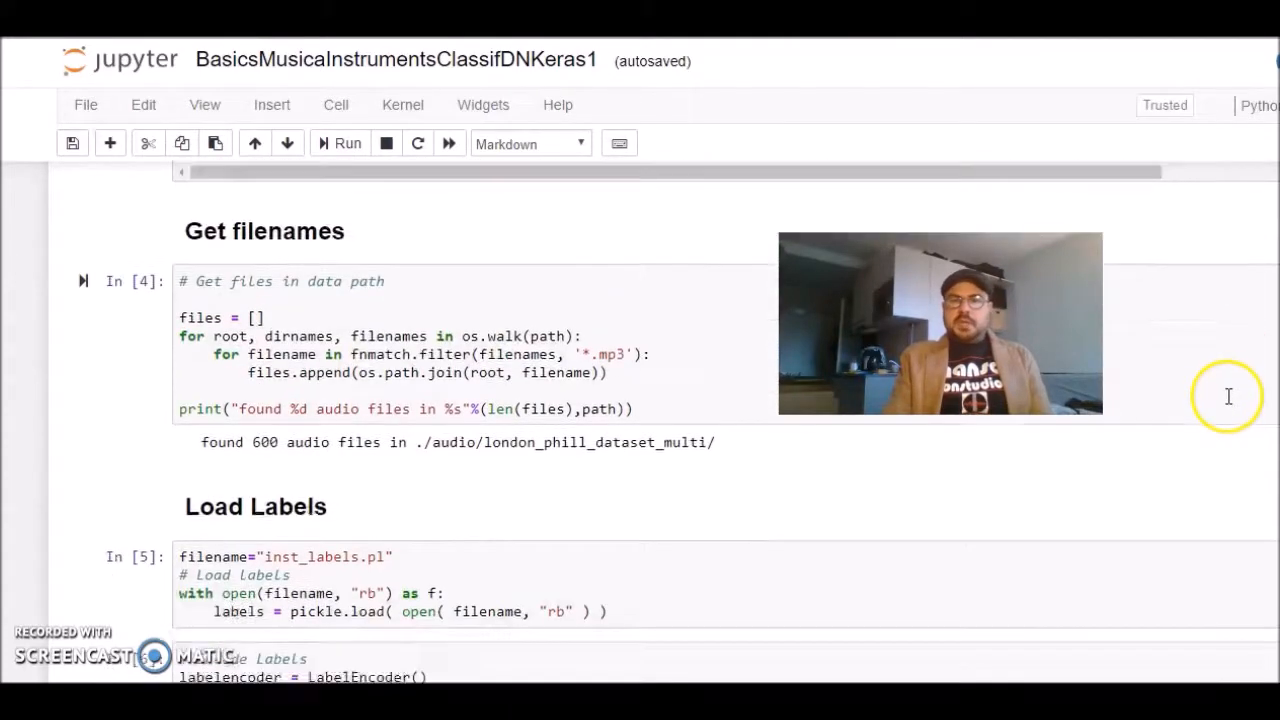
scroll(down, 3)
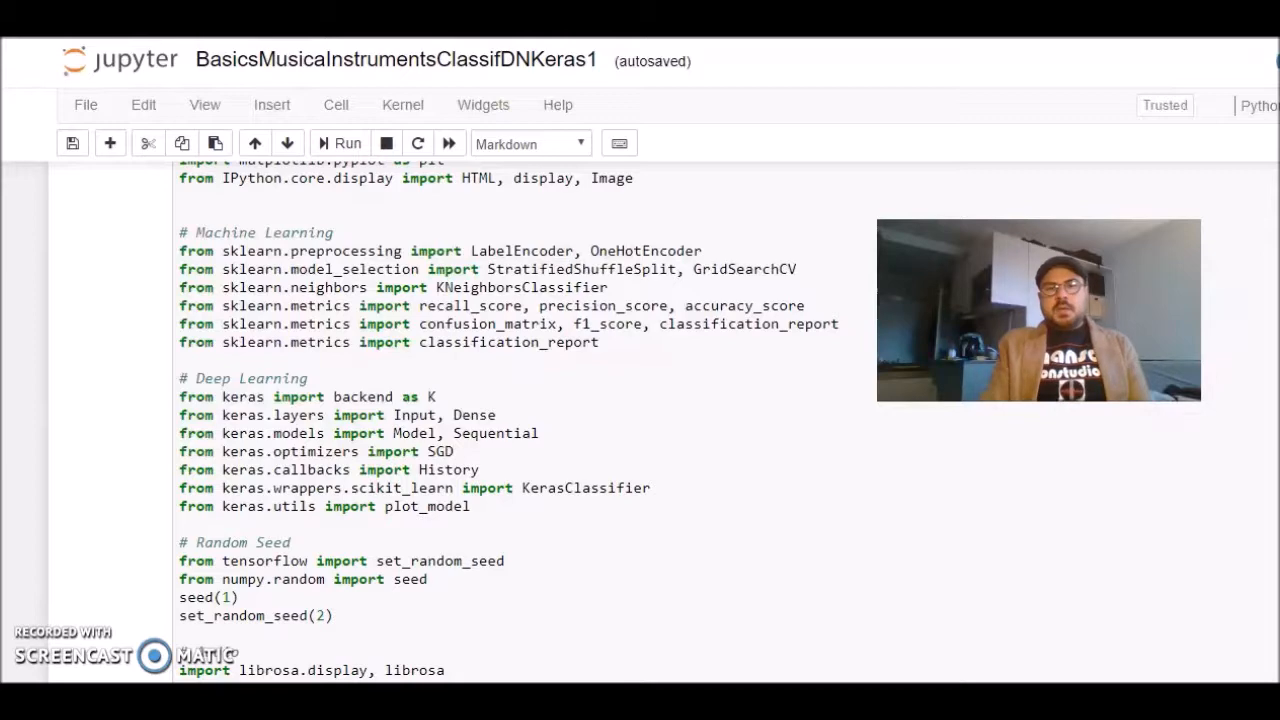
scroll(down, 3)
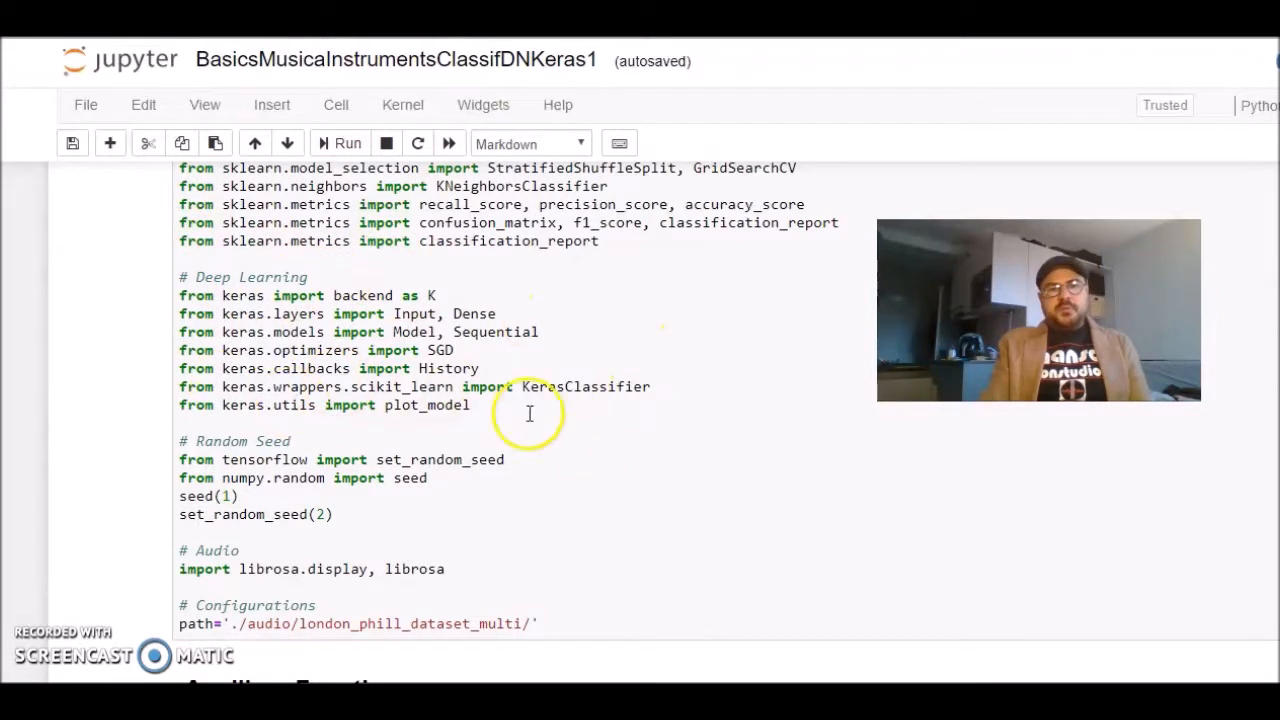
mouse_move(731, 363)
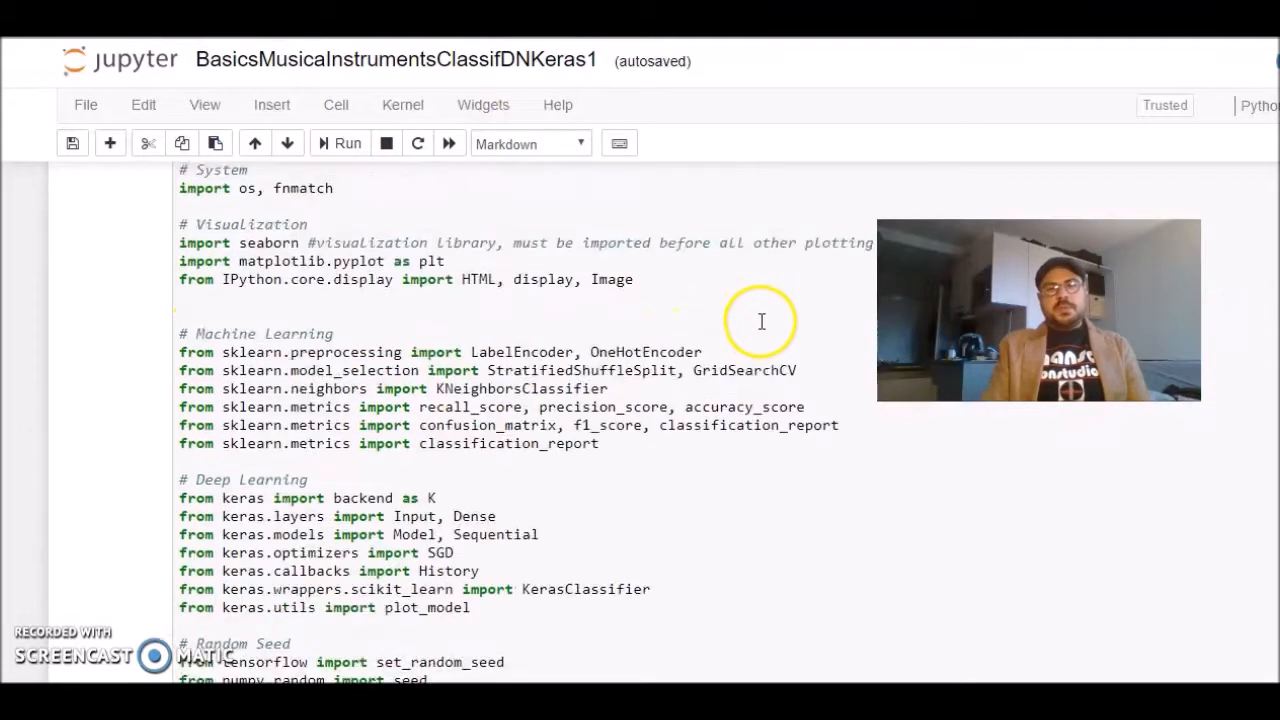
Scroll past Auxiliary Functions to the Get filenames output listing 600 audio files.
scroll(down, 3)
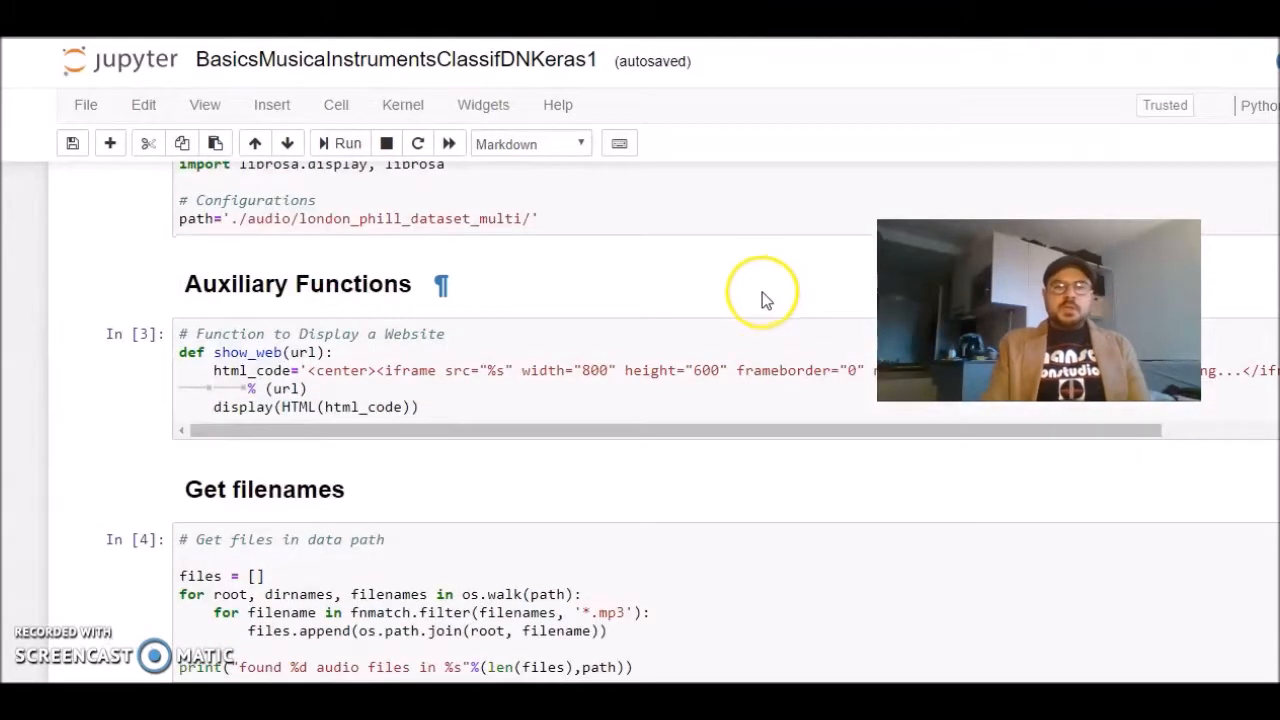
scroll(down, 3)
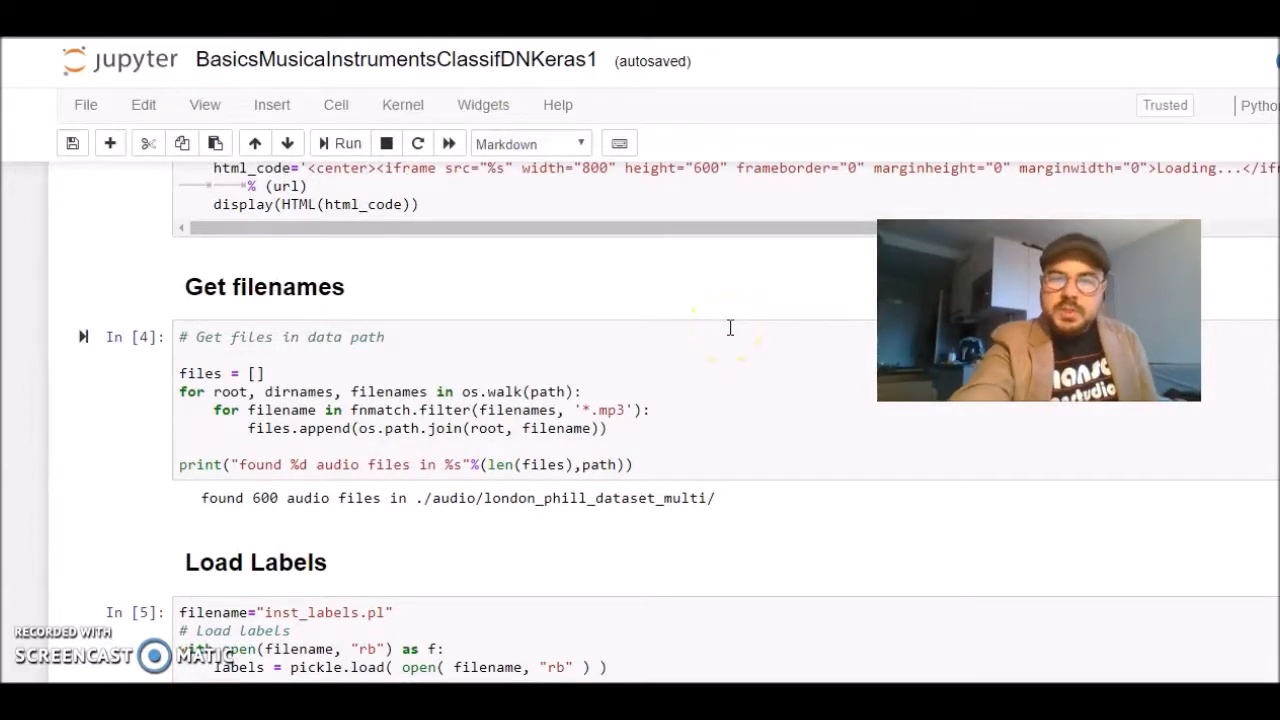
scroll(down, 3)
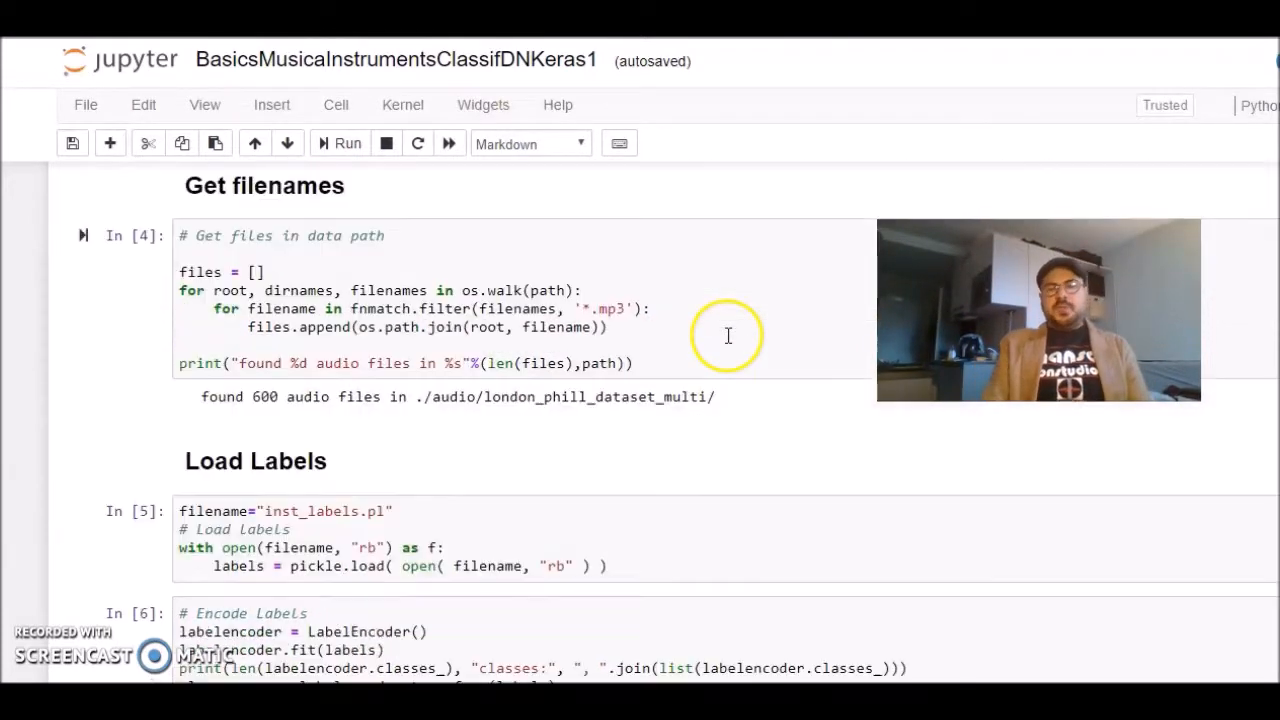
mouse_move(727, 315)
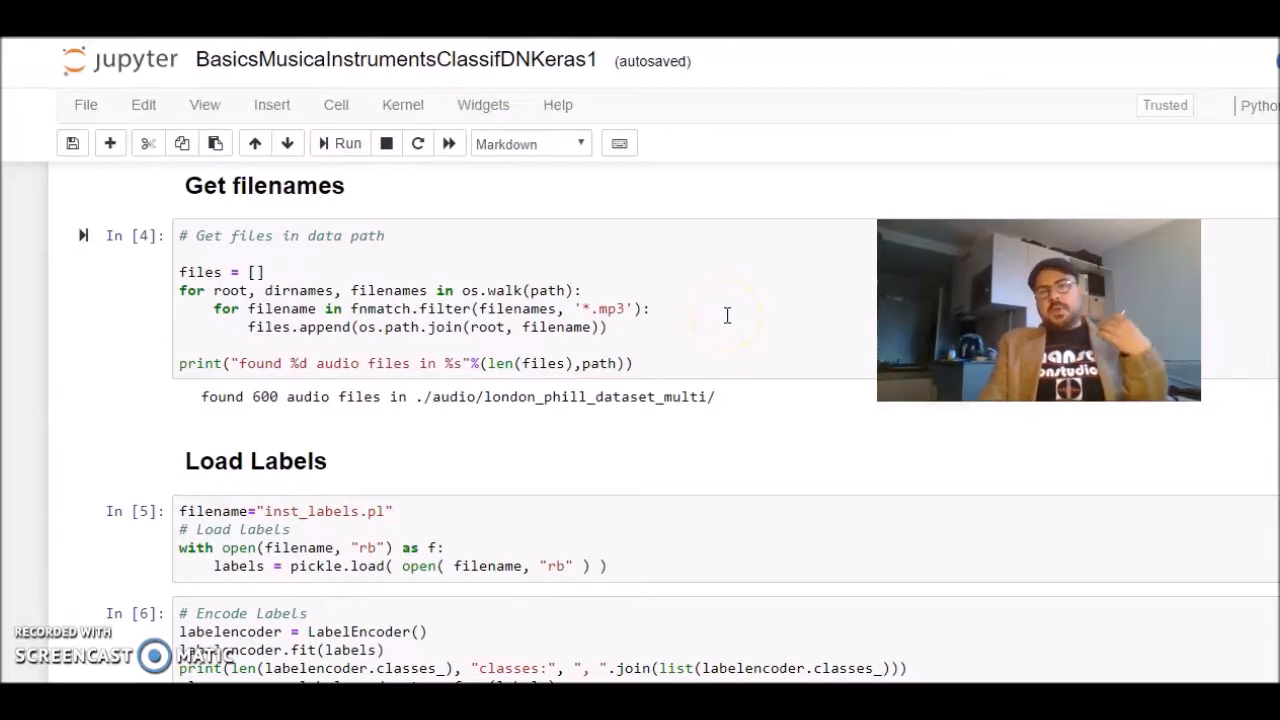
scroll(down, 3)
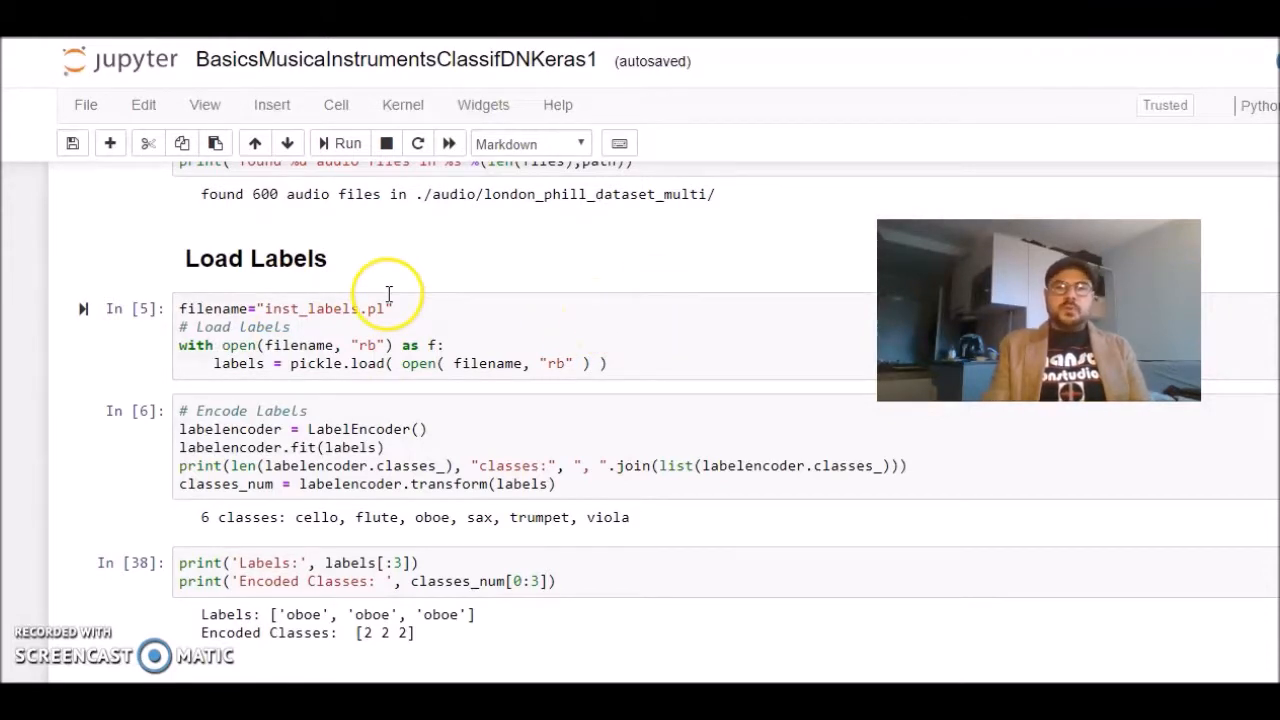
Scroll through Load Labels and Encode Labels to the six classes and oboe encoded as class 2.
scroll(down, 3)
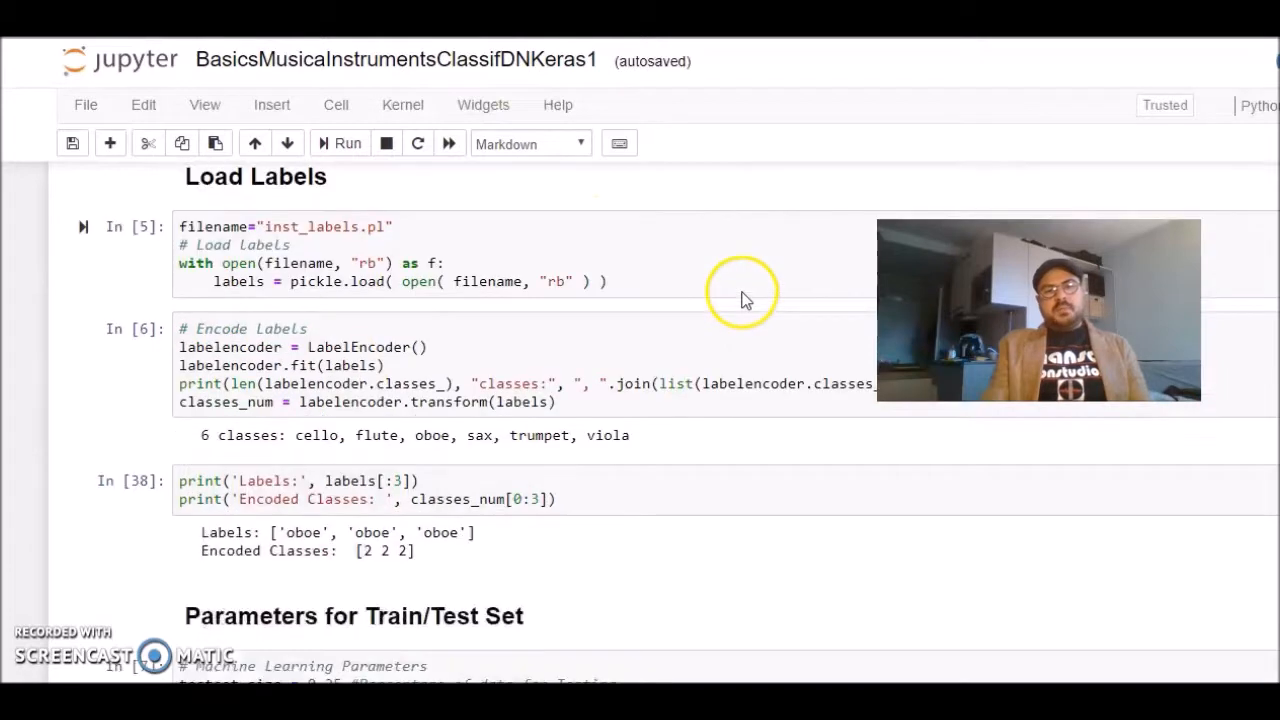
scroll(down, 3)
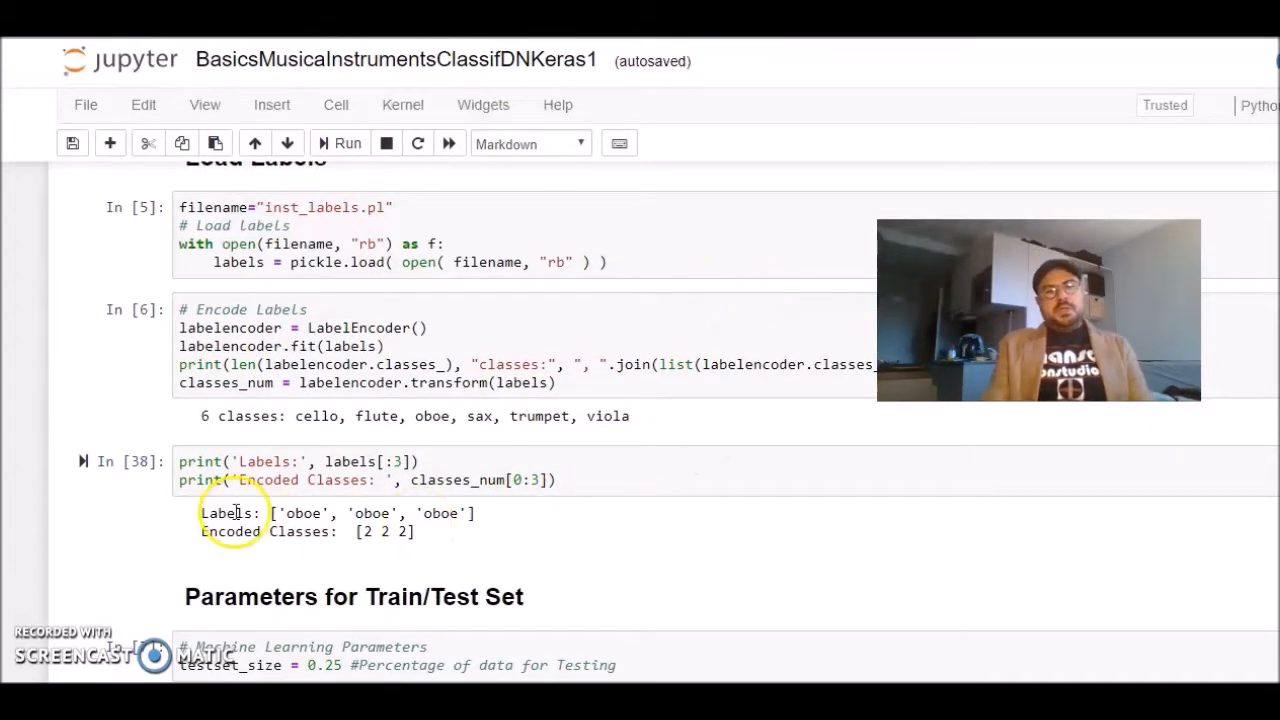
mouse_move(552, 490)
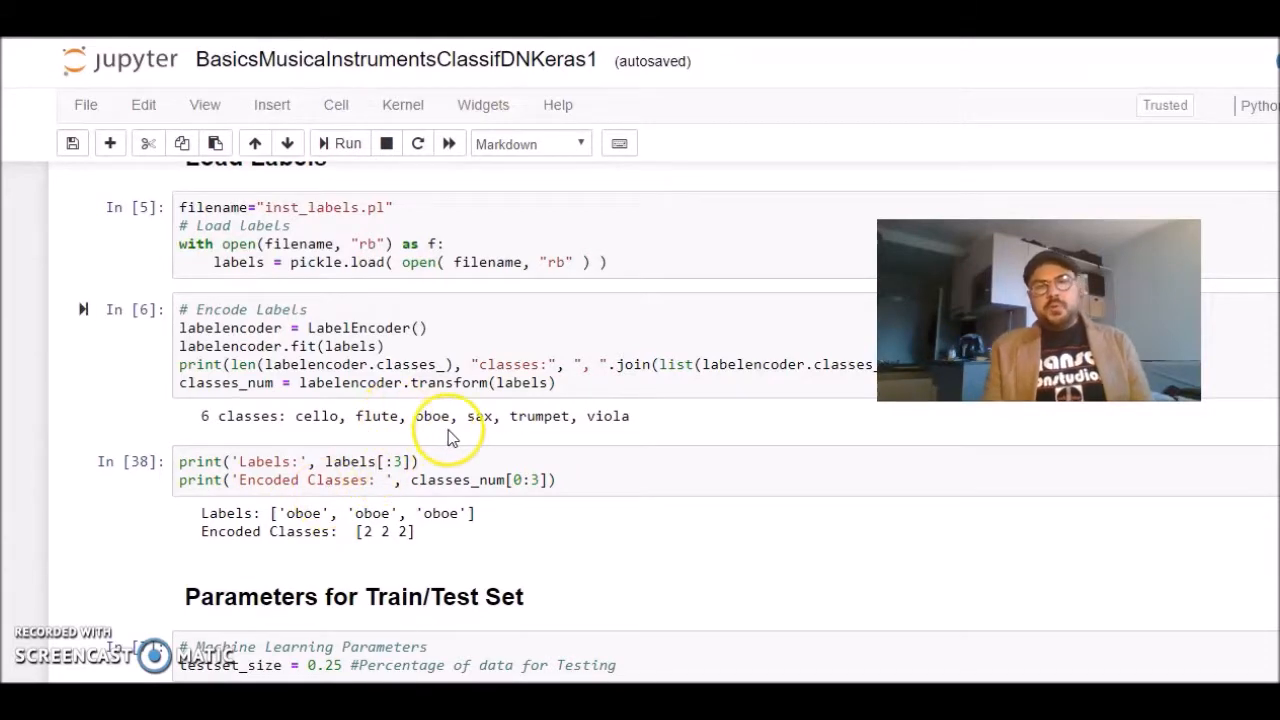
mouse_move(544, 365)
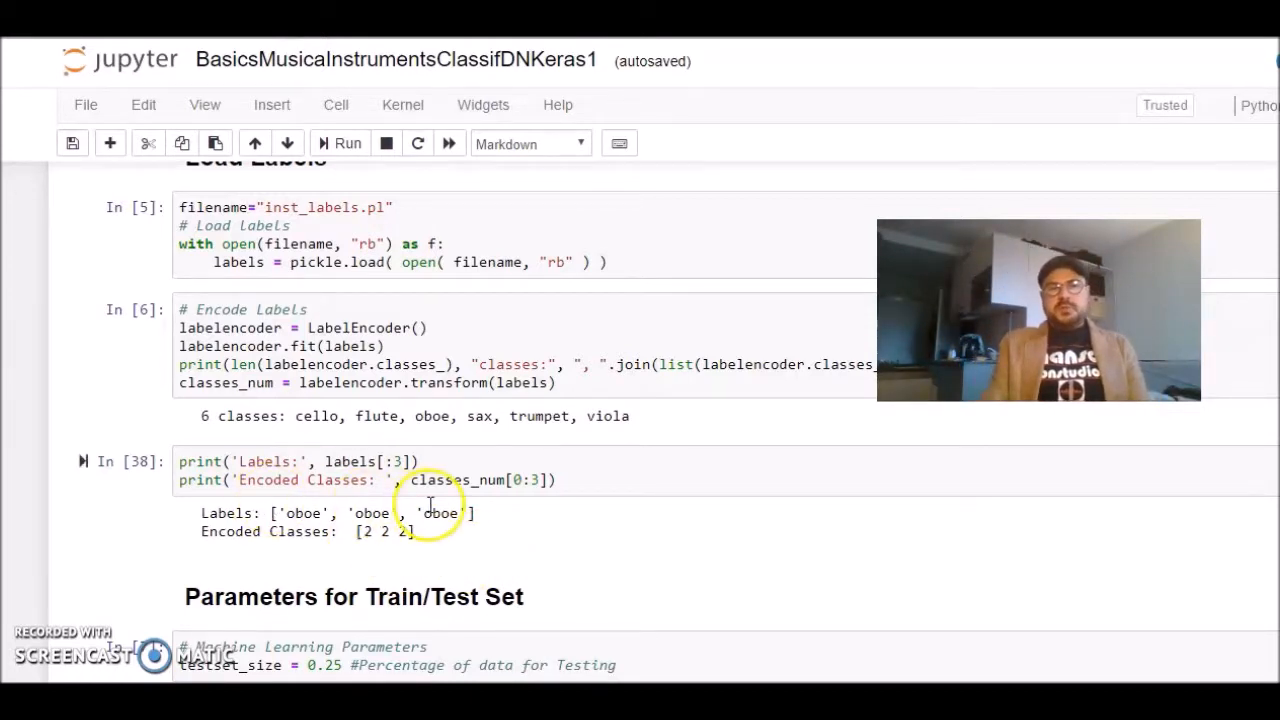
scroll(up, 3)
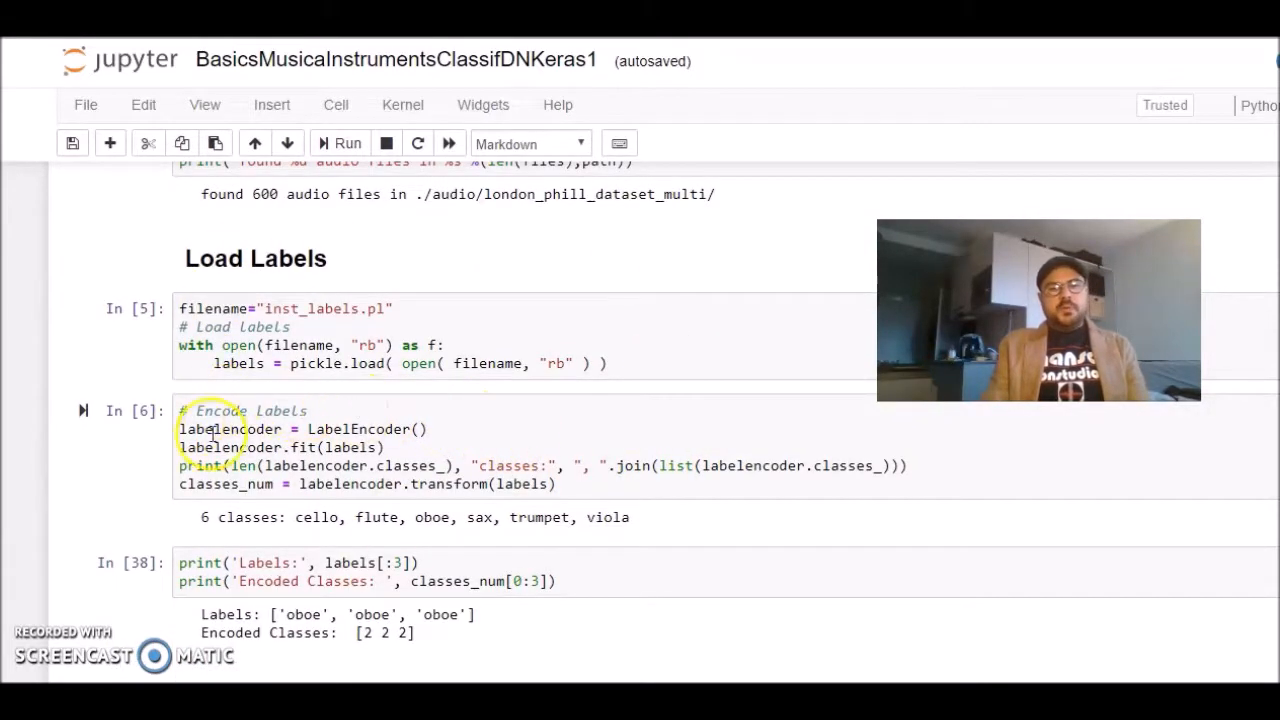
scroll(down, 3)
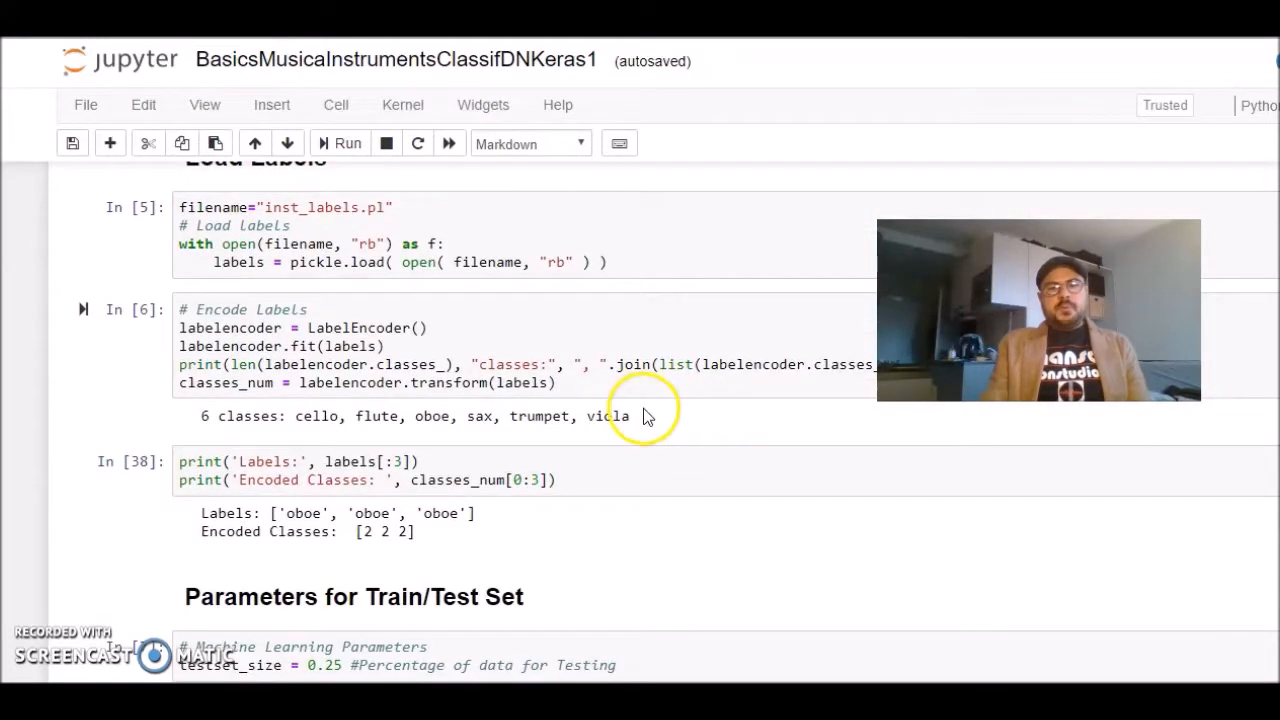
scroll(down, 3)
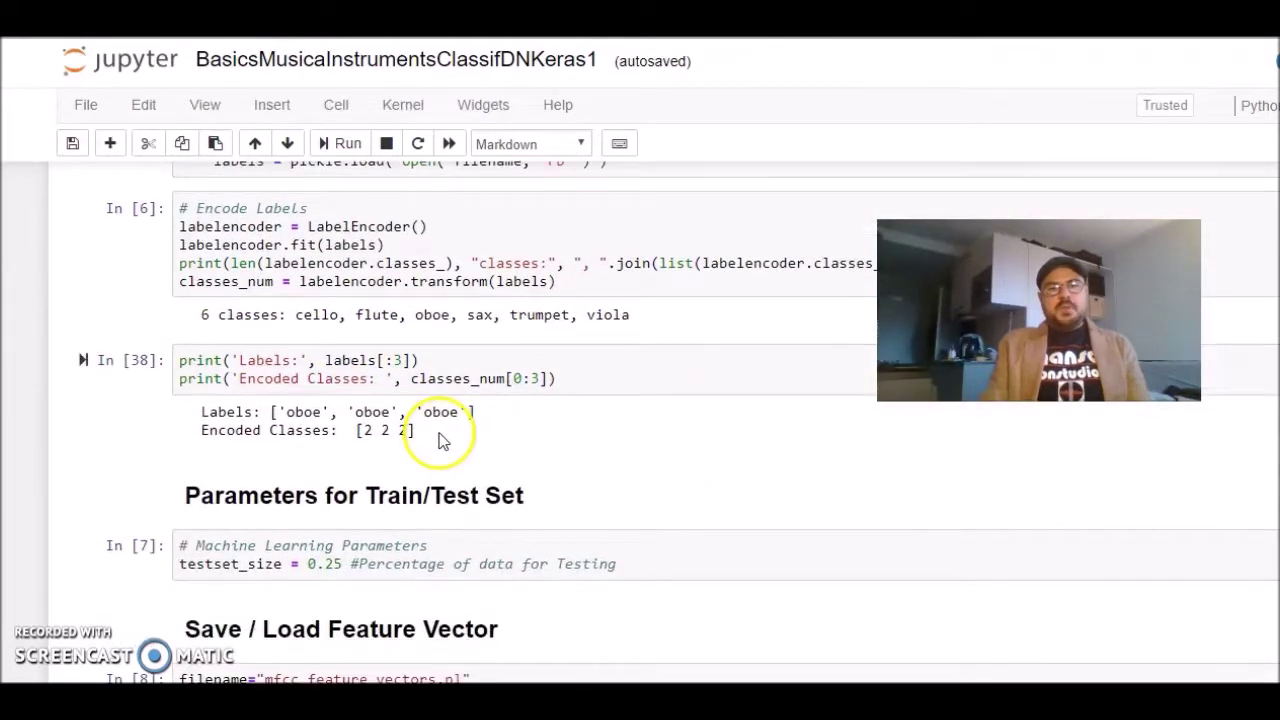
mouse_move(503, 468)
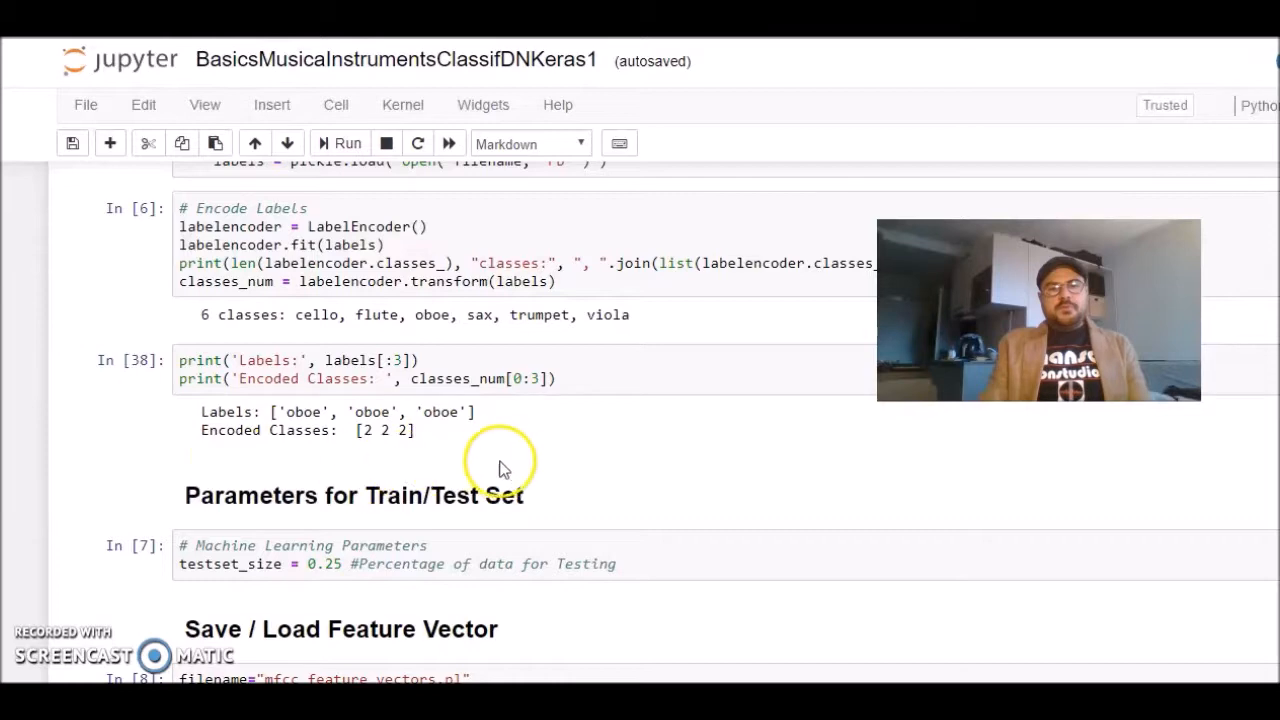
scroll(down, 3)
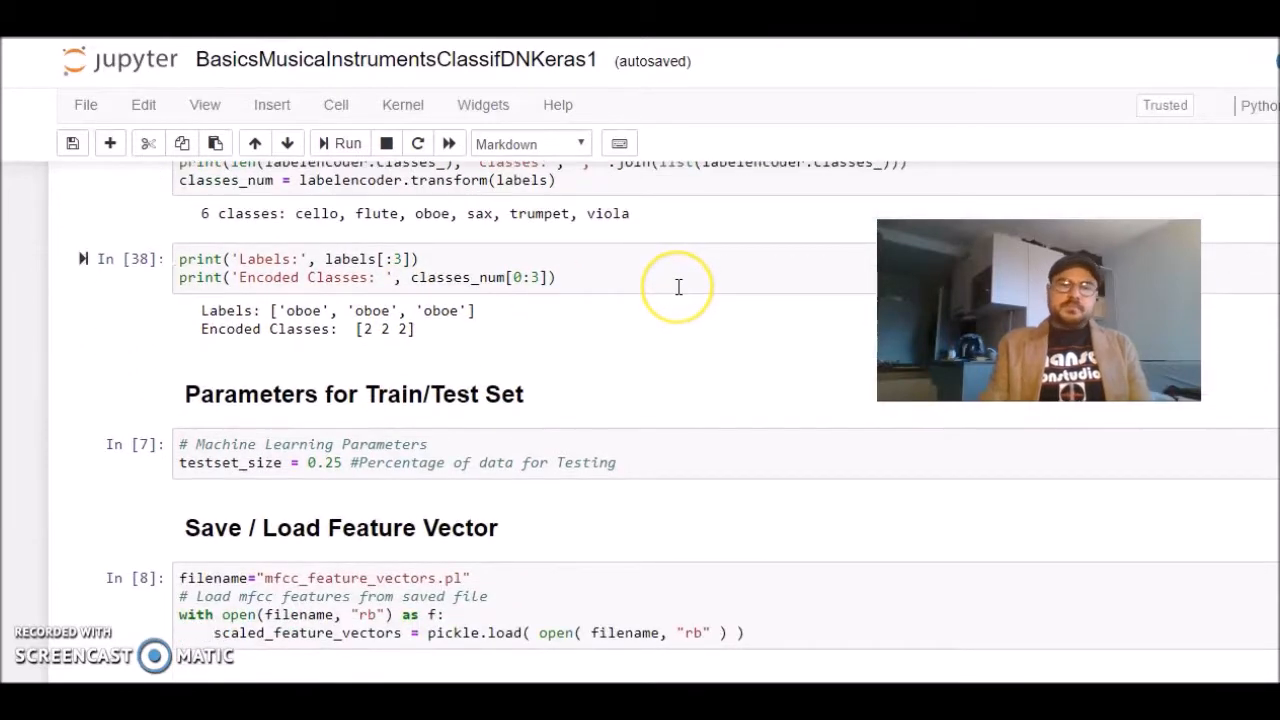
Scroll past Parameters for Train/Test Set to the Save/Load Feature Vector and stratified split cells.
scroll(down, 3)
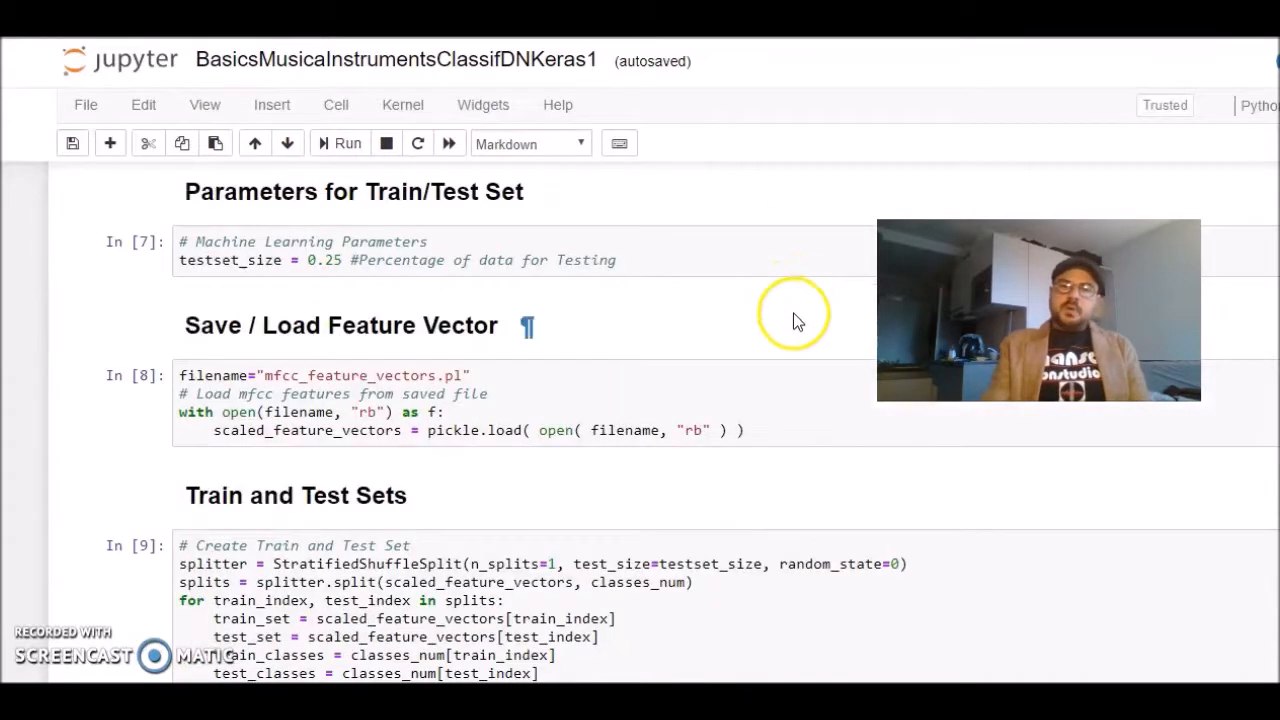
scroll(down, 3)
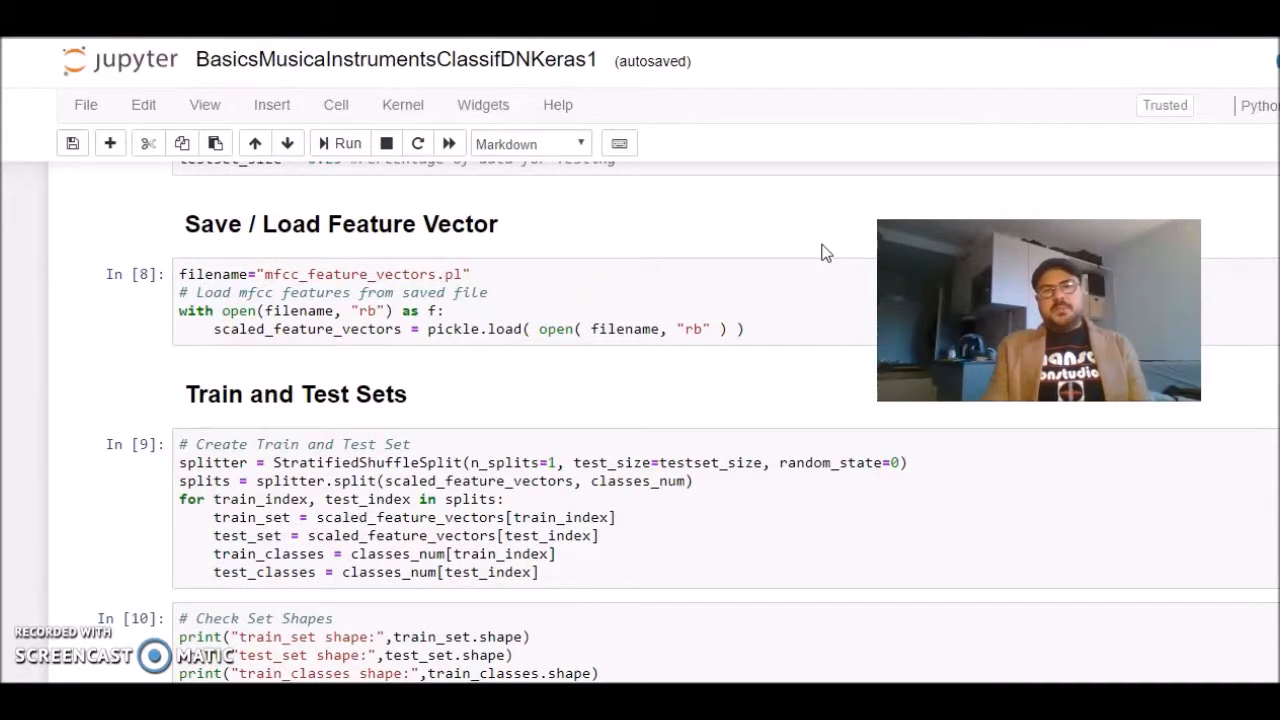
mouse_move(818, 253)
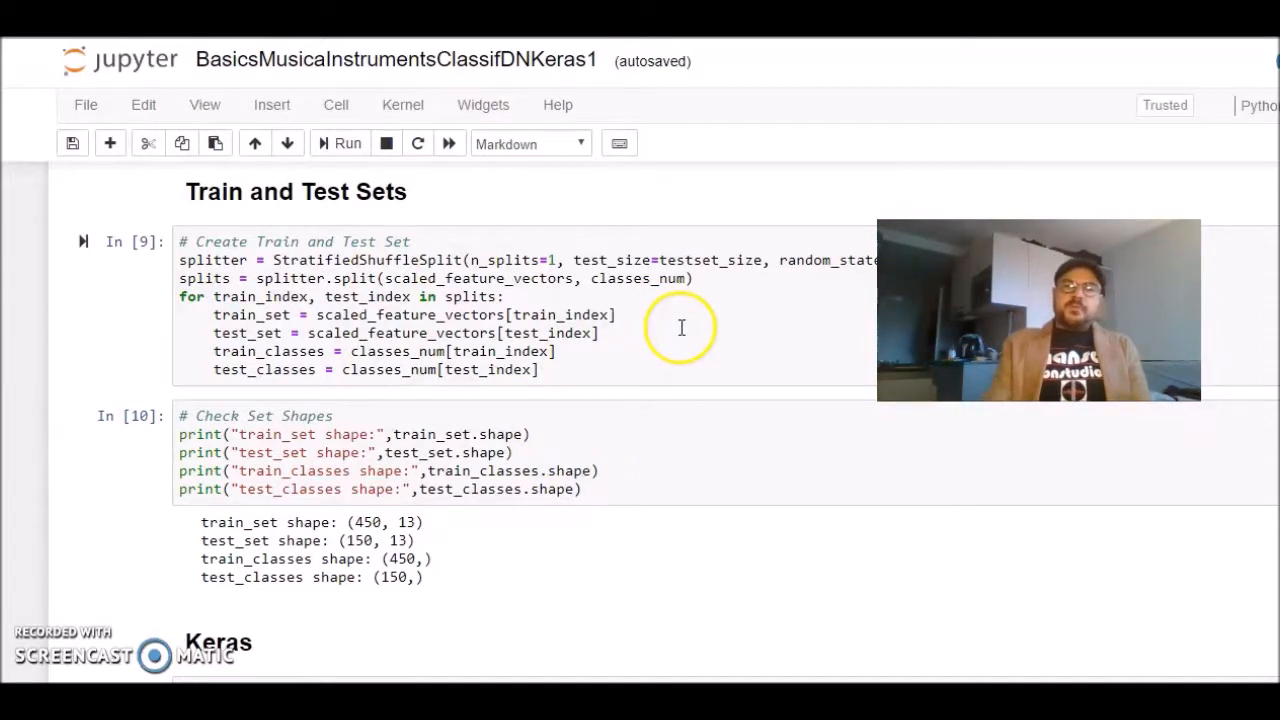
Scroll past the set shapes (450 train, 150 test, 13 features) to the Keras show_web cell.
scroll(down, 3)
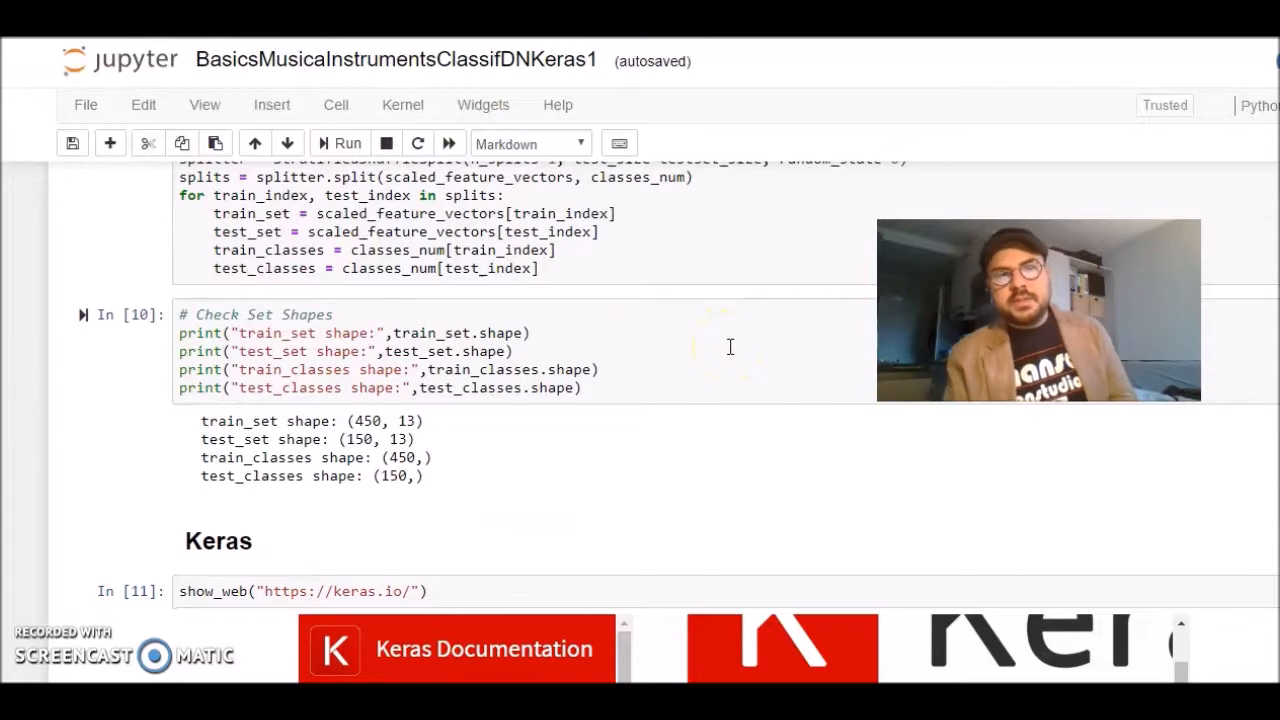
scroll(up, 3)
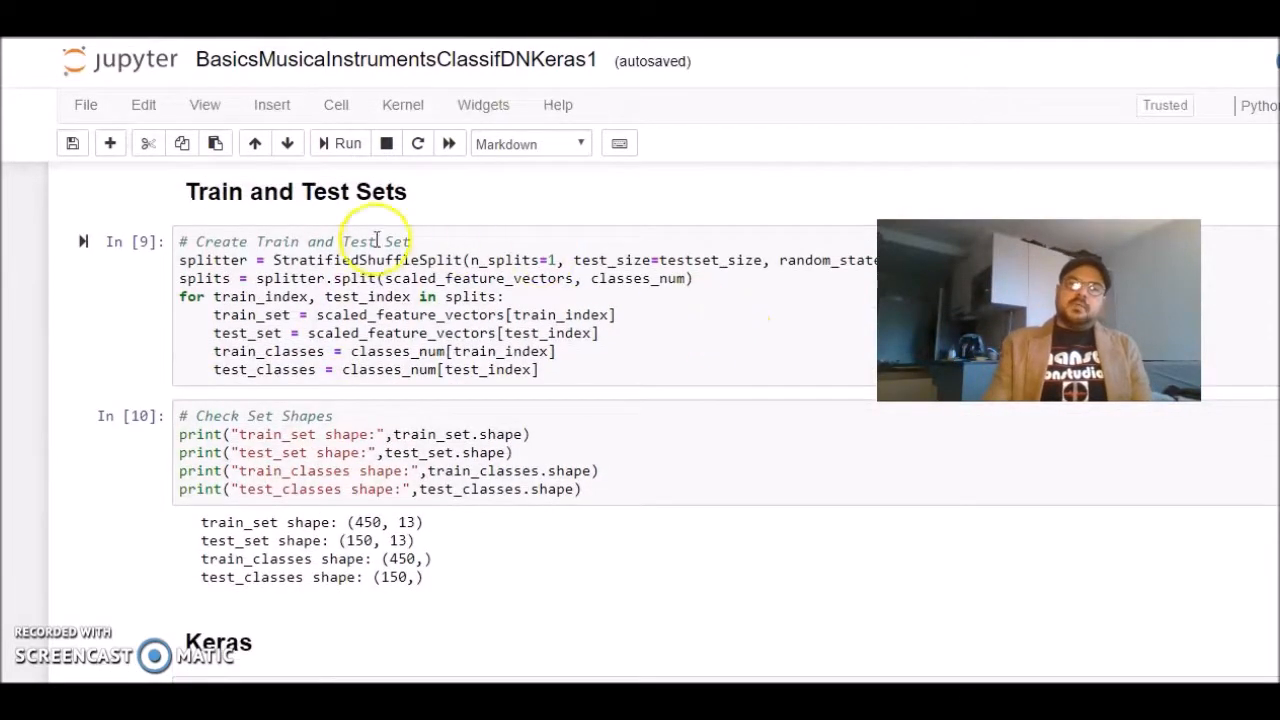
mouse_move(784, 372)
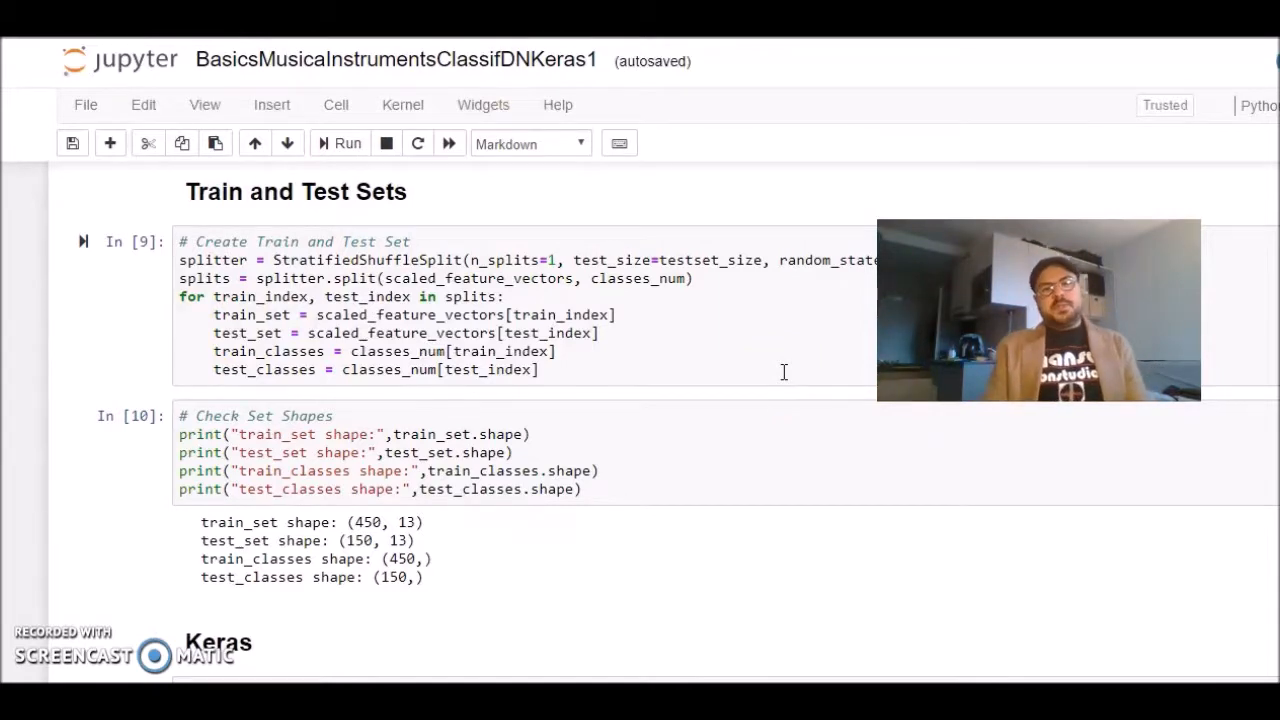
scroll(down, 3)
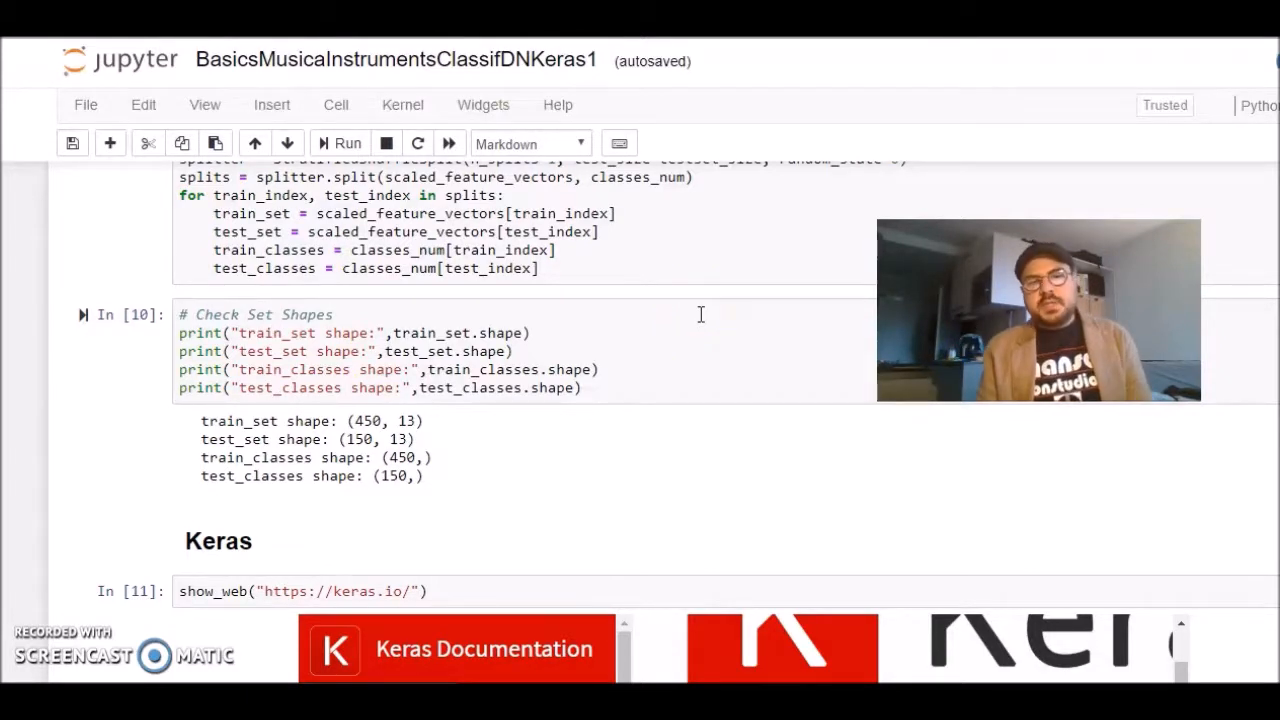
mouse_move(698, 308)
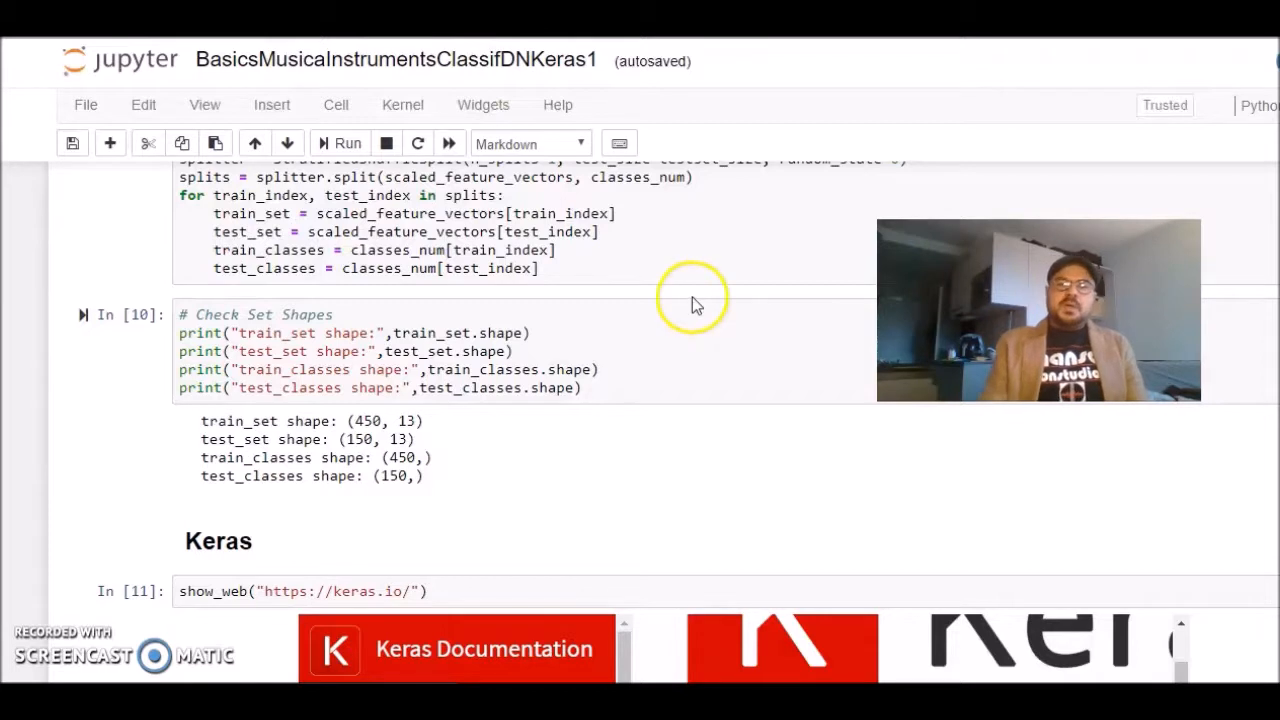
scroll(down, 3)
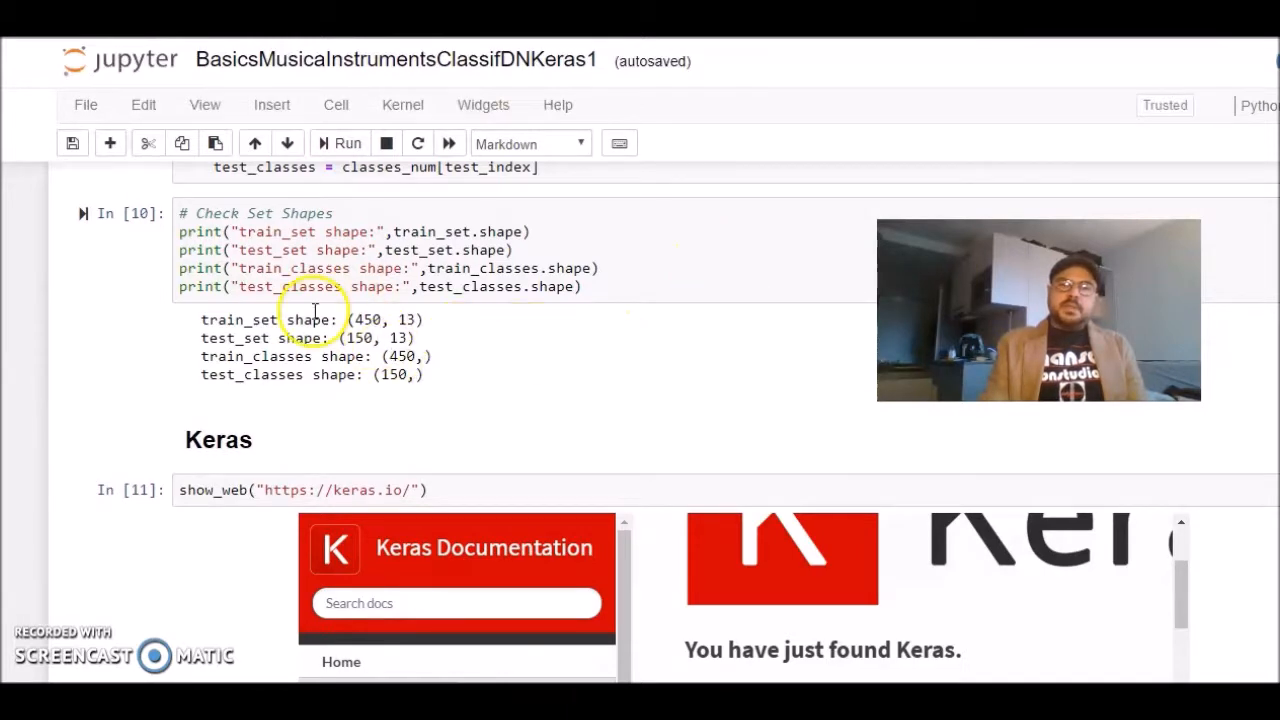
mouse_move(527, 325)
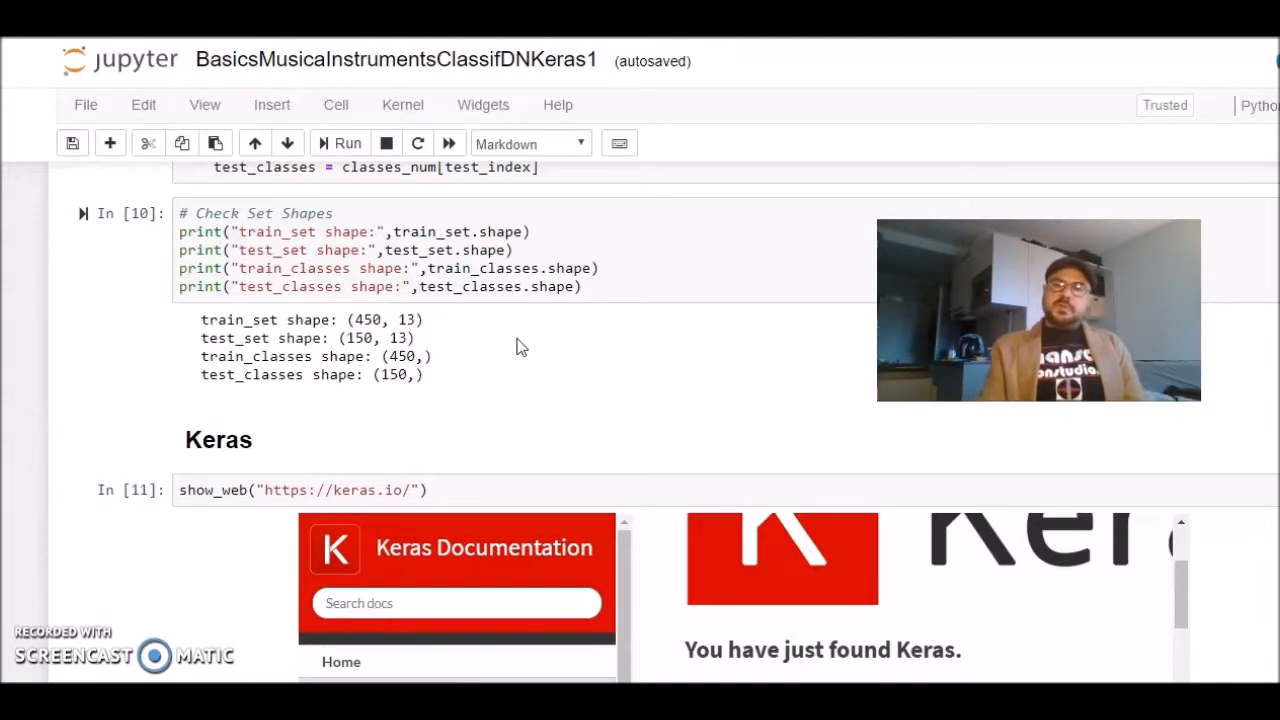
Read the embedded Keras docs' guiding principles, then scroll to cell In [12] and One Hot Encoding.
scroll(down, 3)
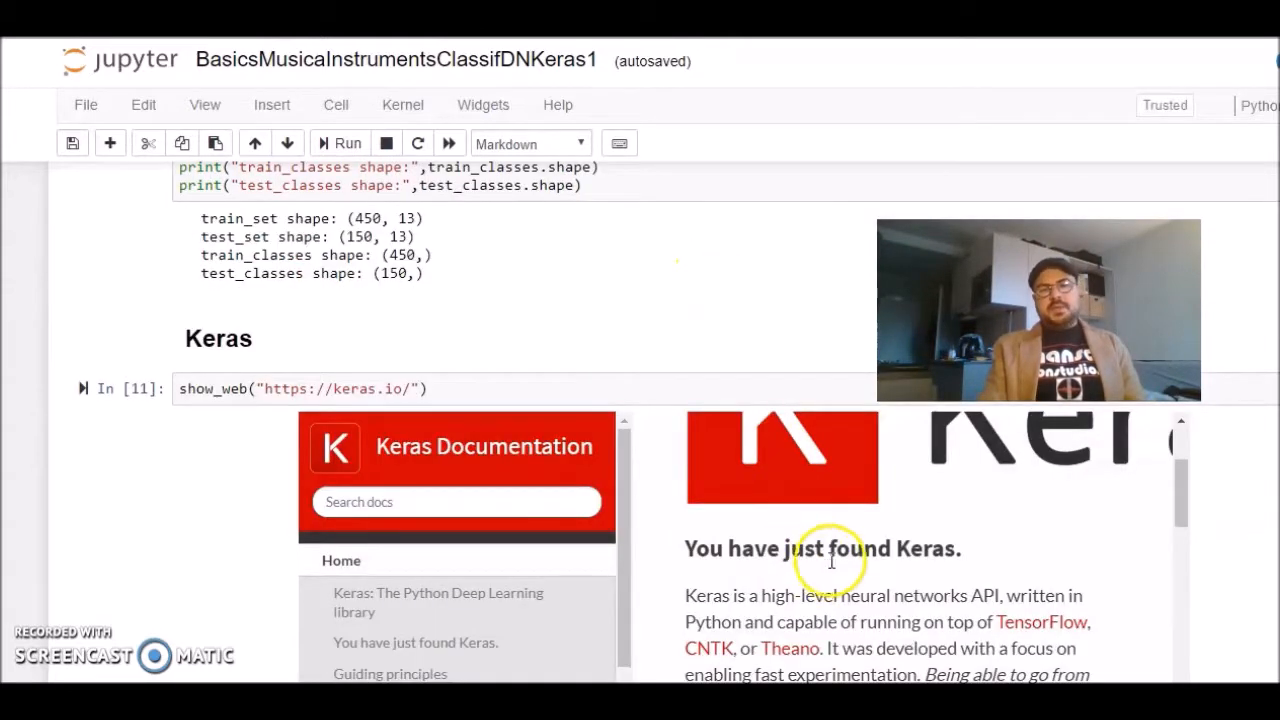
scroll(down, 3)
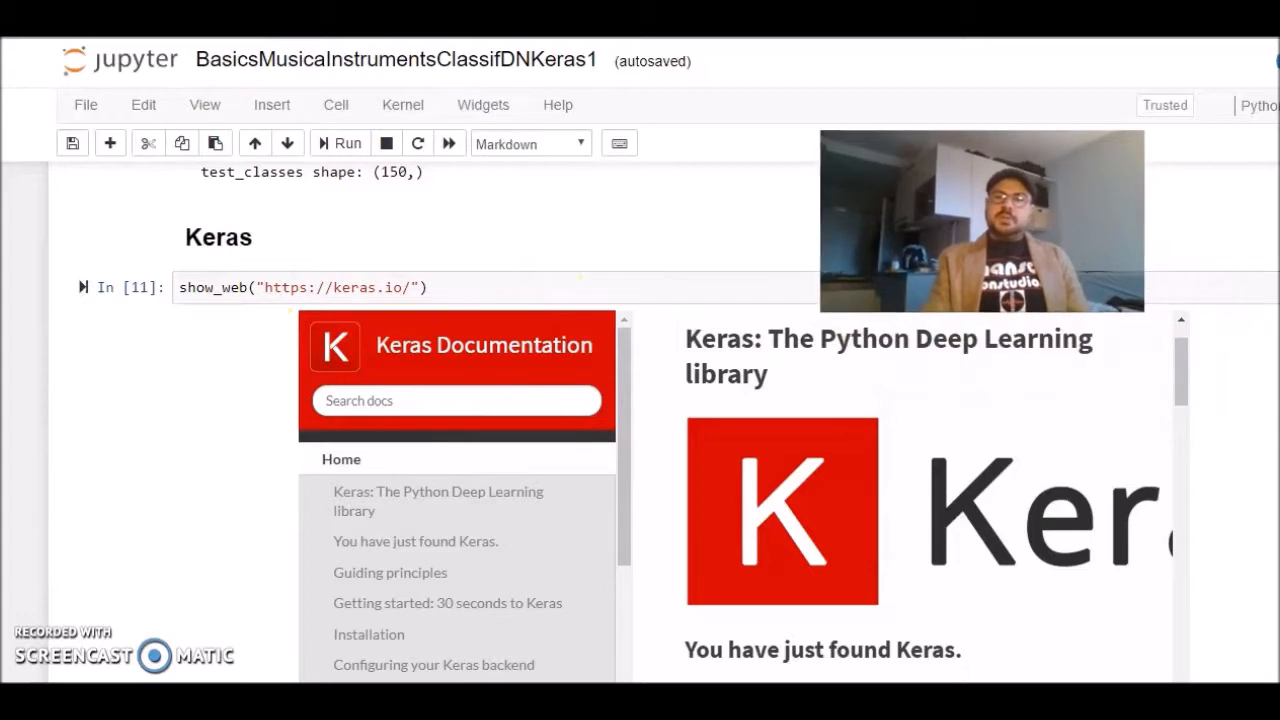
scroll(down, 3)
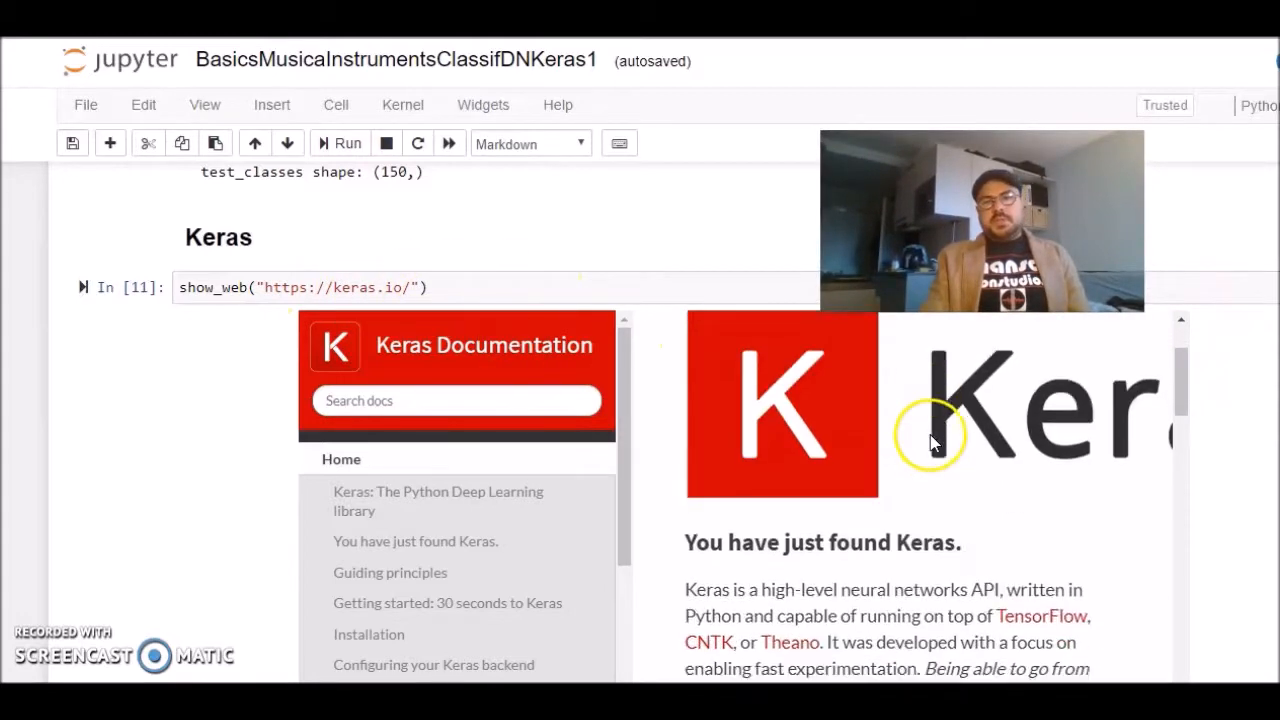
scroll(down, 3)
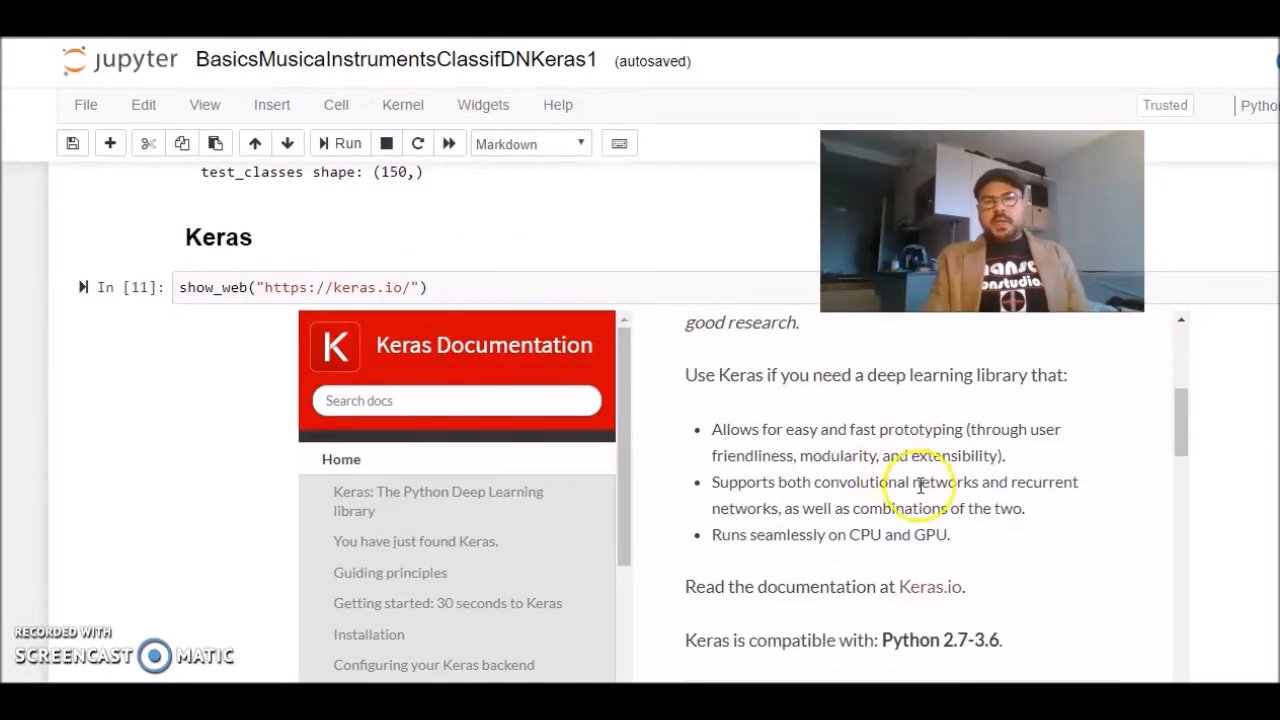
scroll(down, 3)
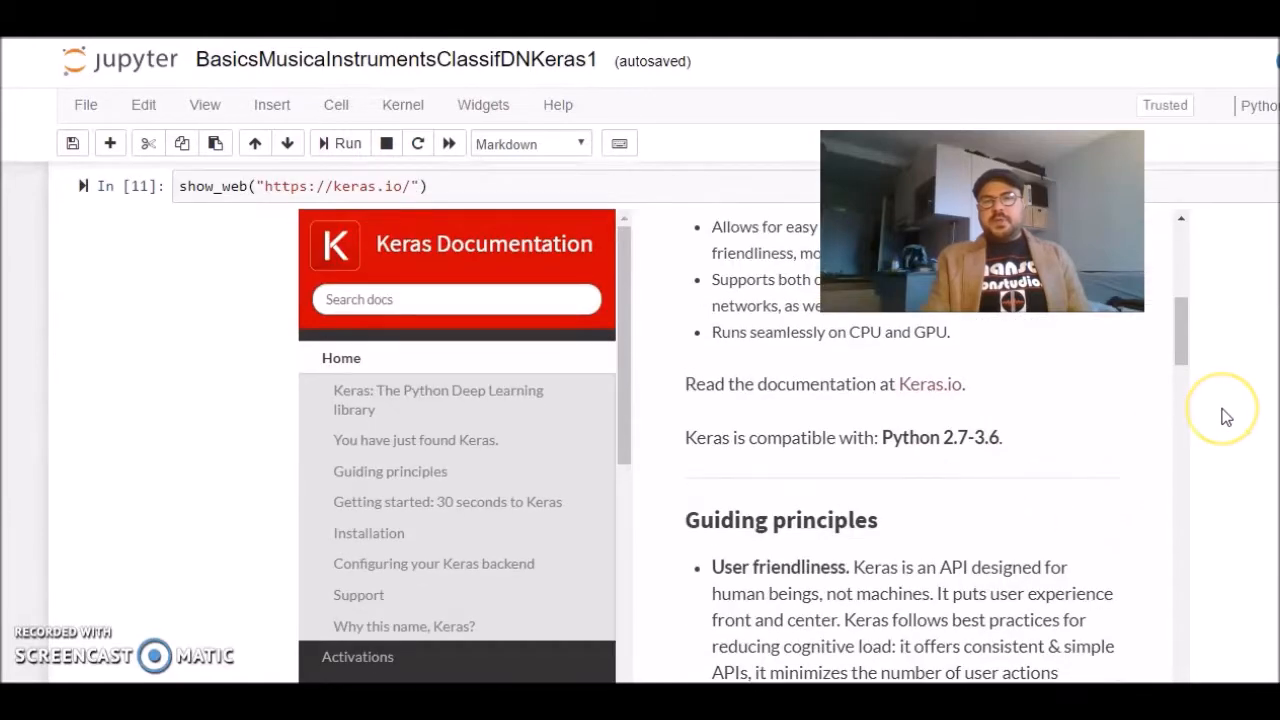
scroll(down, 3)
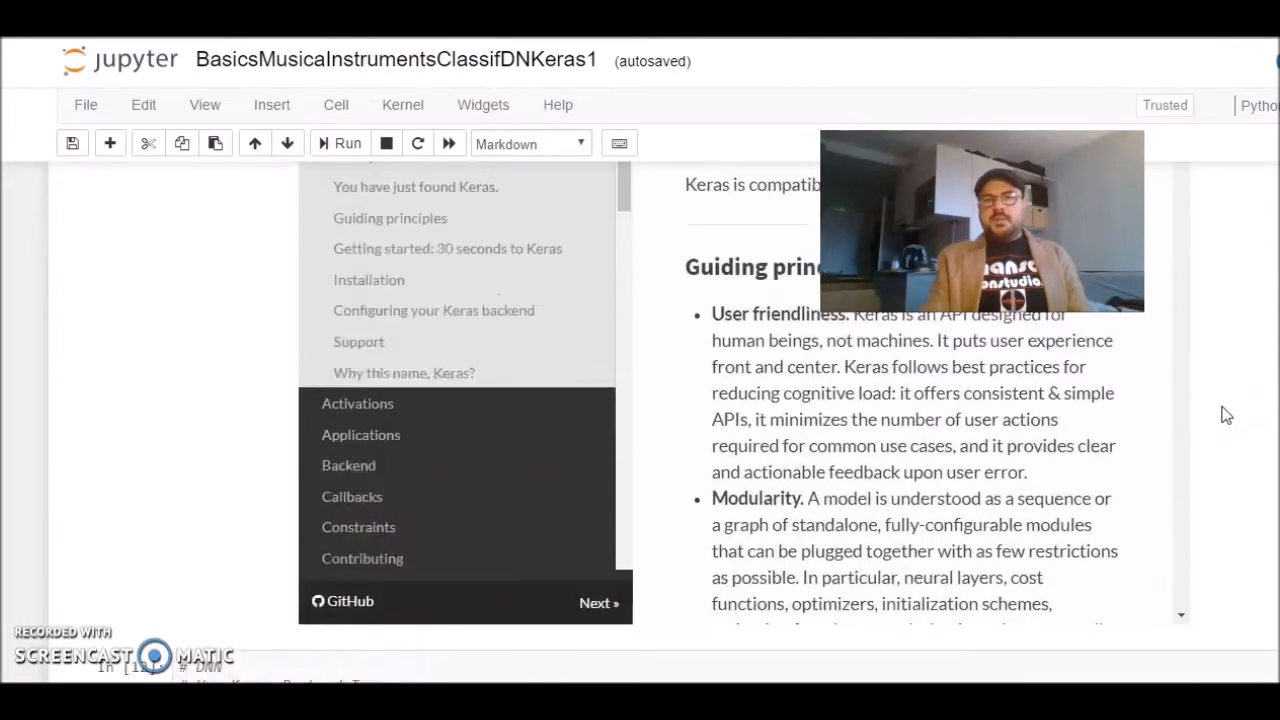
scroll(down, 3)
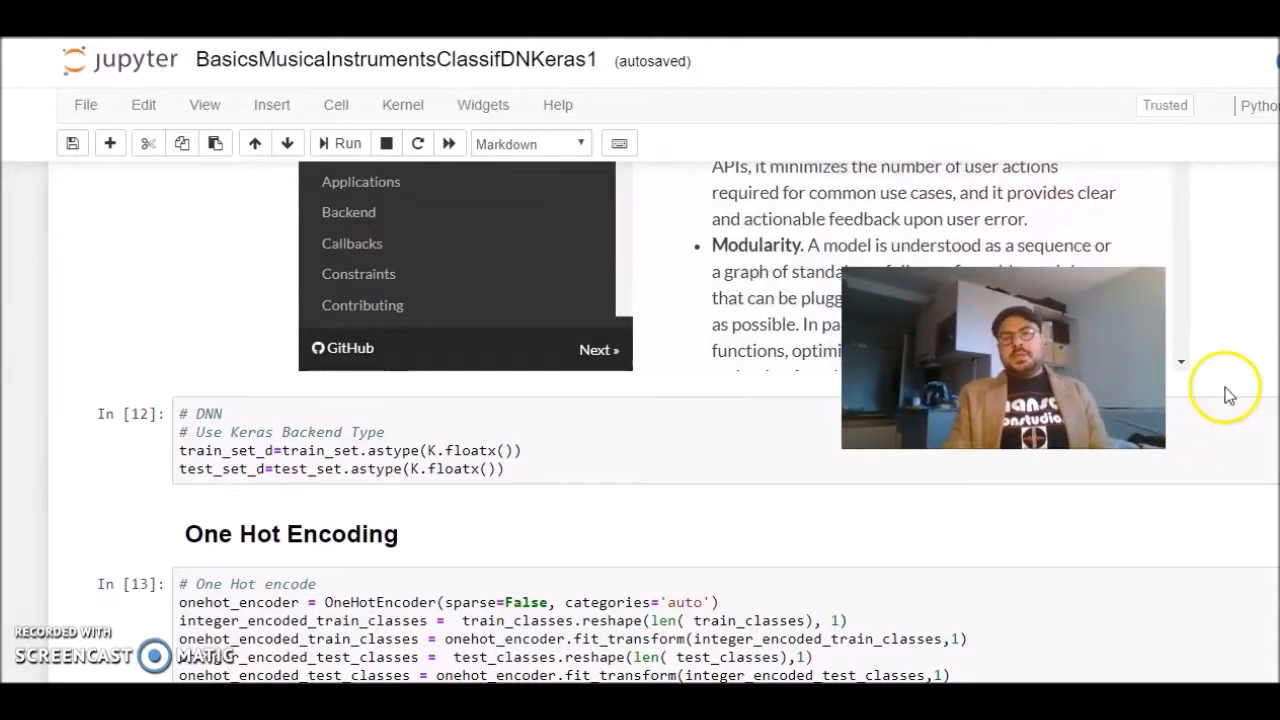
Scroll past the one-hot samples and six-class shape checks to the Keras reshape output (450, 1, 13).
scroll(down, 3)
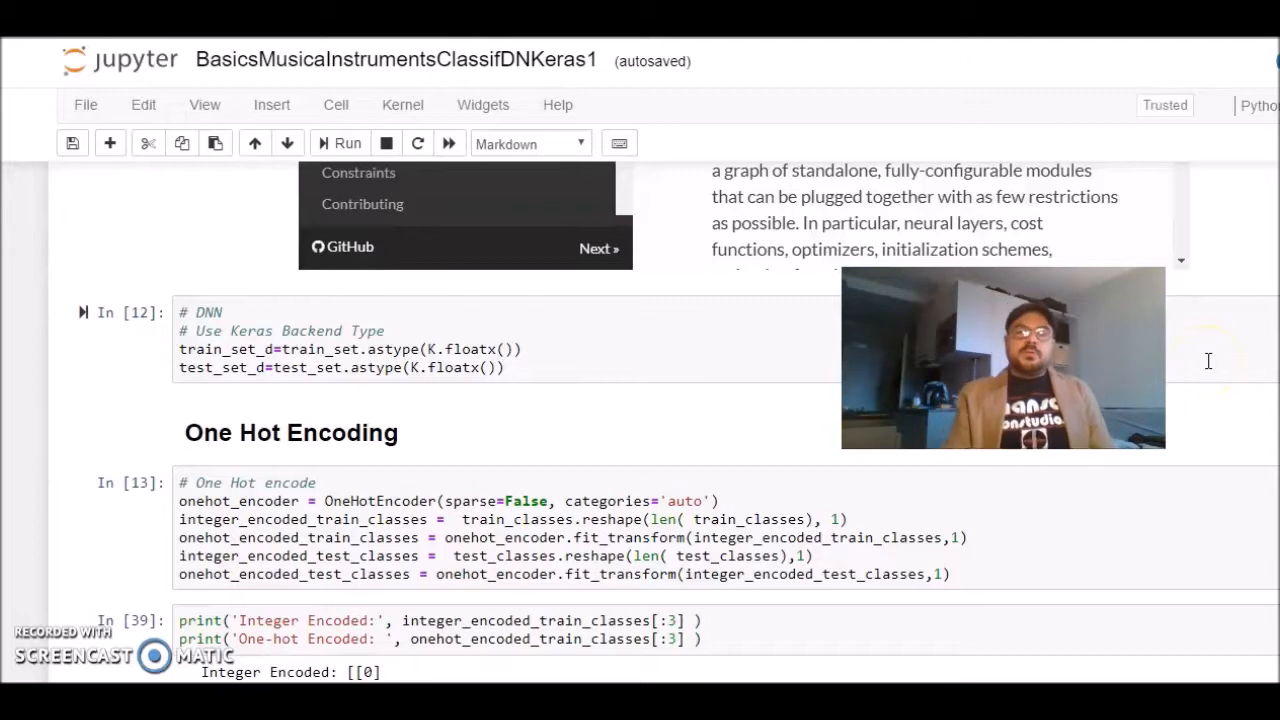
scroll(down, 3)
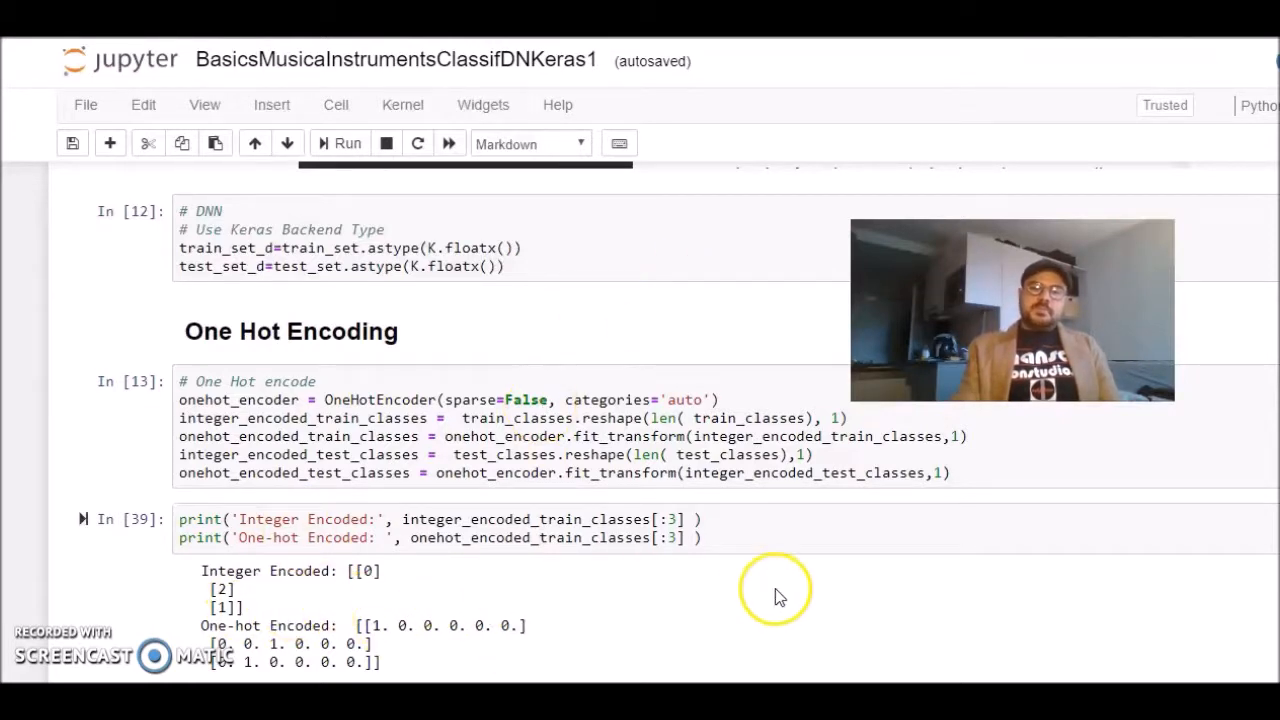
scroll(down, 3)
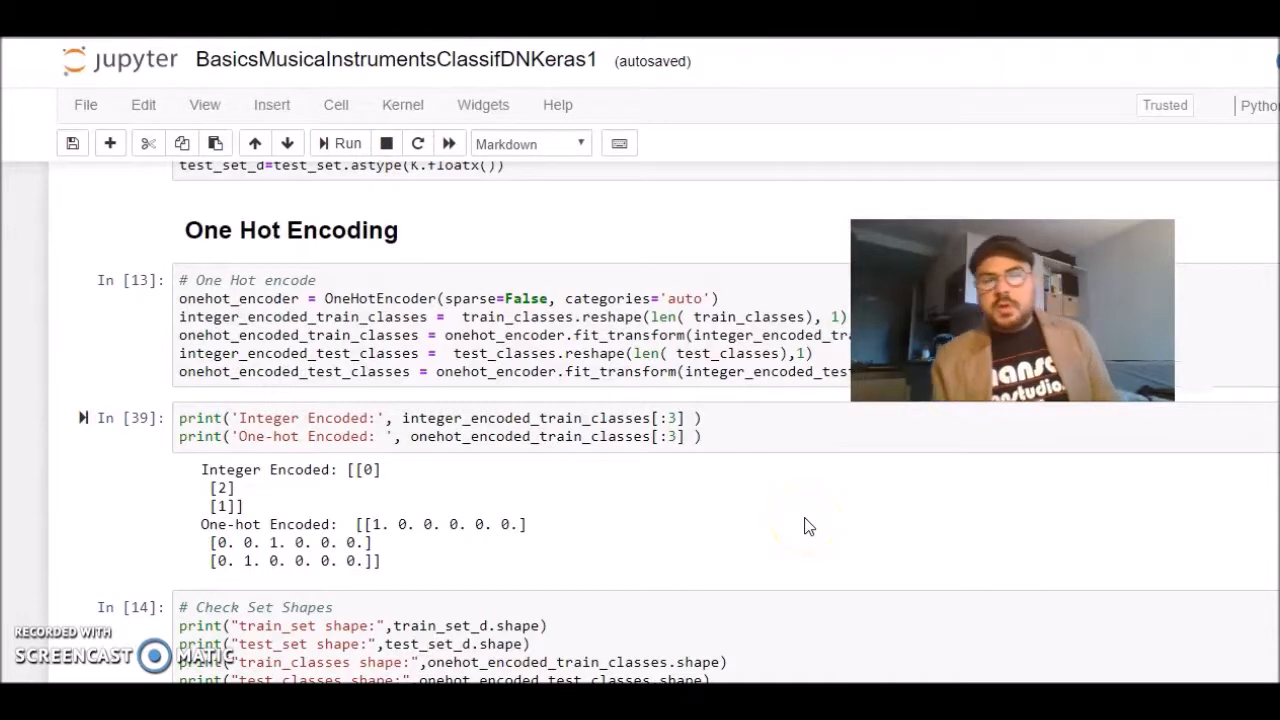
mouse_move(592, 503)
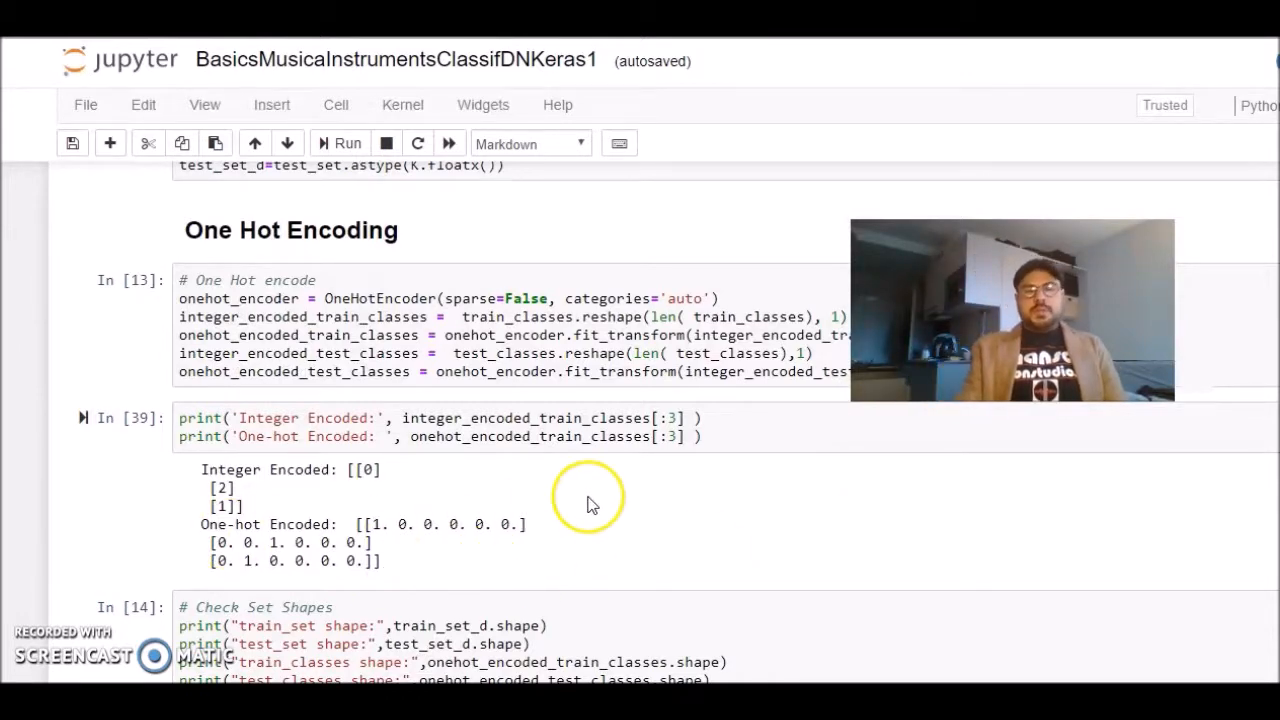
mouse_move(432, 470)
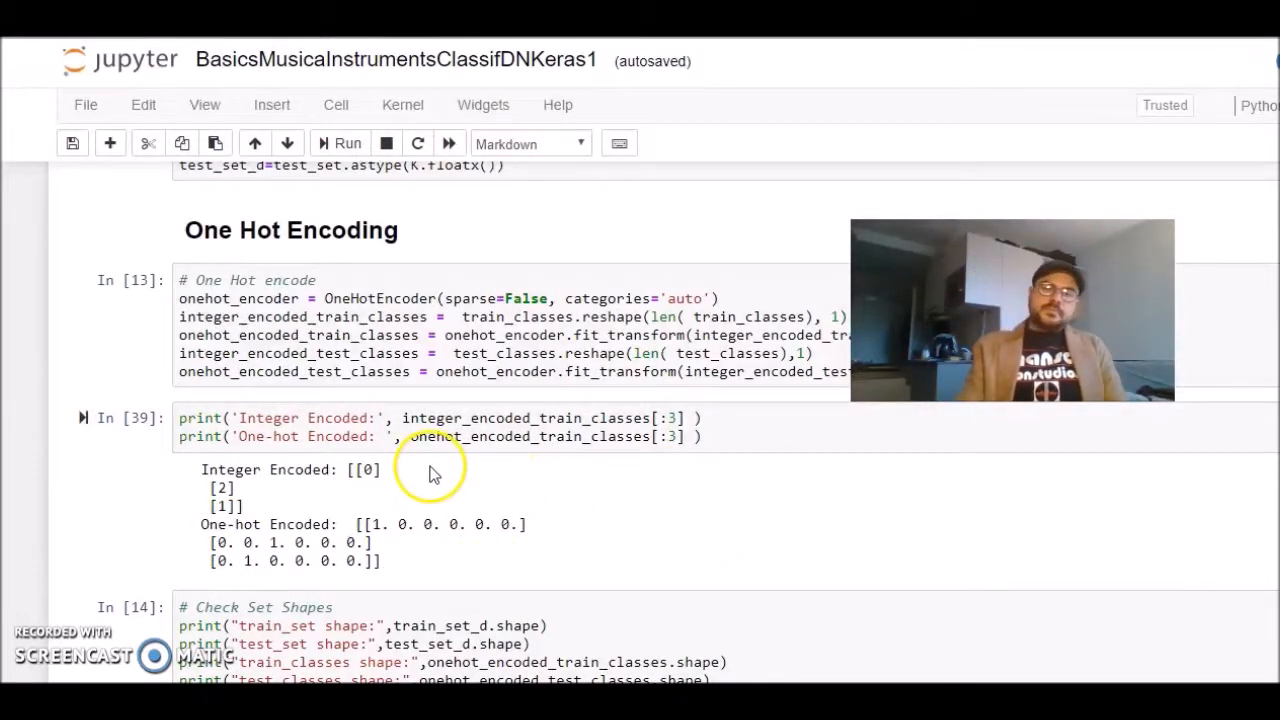
mouse_move(333, 447)
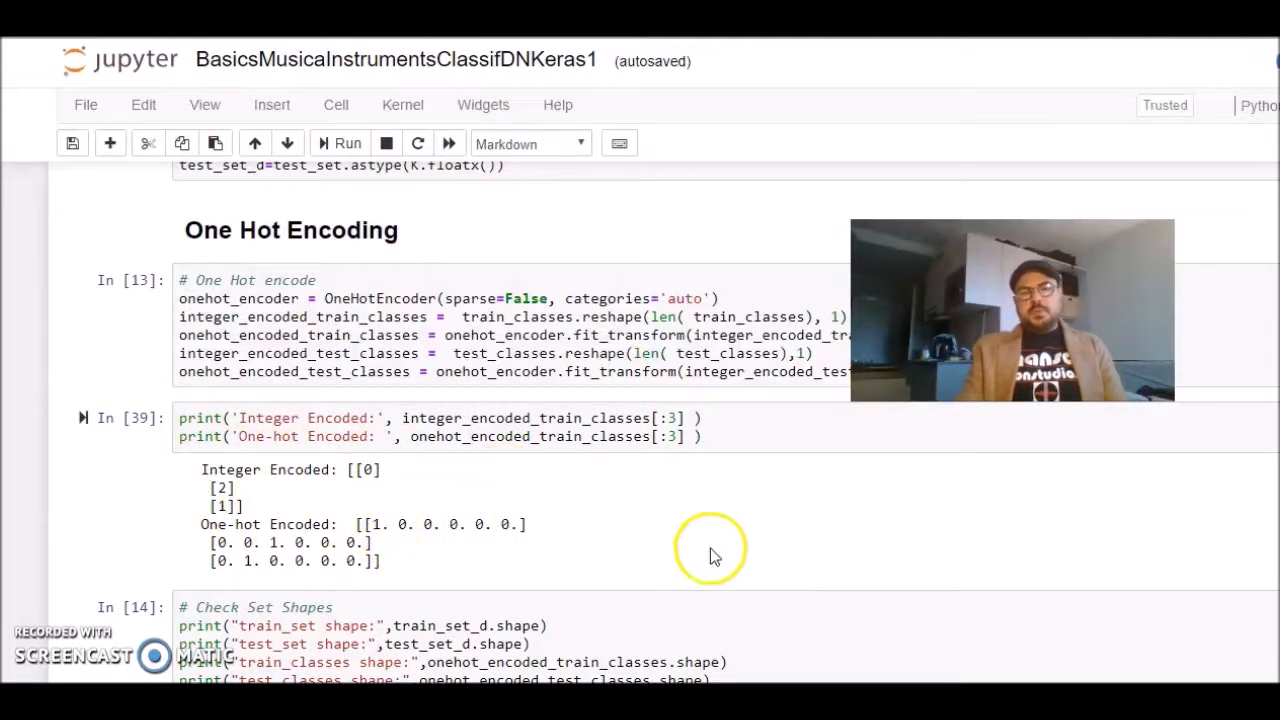
scroll(down, 3)
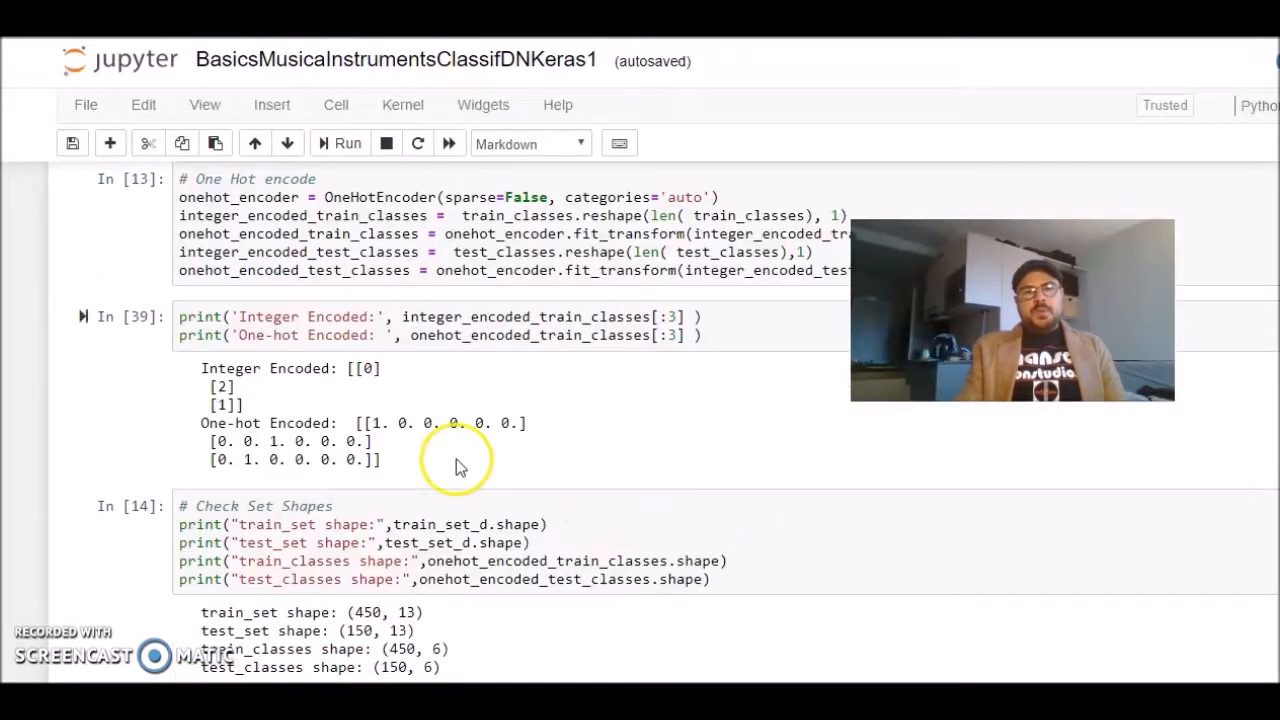
mouse_move(400, 423)
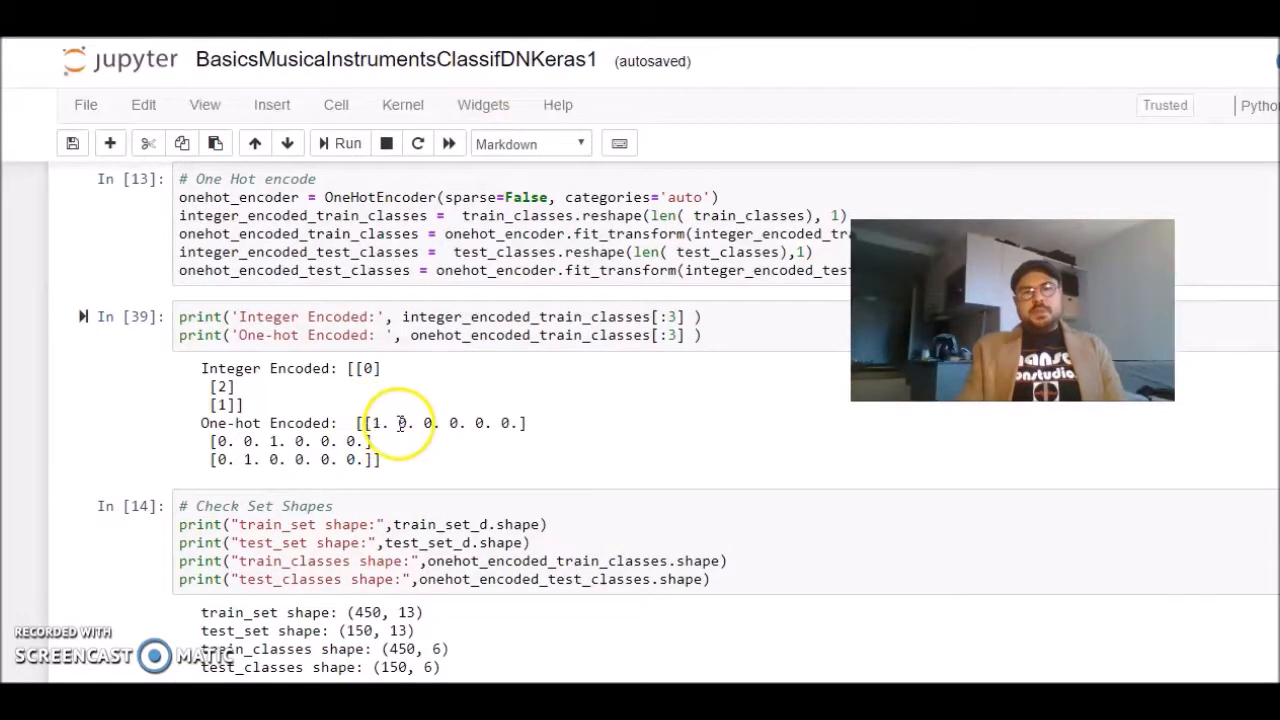
scroll(down, 3)
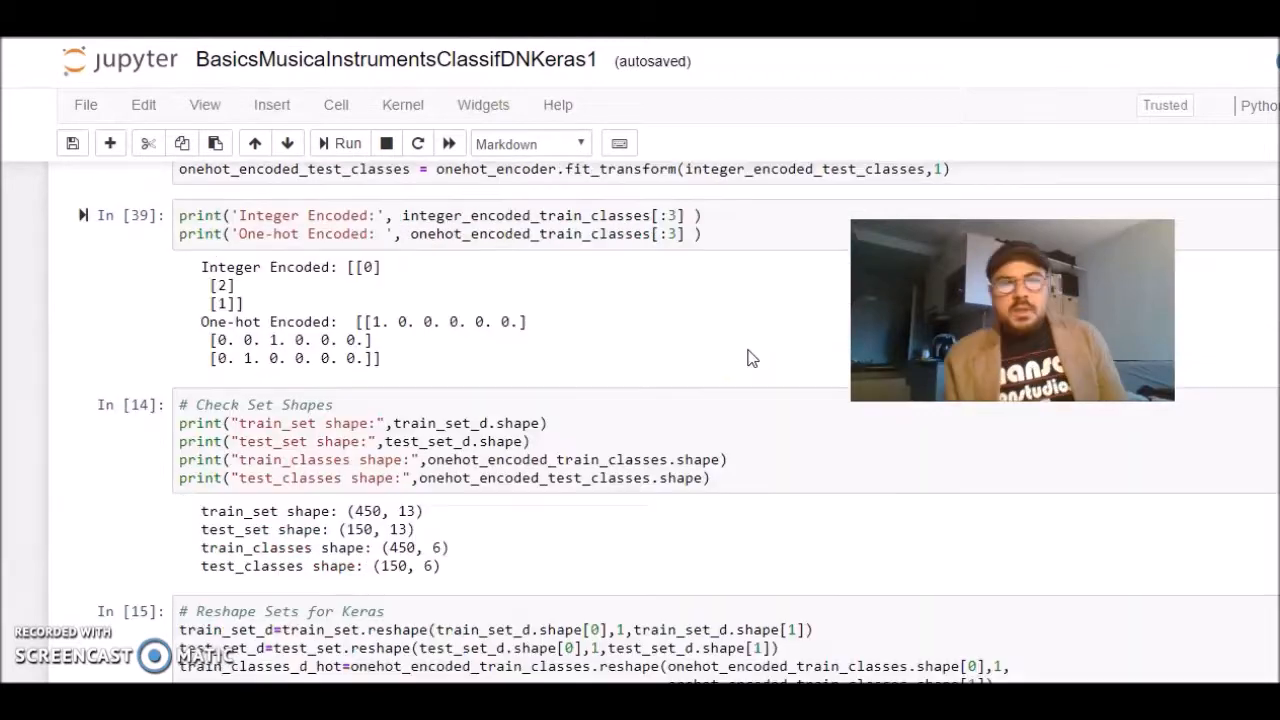
mouse_move(590, 332)
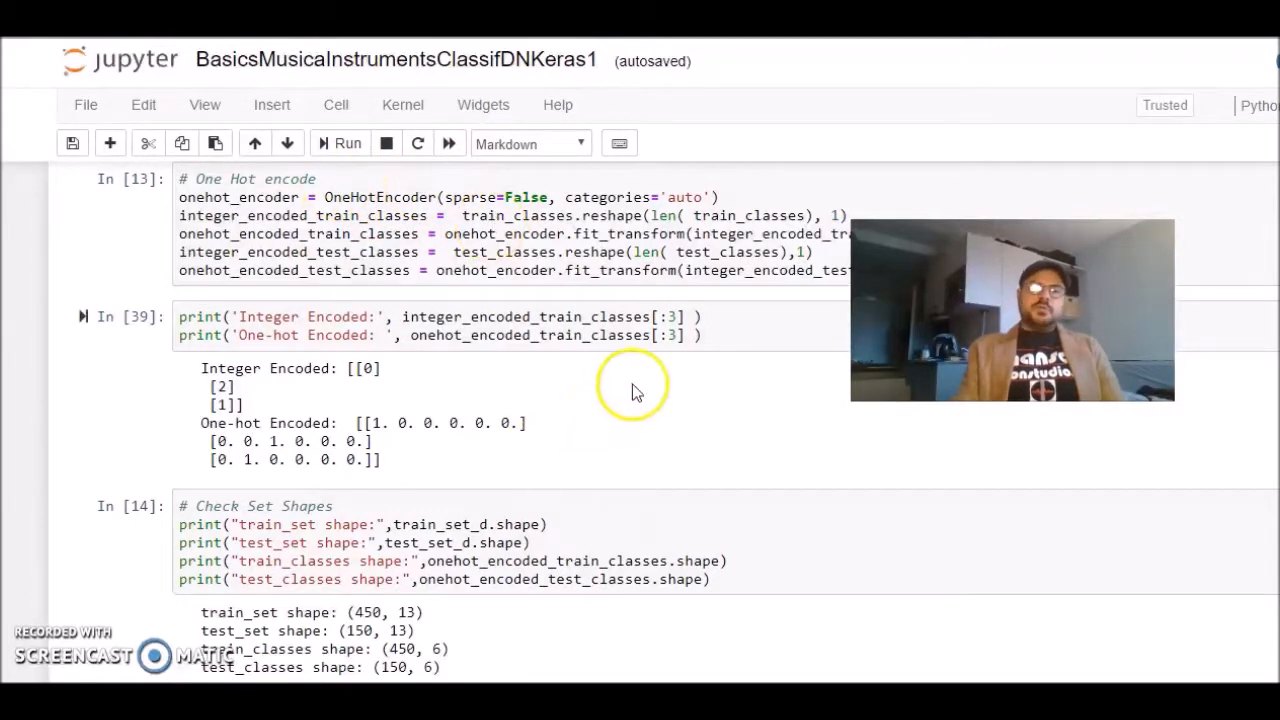
scroll(down, 3)
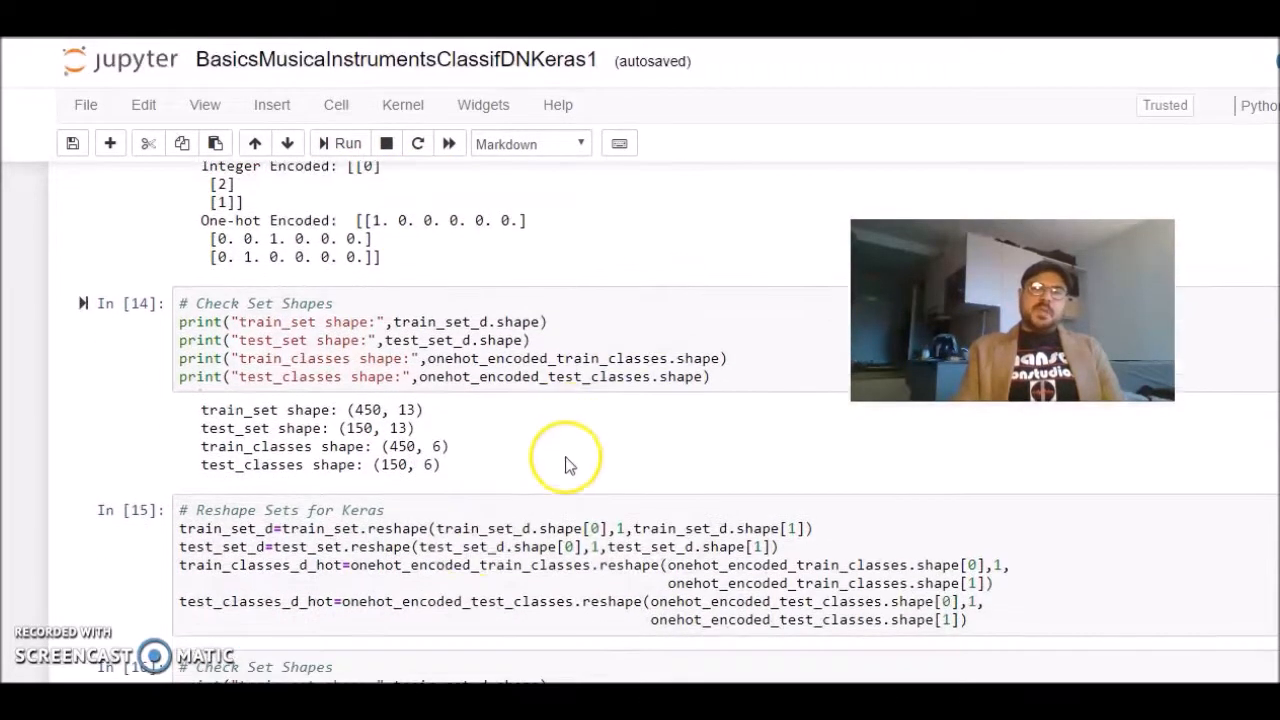
mouse_move(533, 390)
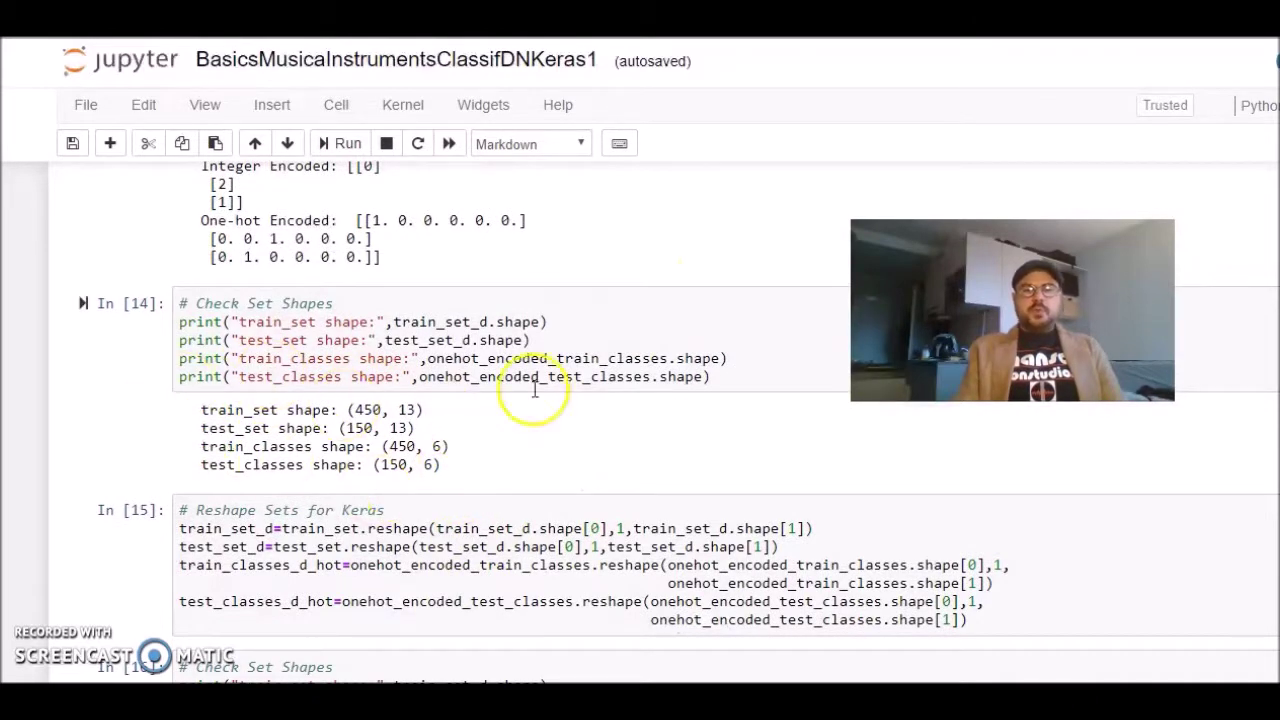
scroll(down, 3)
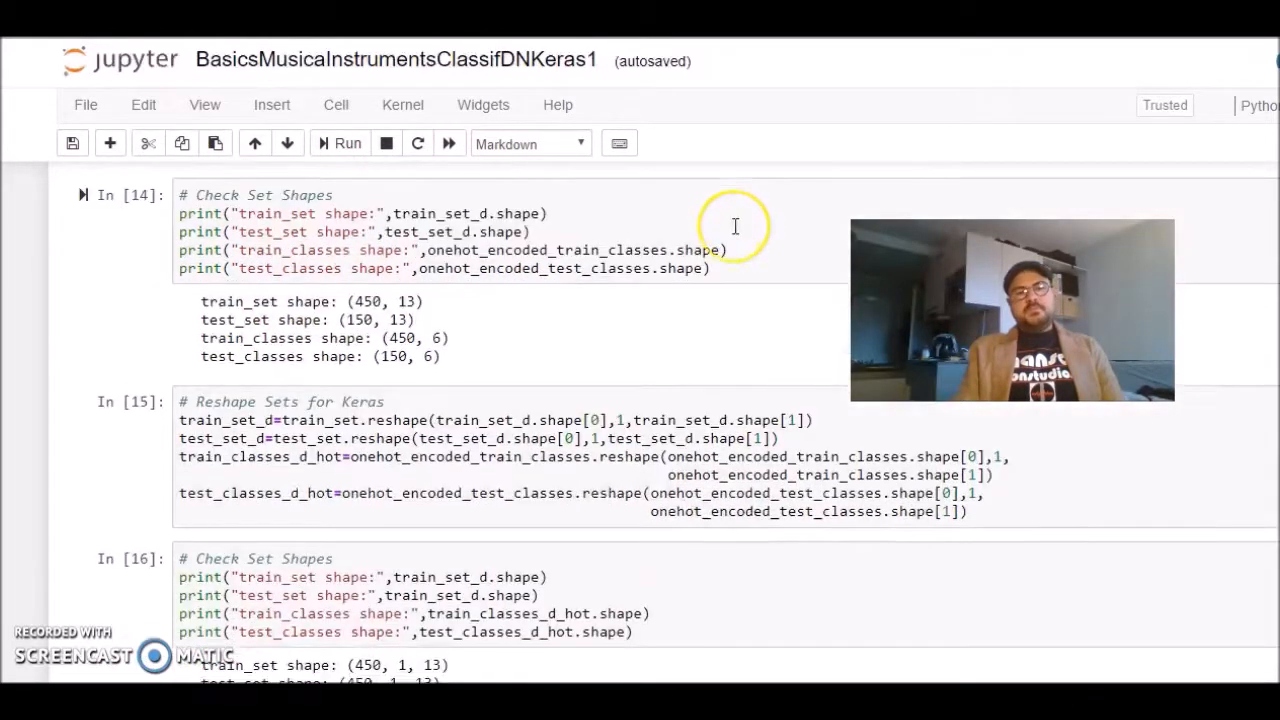
scroll(down, 3)
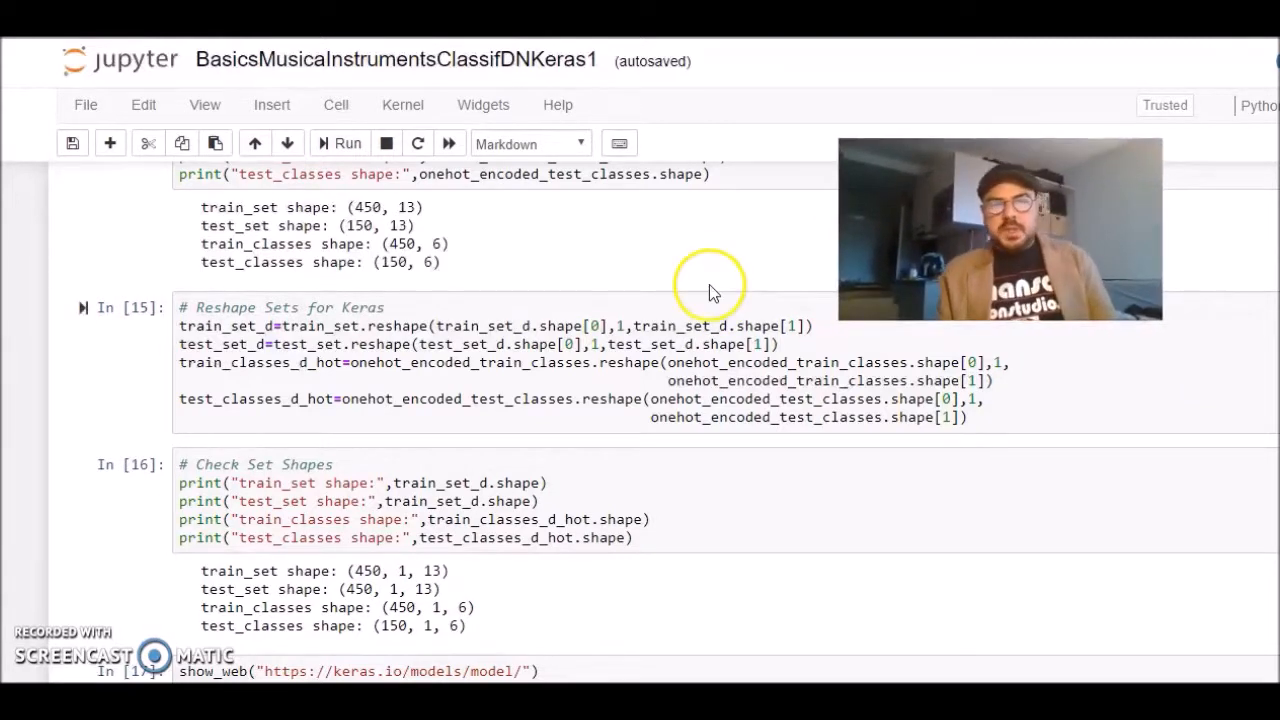
mouse_move(168, 320)
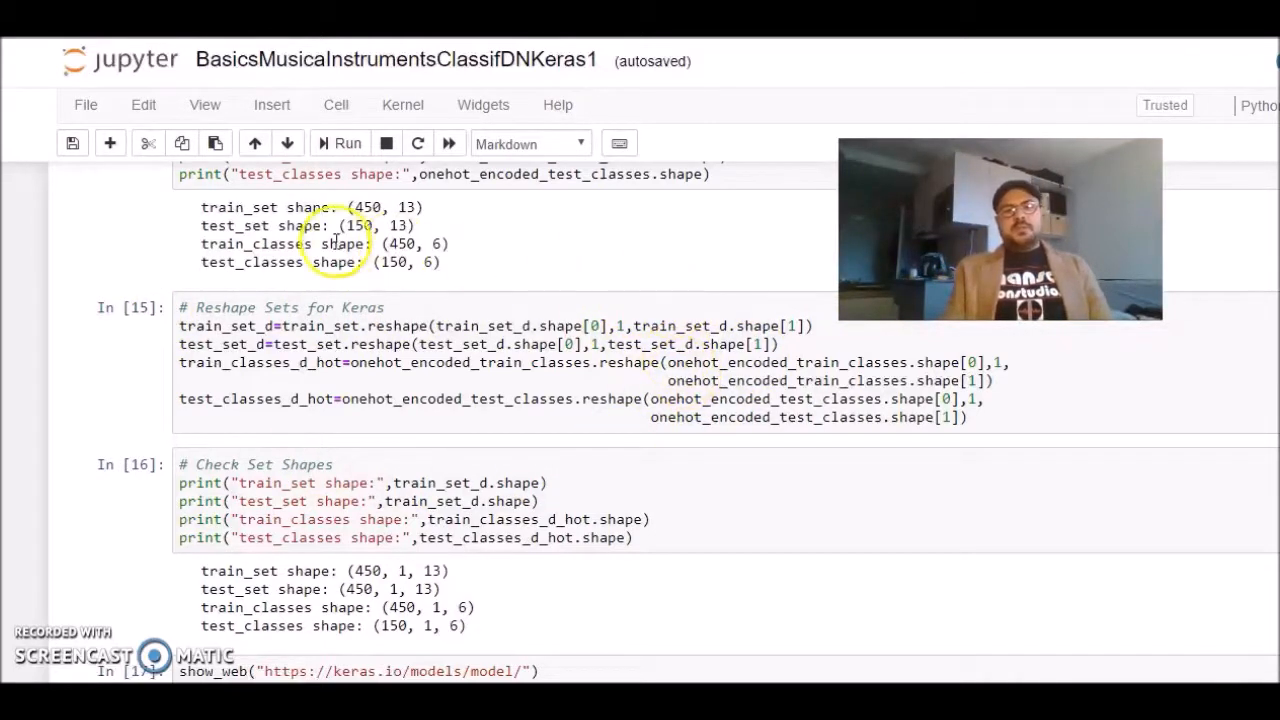
scroll(down, 3)
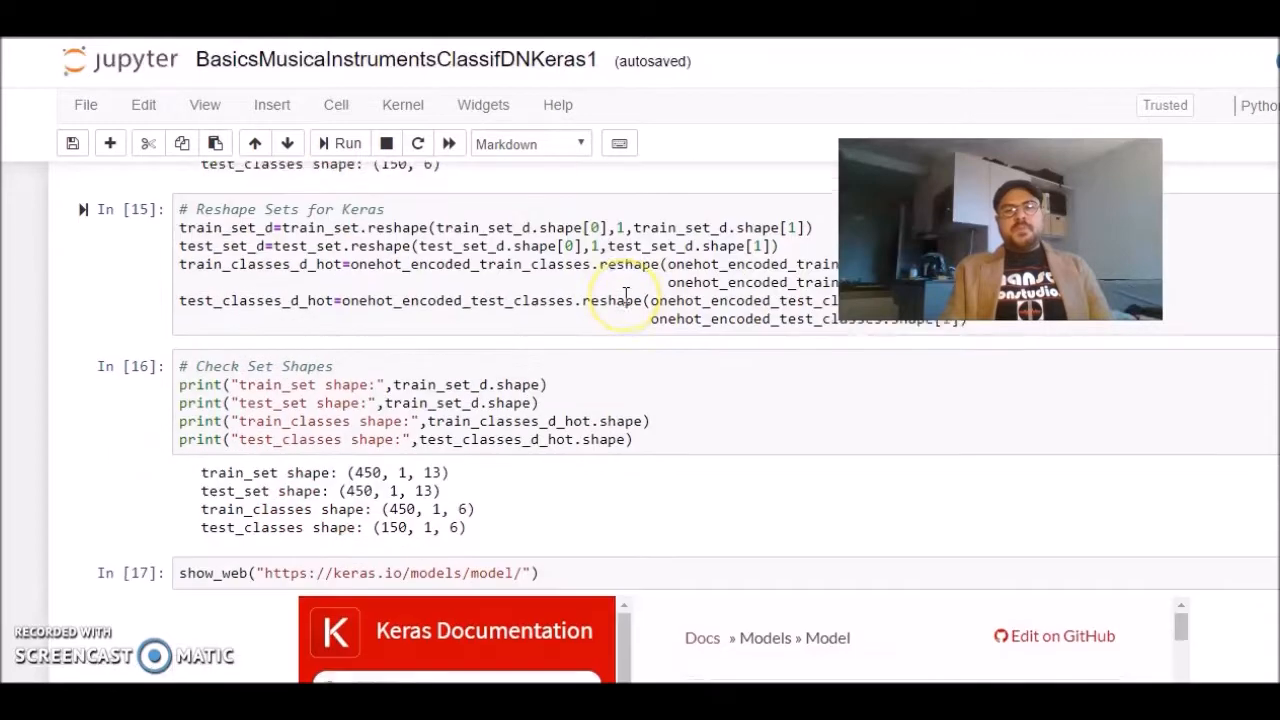
scroll(down, 3)
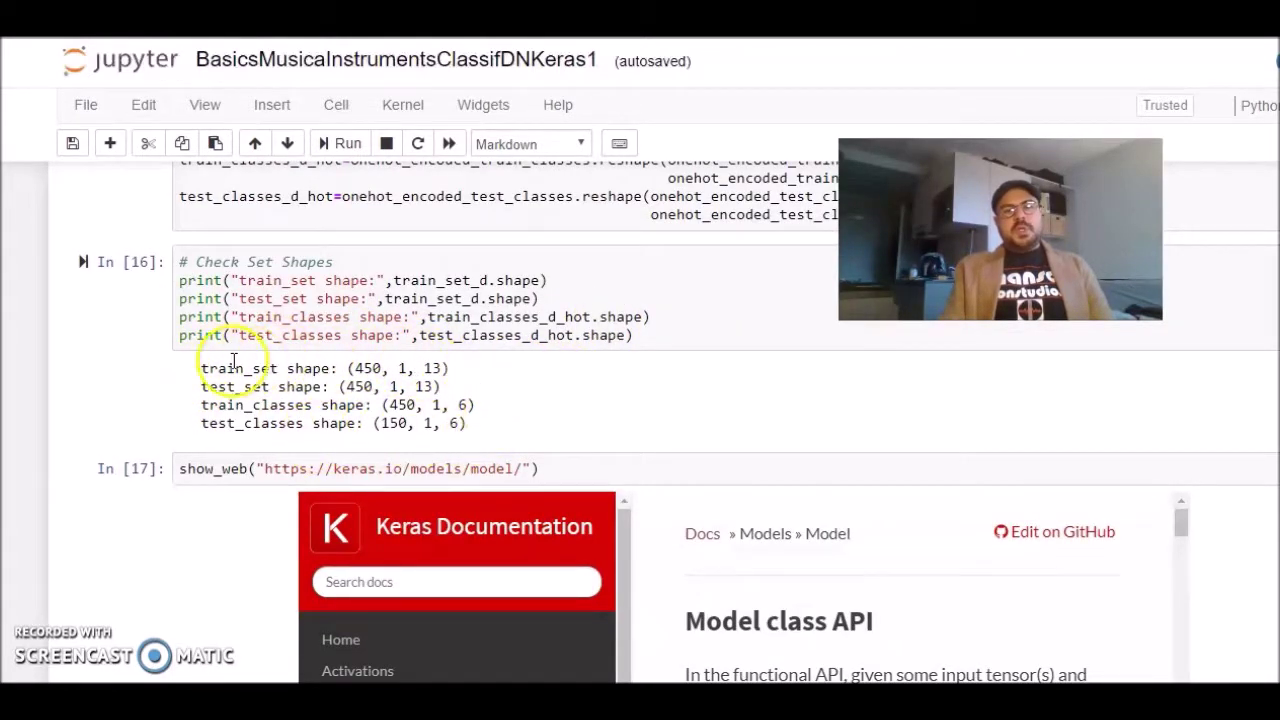
scroll(down, 3)
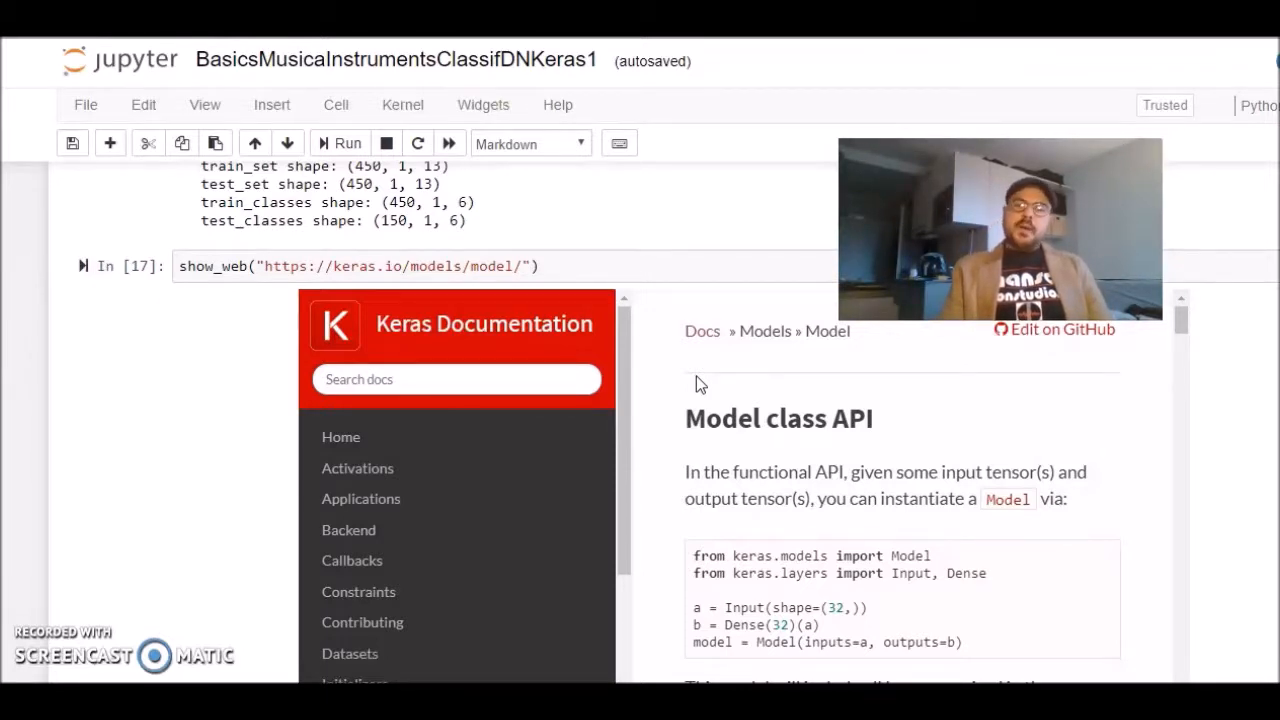
mouse_move(1003, 440)
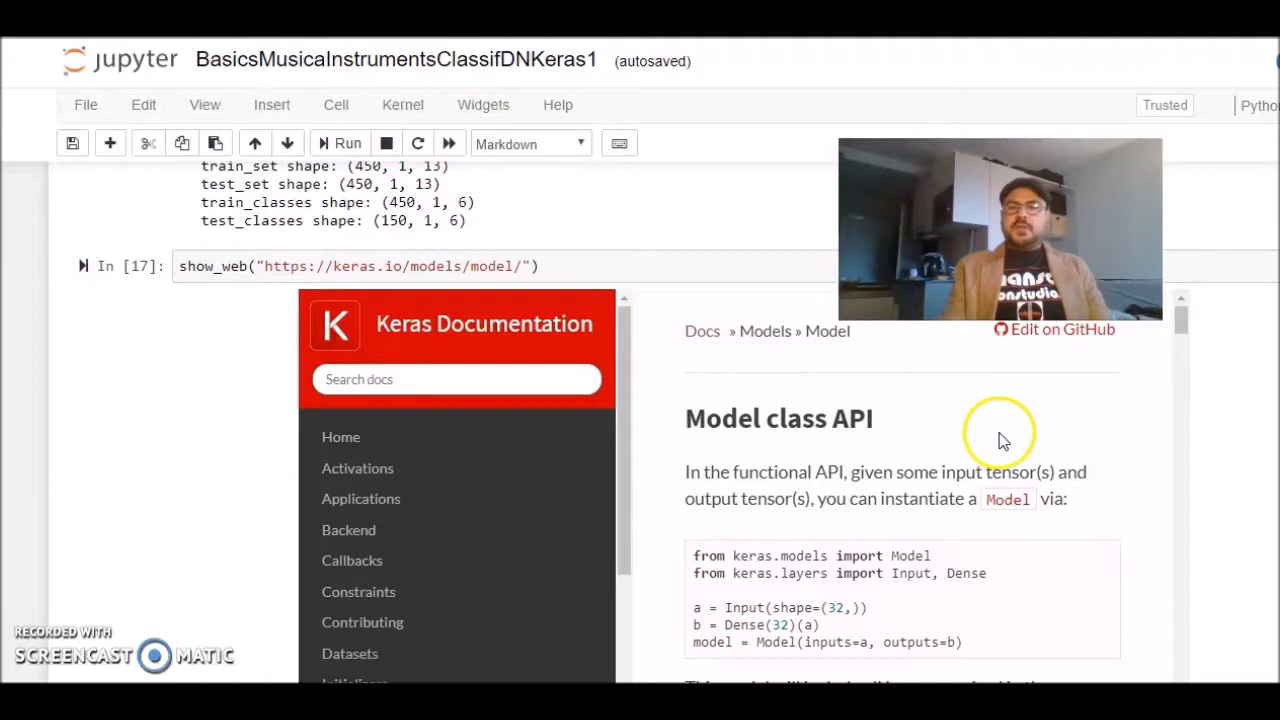
scroll(down, 3)
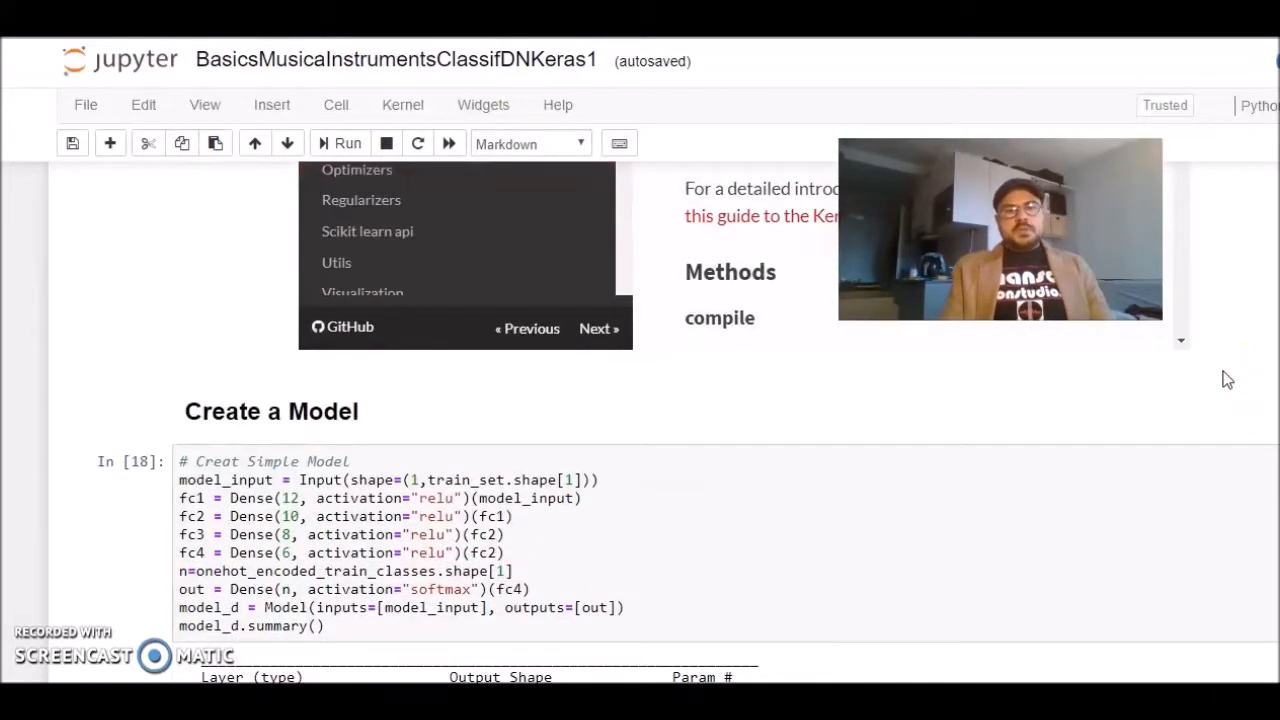
scroll(down, 3)
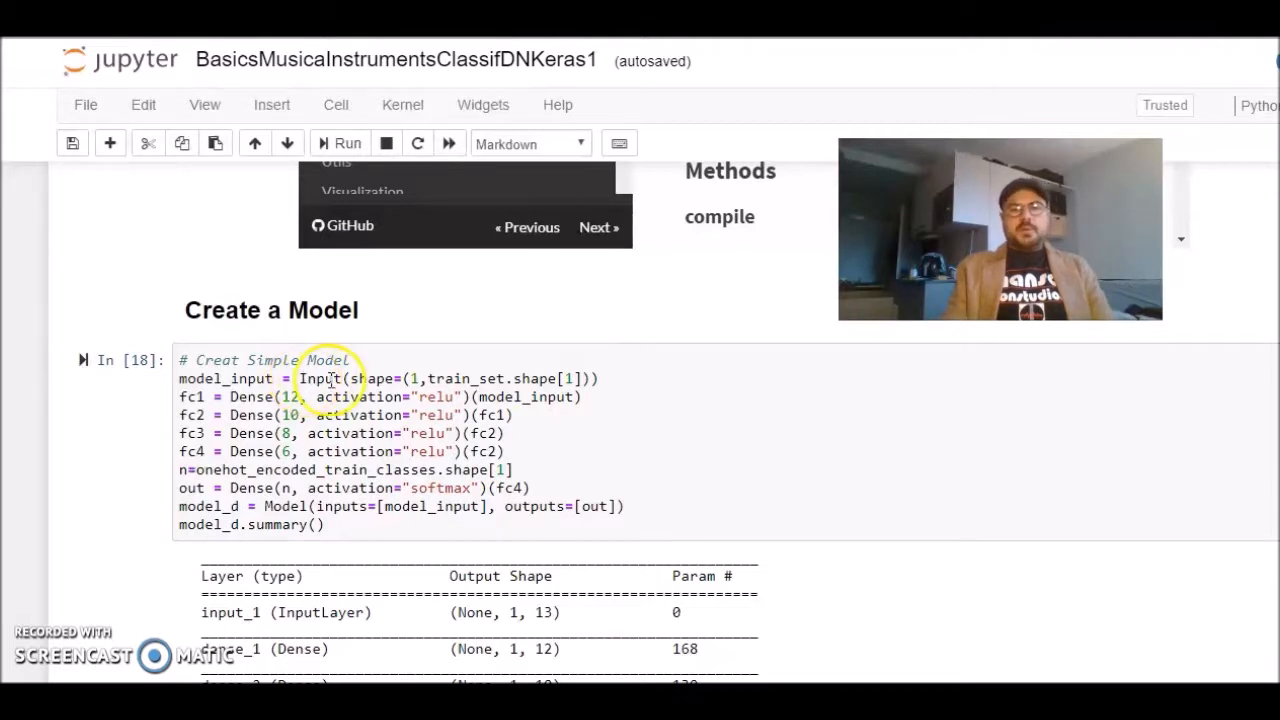
mouse_move(553, 397)
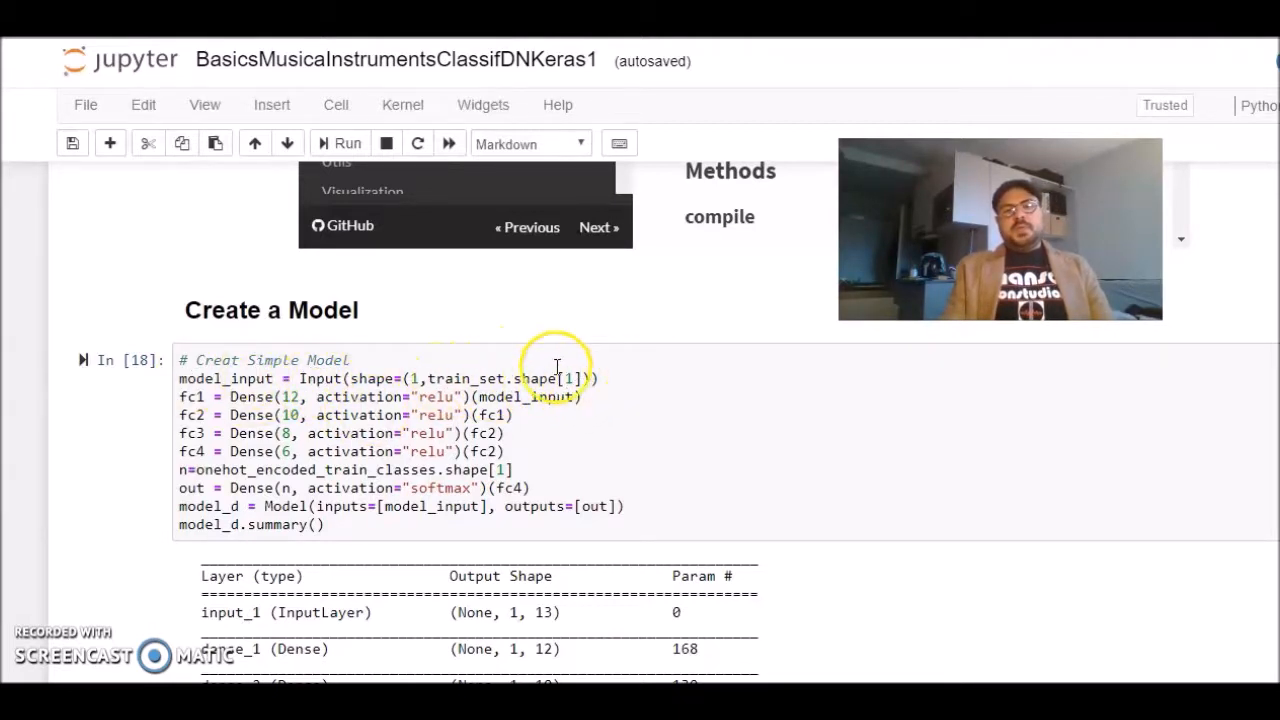
mouse_move(537, 378)
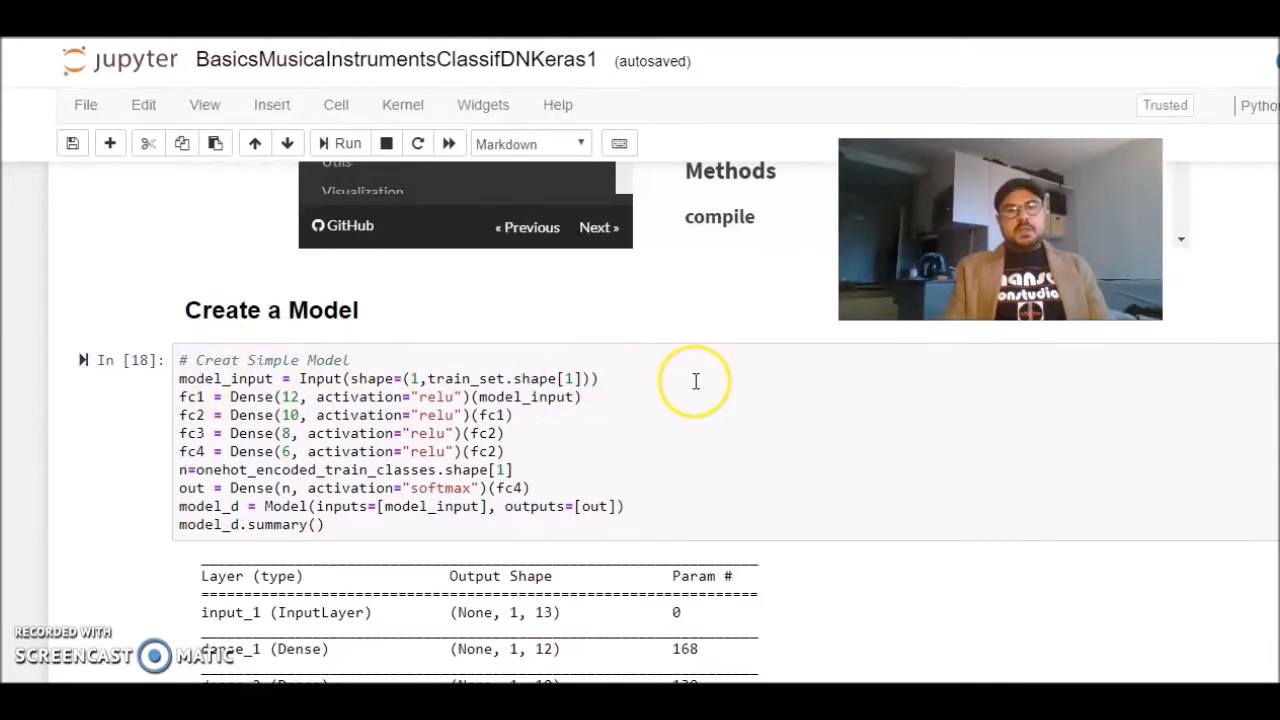
mouse_move(771, 345)
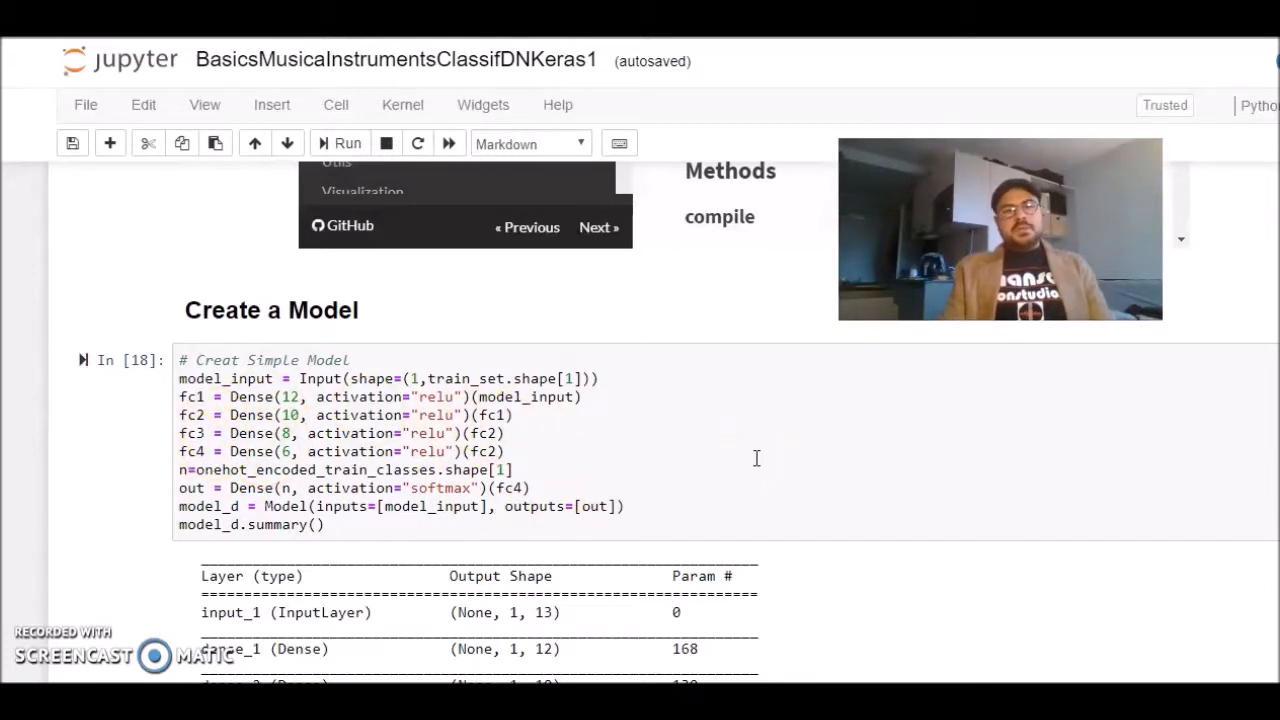
mouse_move(623, 442)
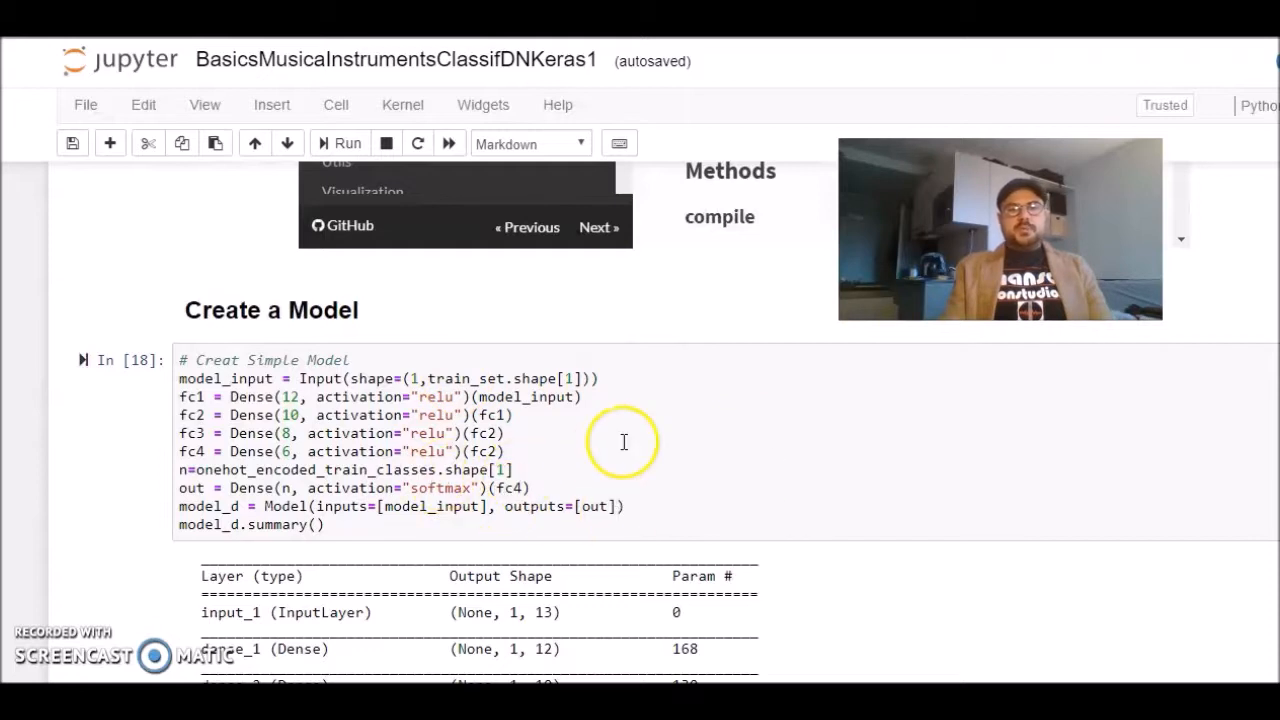
mouse_move(717, 407)
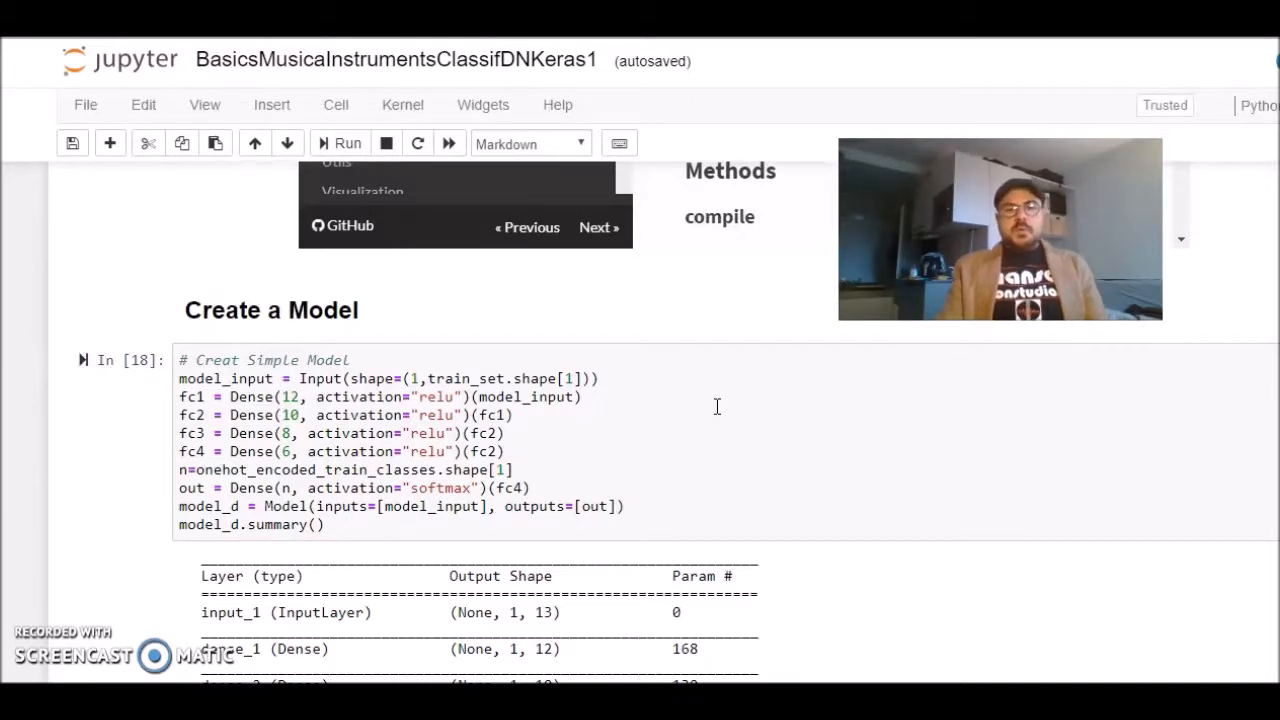
scroll(down, 3)
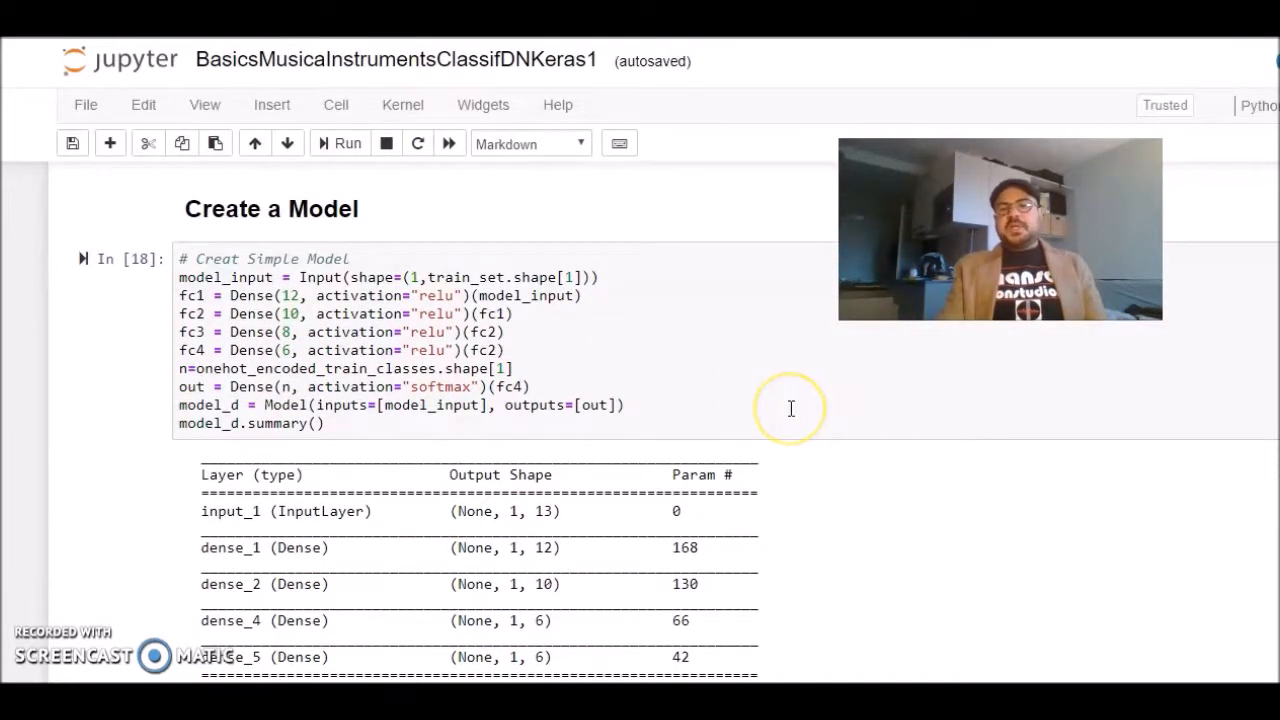
scroll(down, 3)
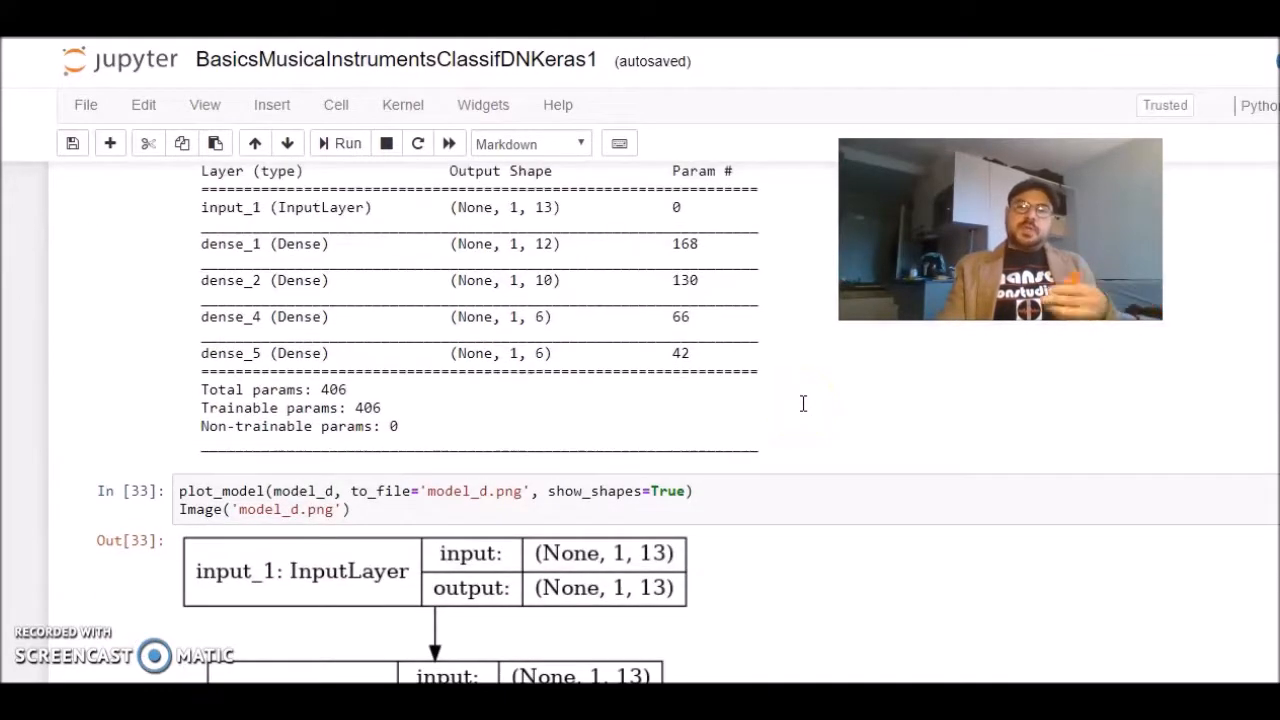
scroll(down, 3)
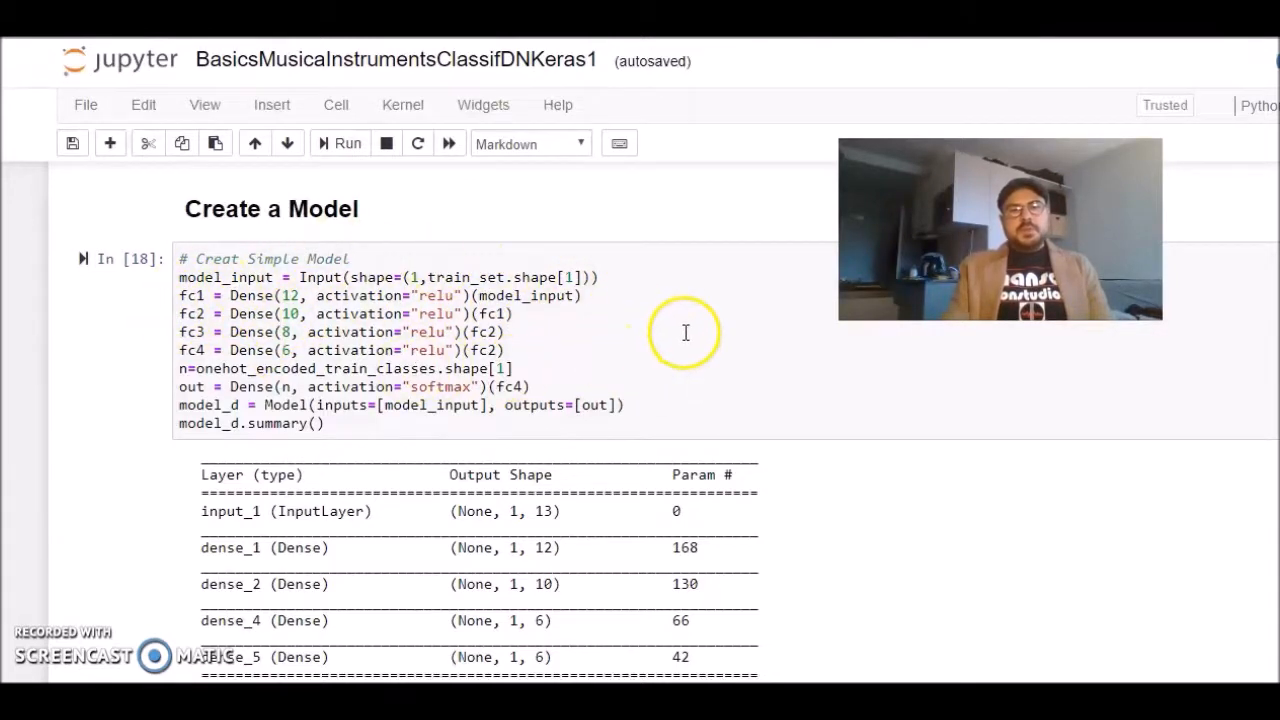
mouse_move(677, 317)
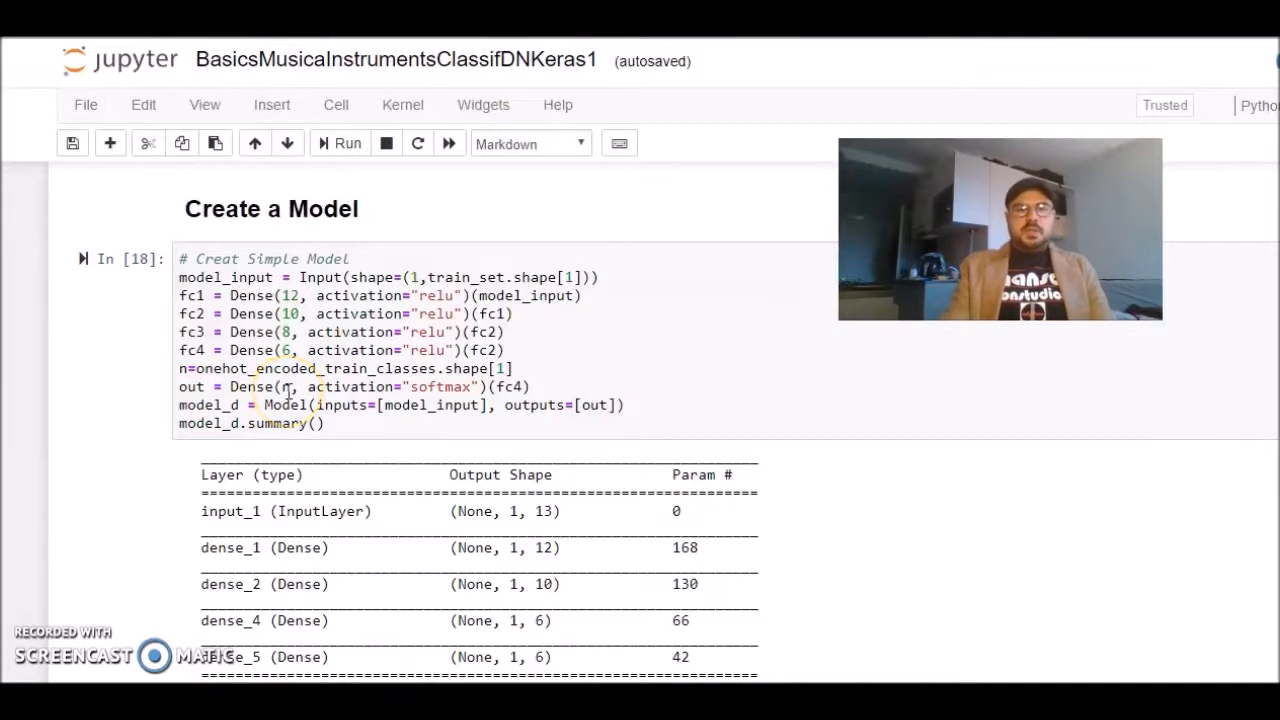
scroll(down, 3)
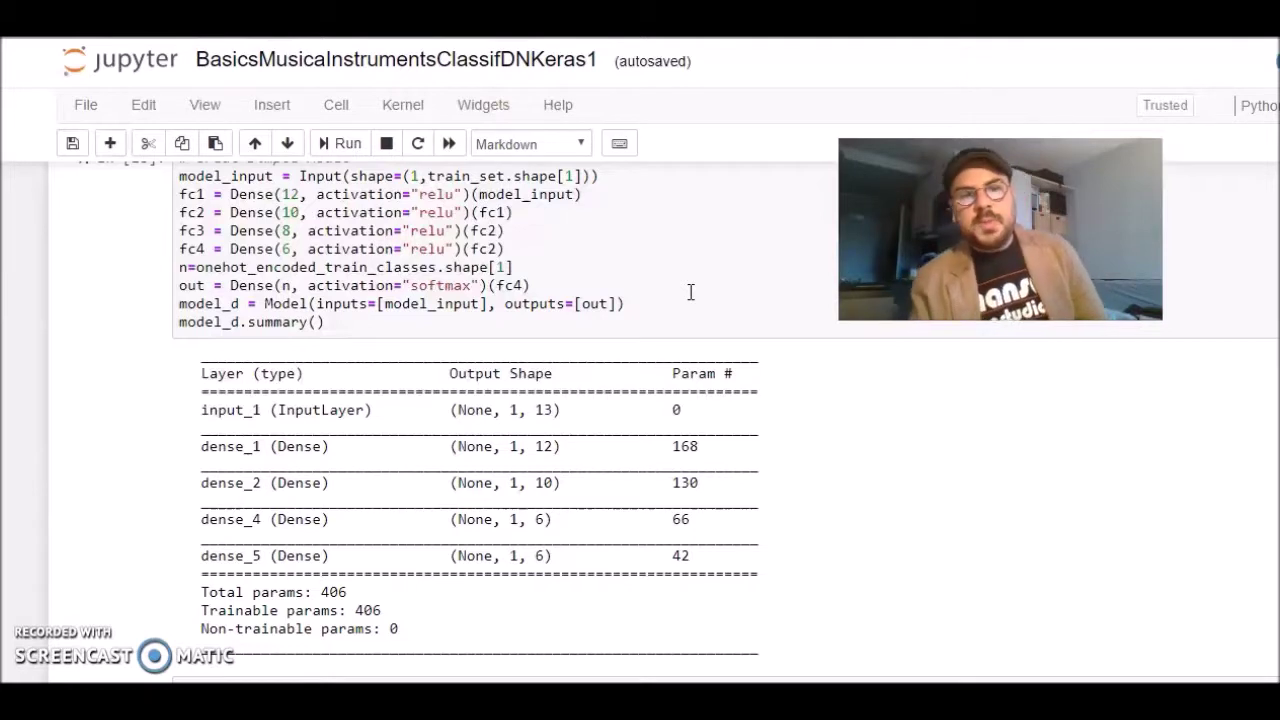
mouse_move(707, 290)
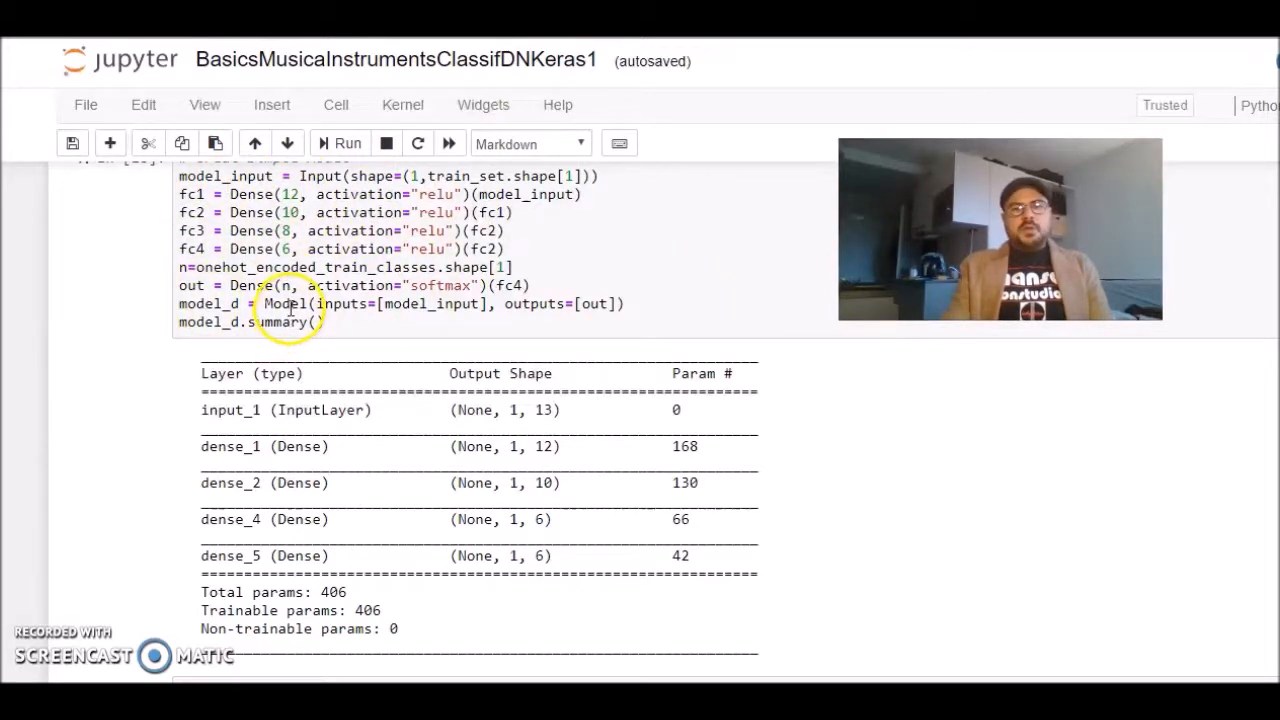
mouse_move(483, 312)
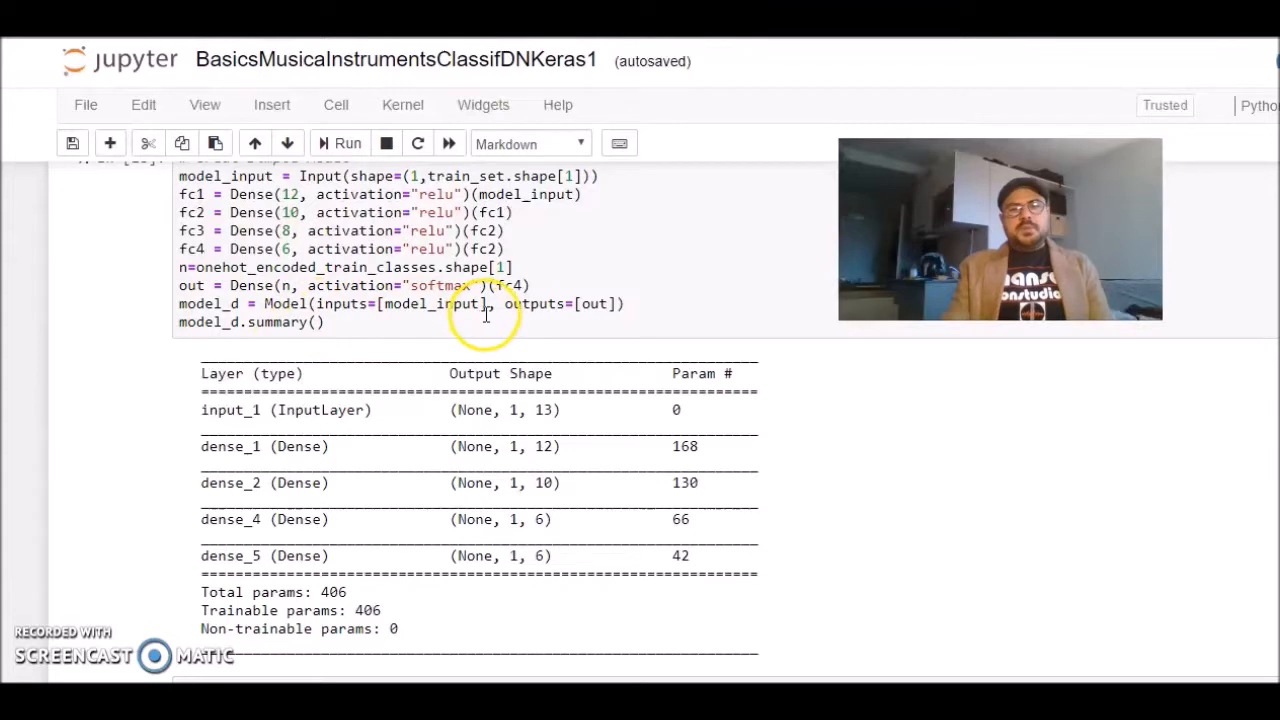
mouse_move(639, 281)
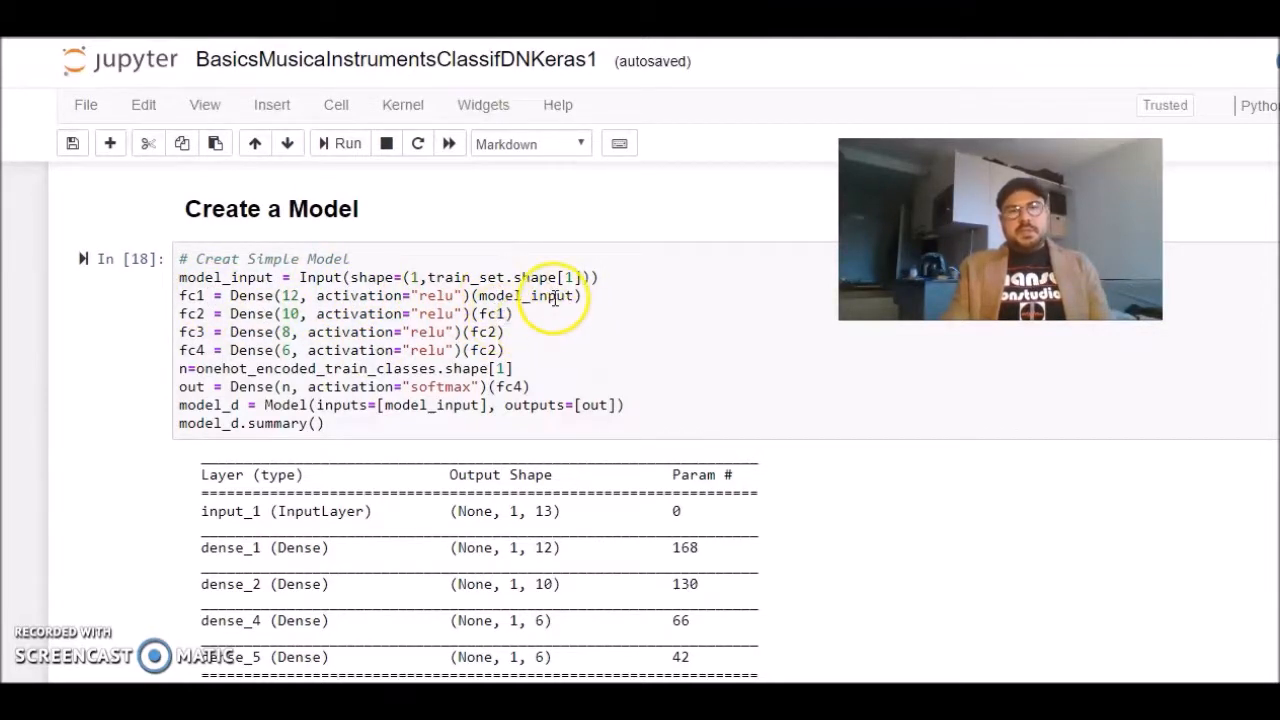
mouse_move(478, 300)
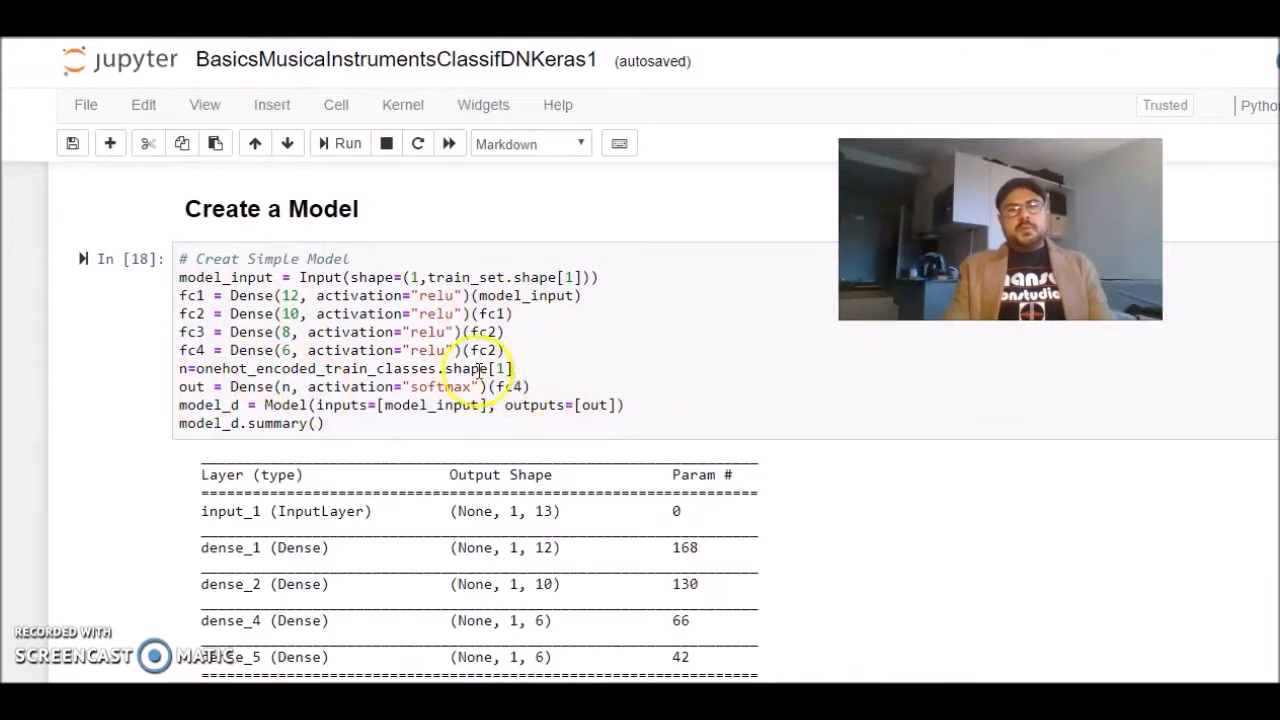
scroll(down, 3)
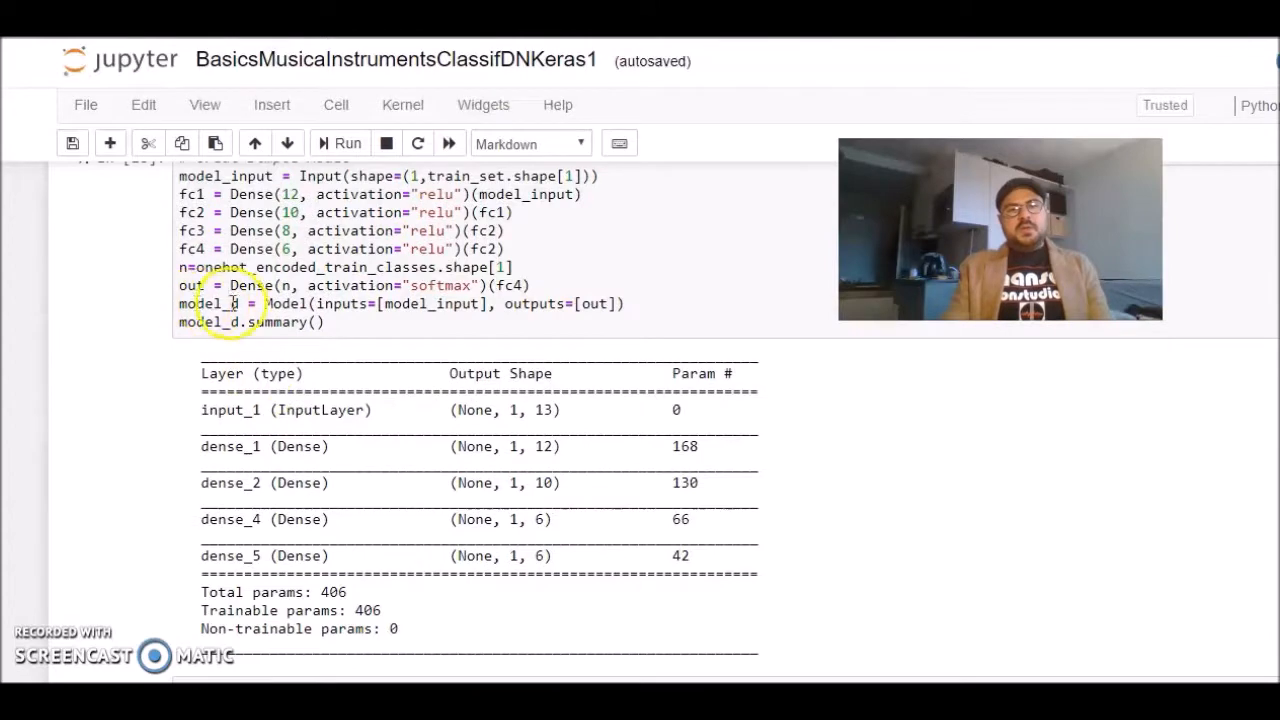
mouse_move(745, 273)
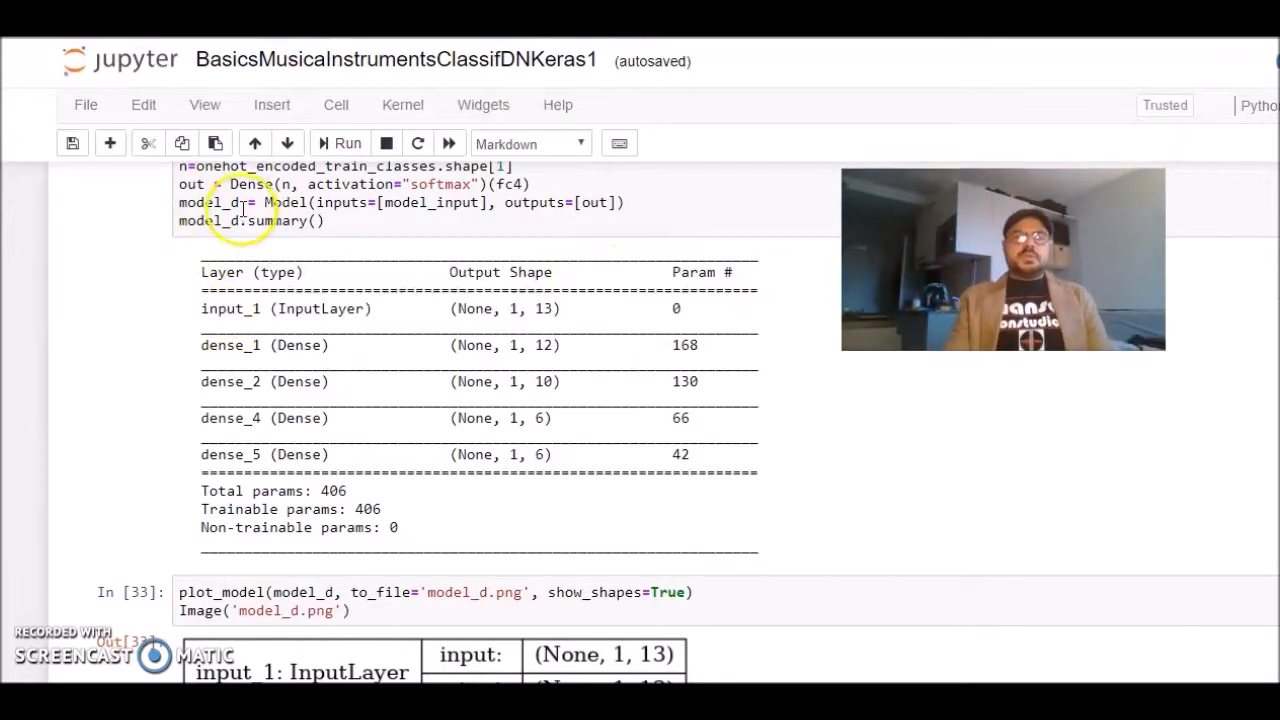
mouse_move(567, 540)
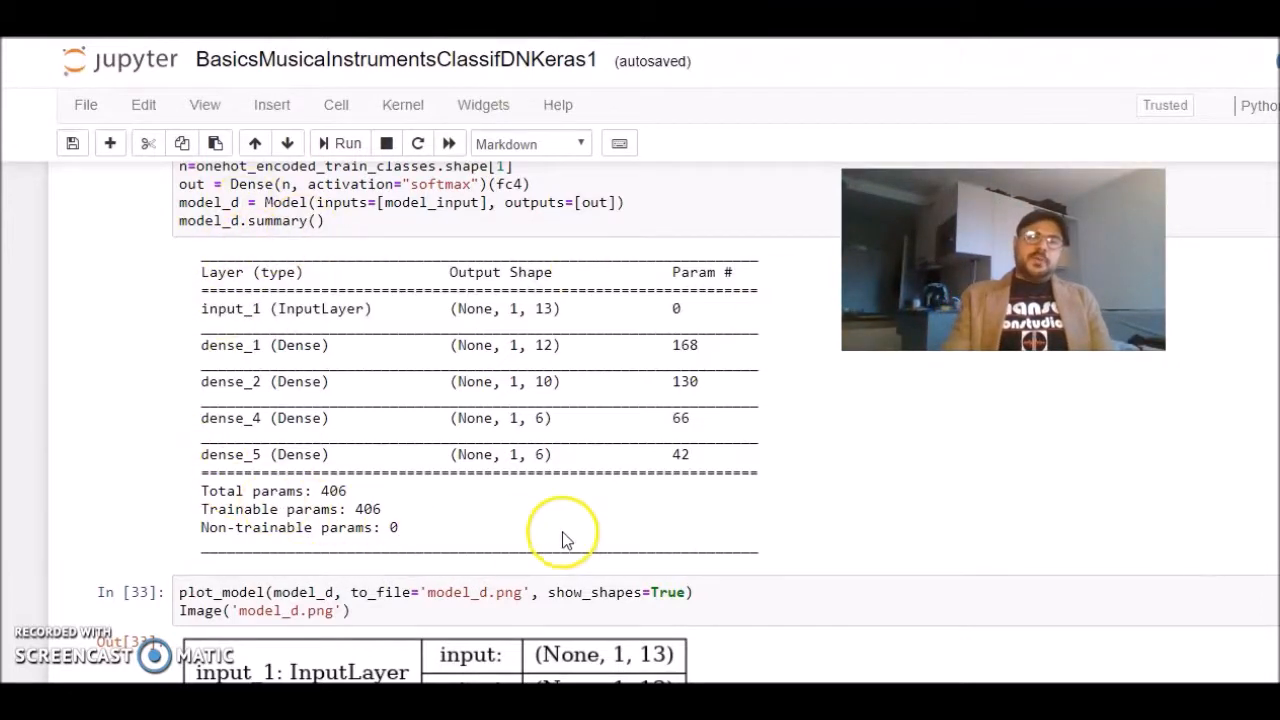
mouse_move(842, 420)
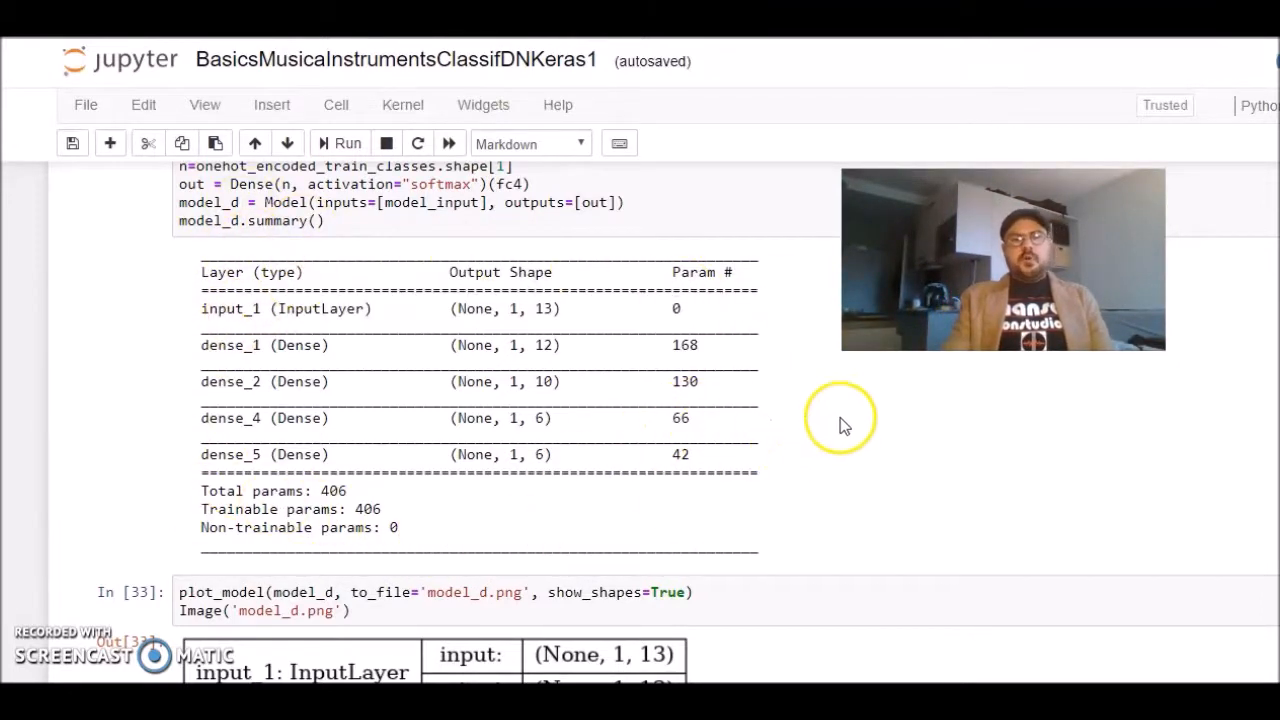
mouse_move(472, 315)
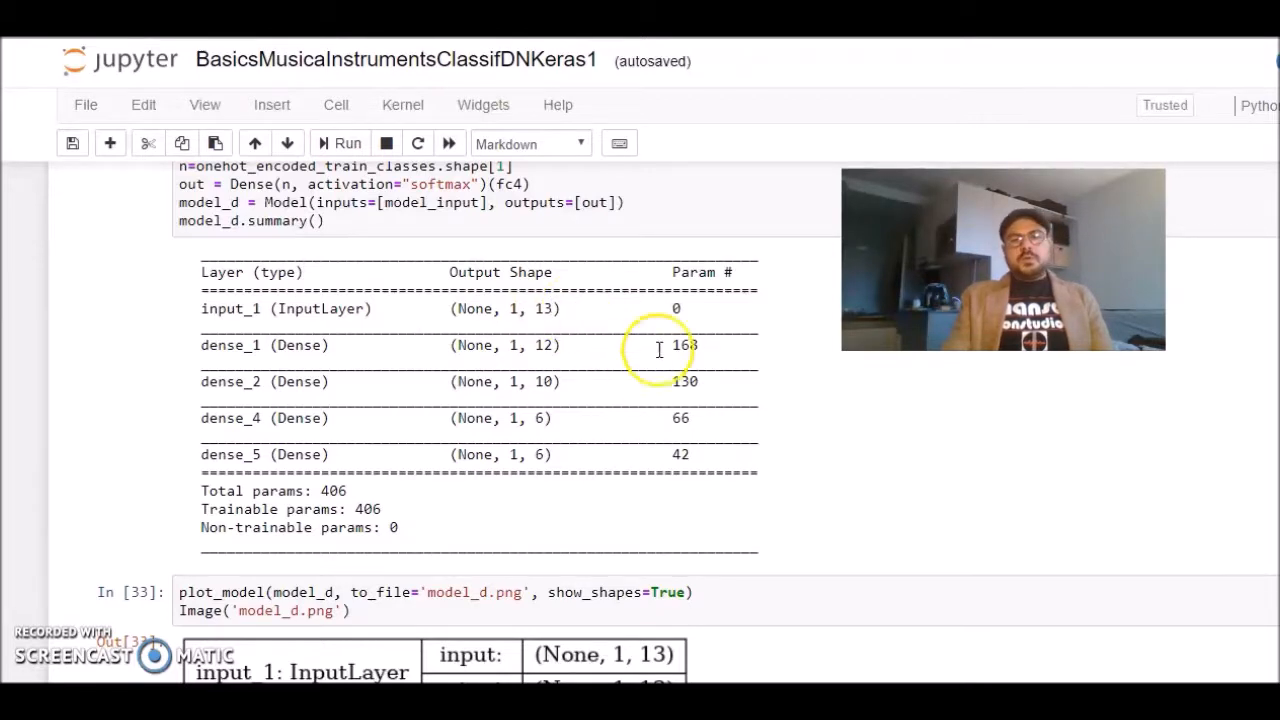
mouse_move(730, 510)
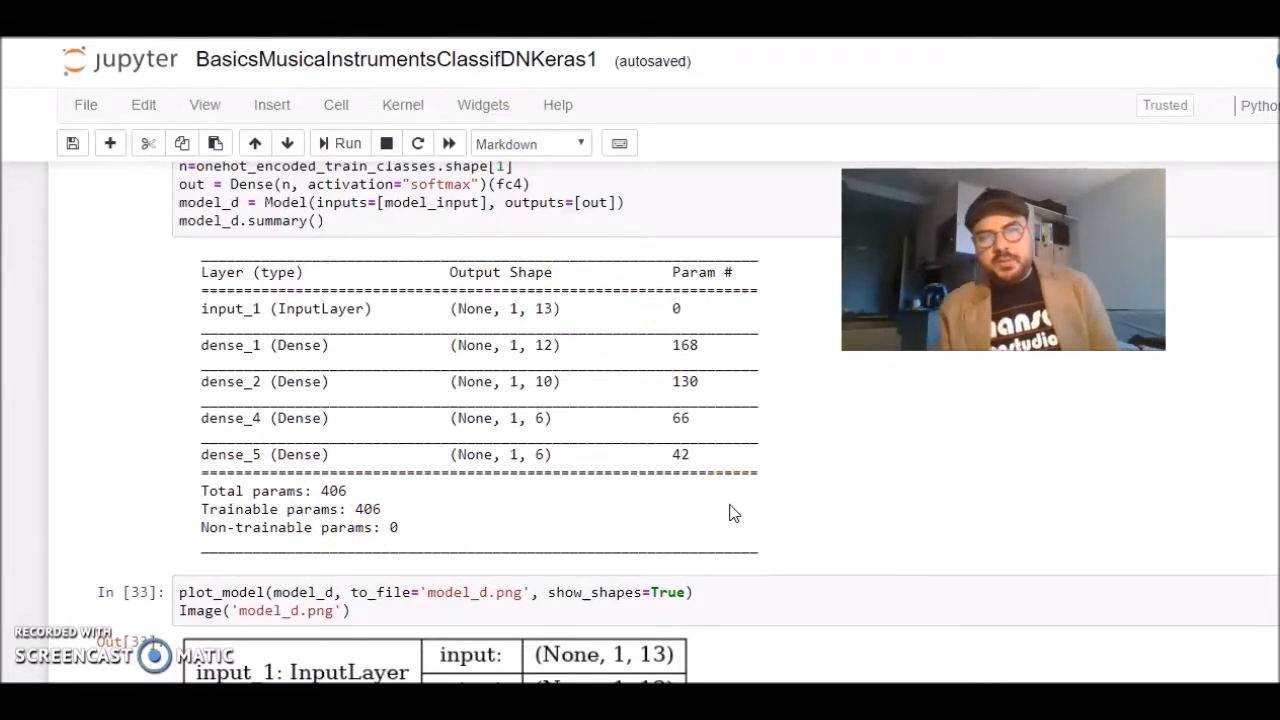
scroll(down, 3)
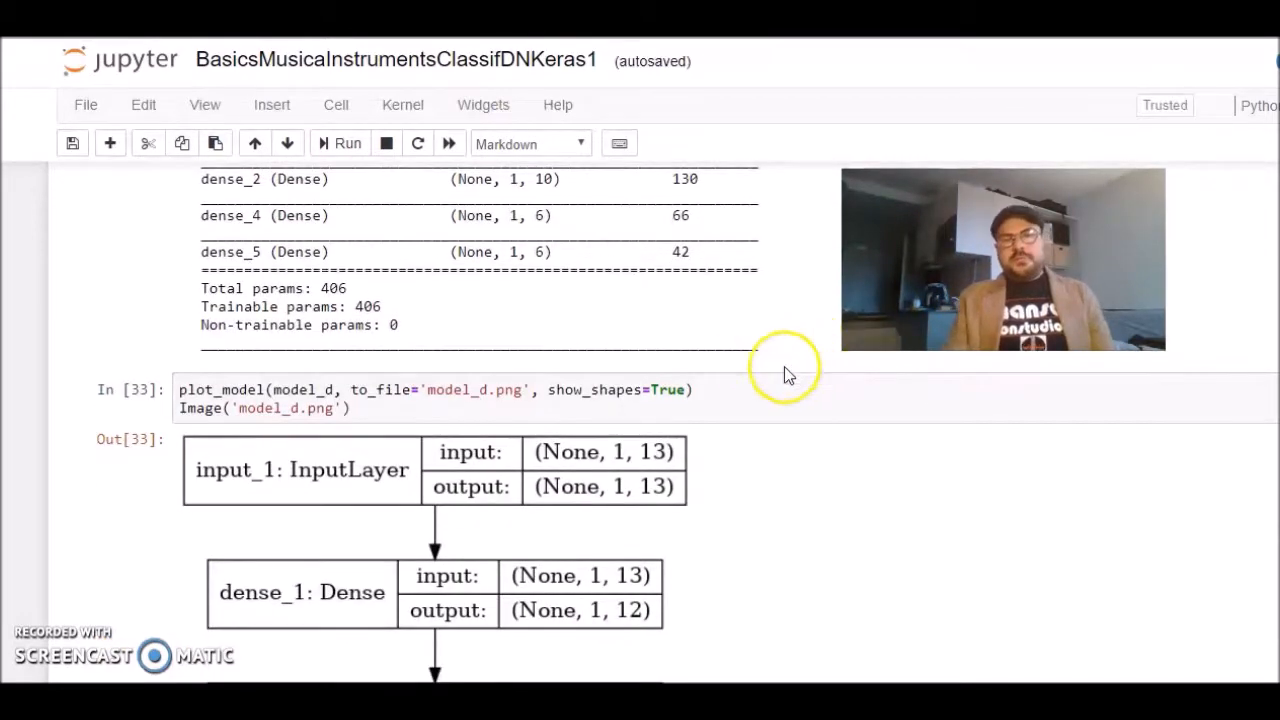
scroll(down, 3)
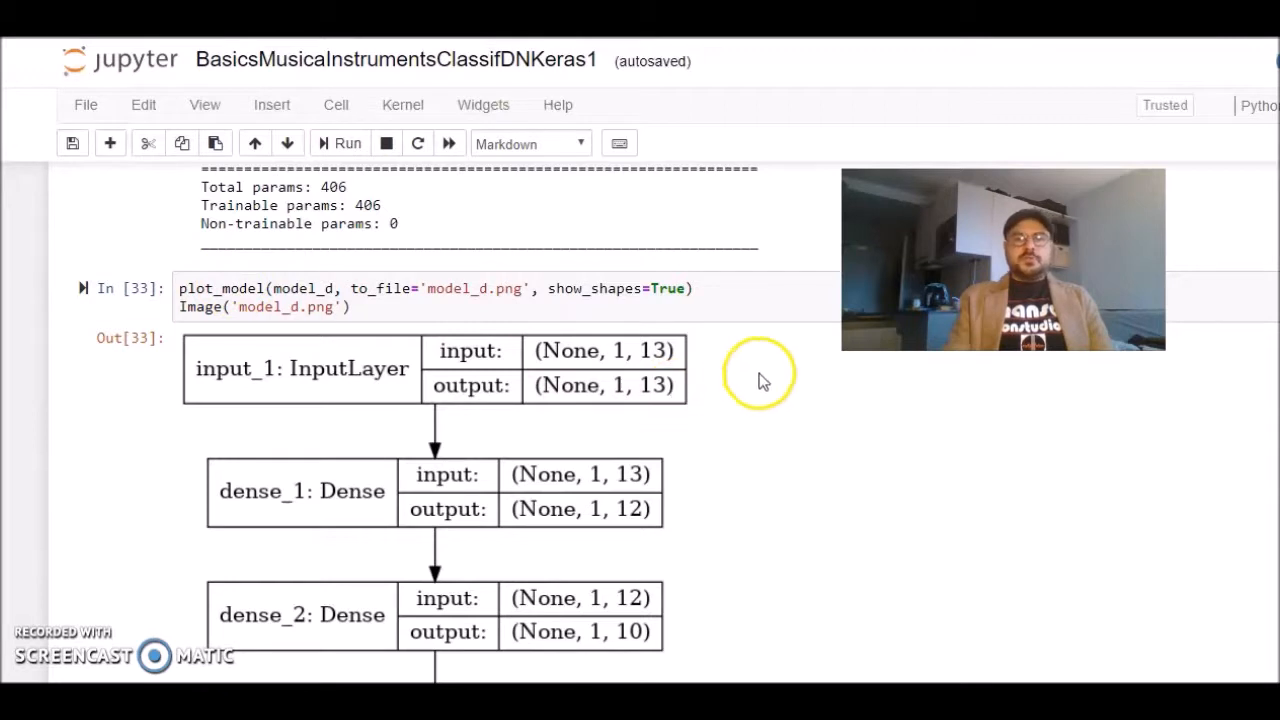
scroll(down, 3)
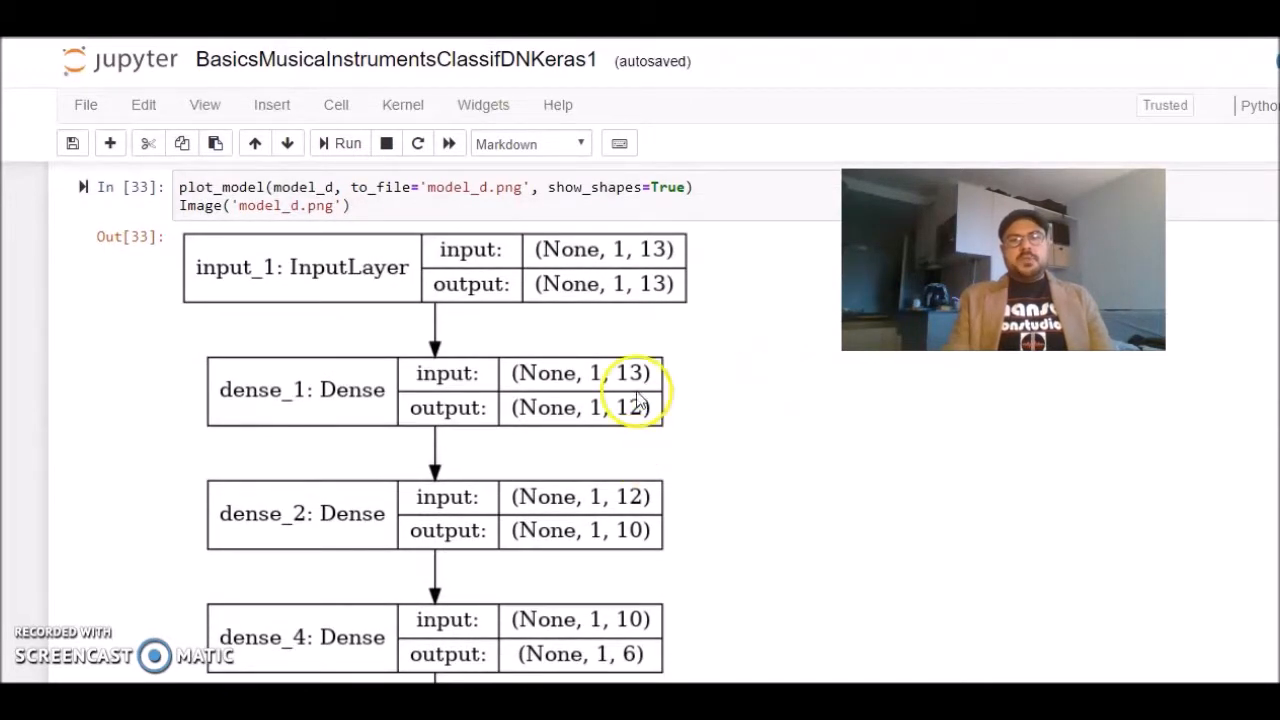
scroll(down, 3)
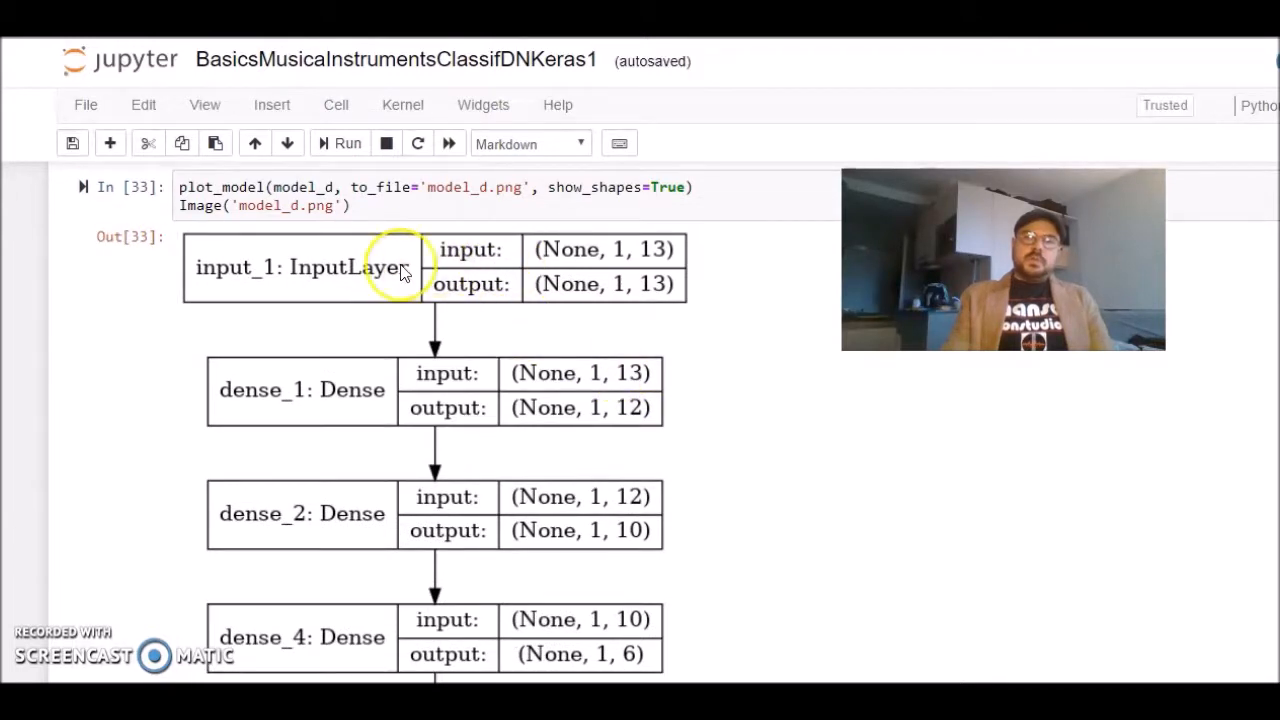
mouse_move(437, 325)
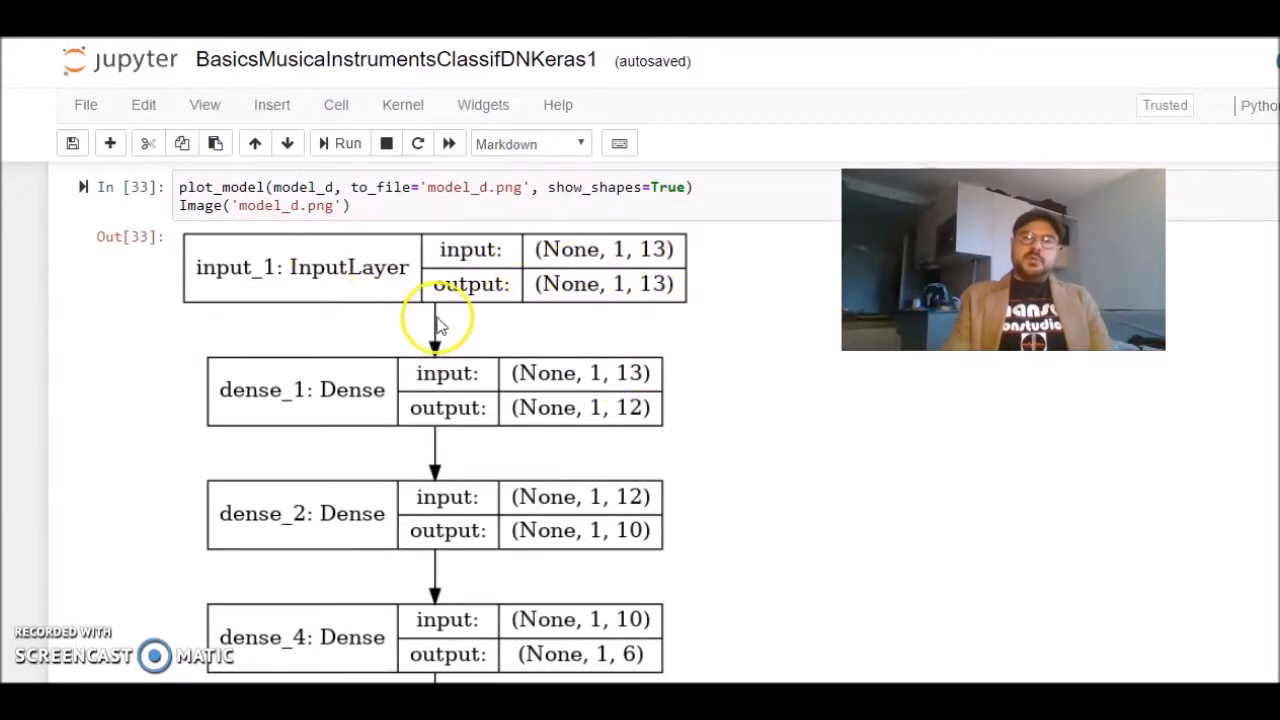
mouse_move(760, 288)
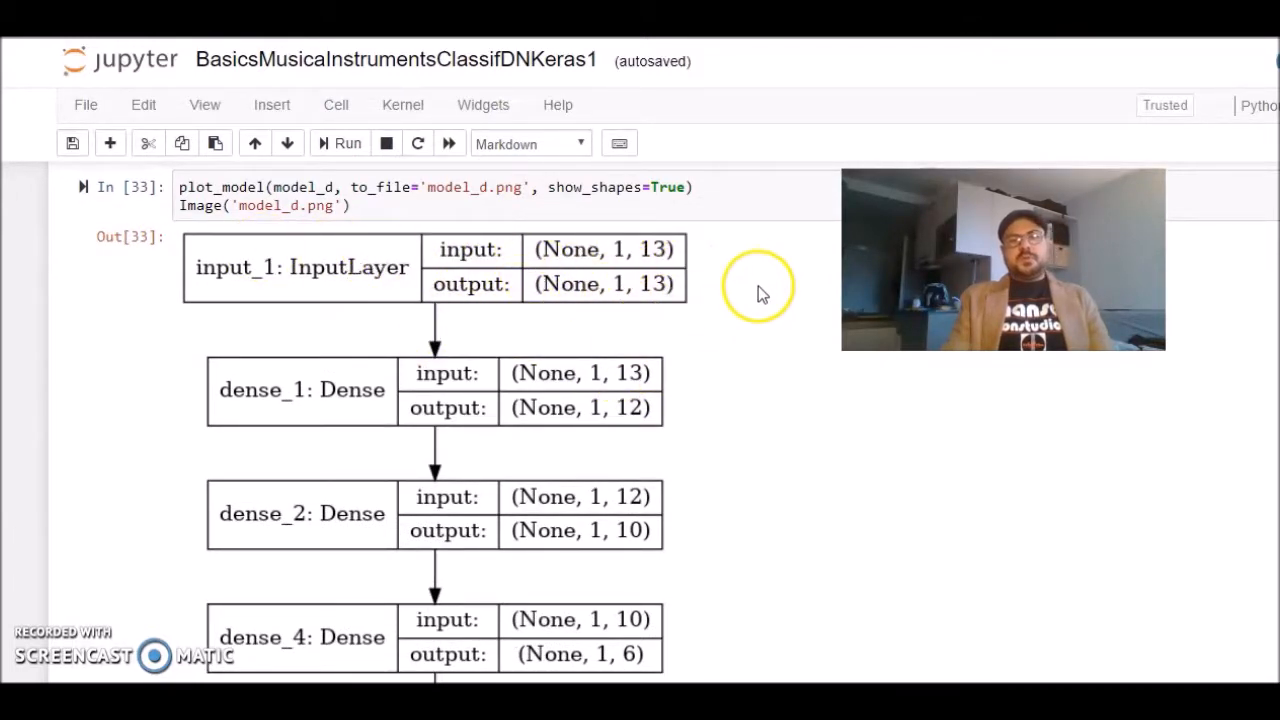
scroll(down, 3)
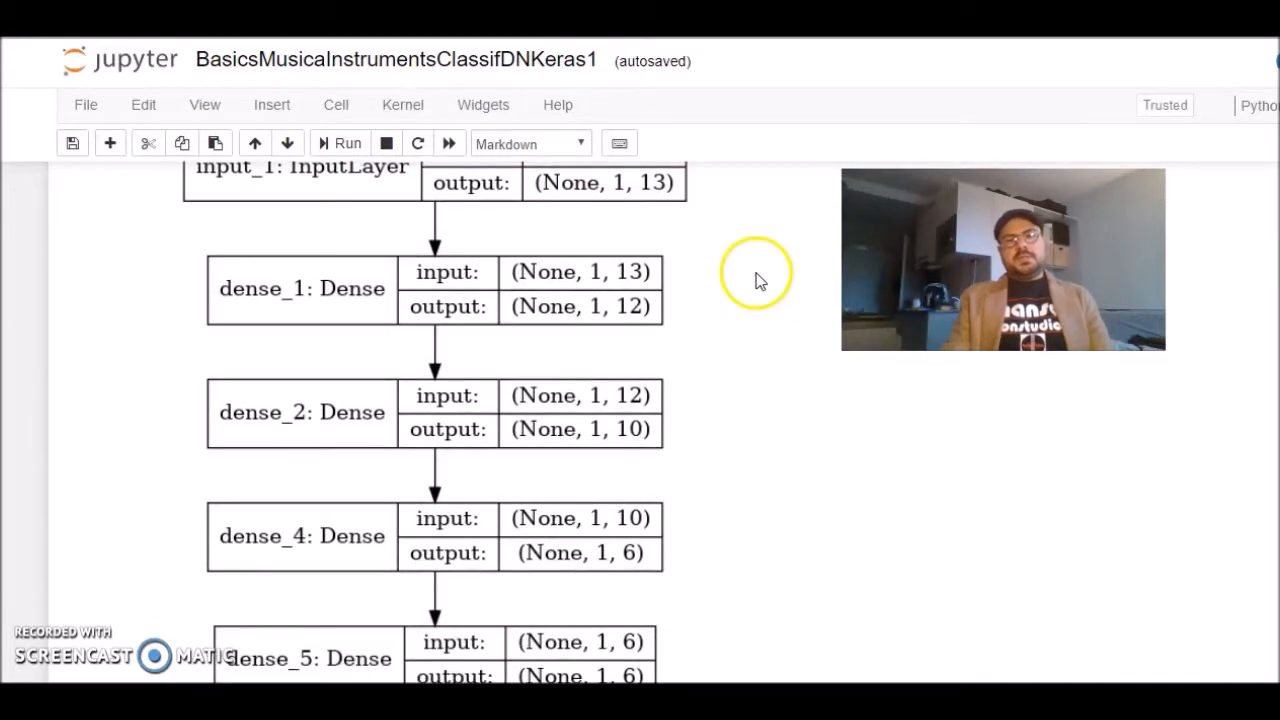
scroll(down, 3)
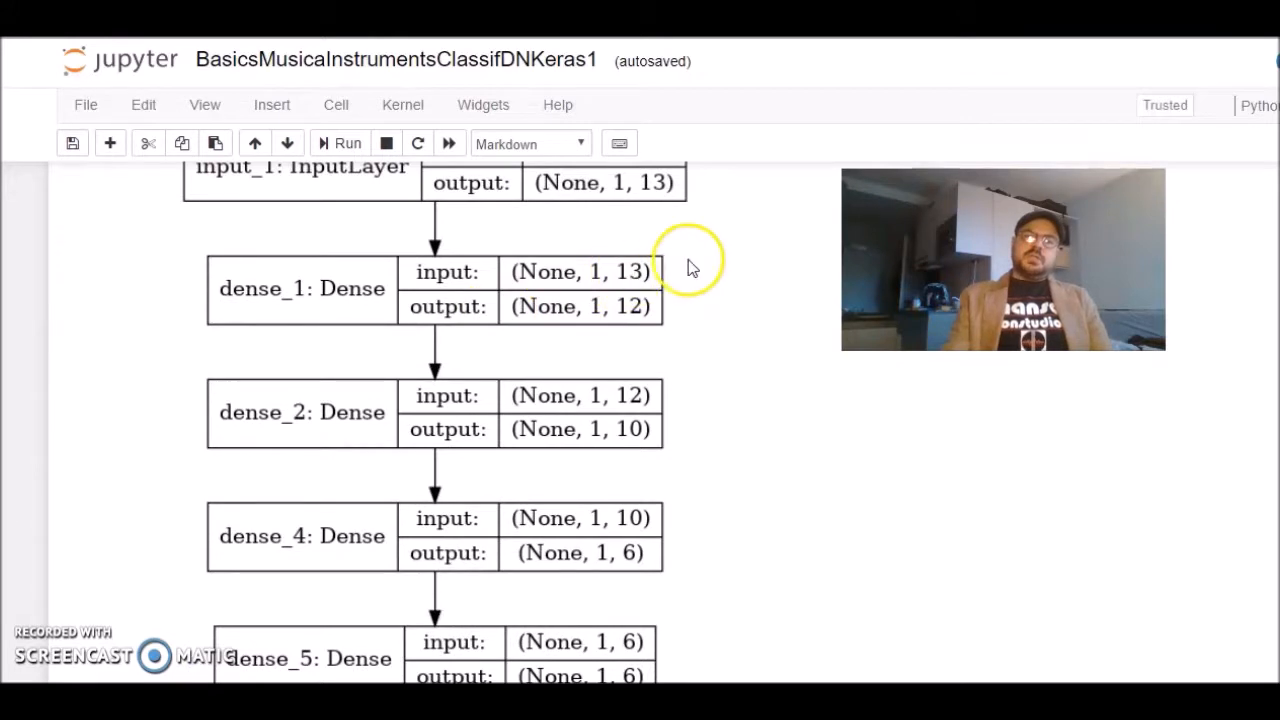
scroll(down, 3)
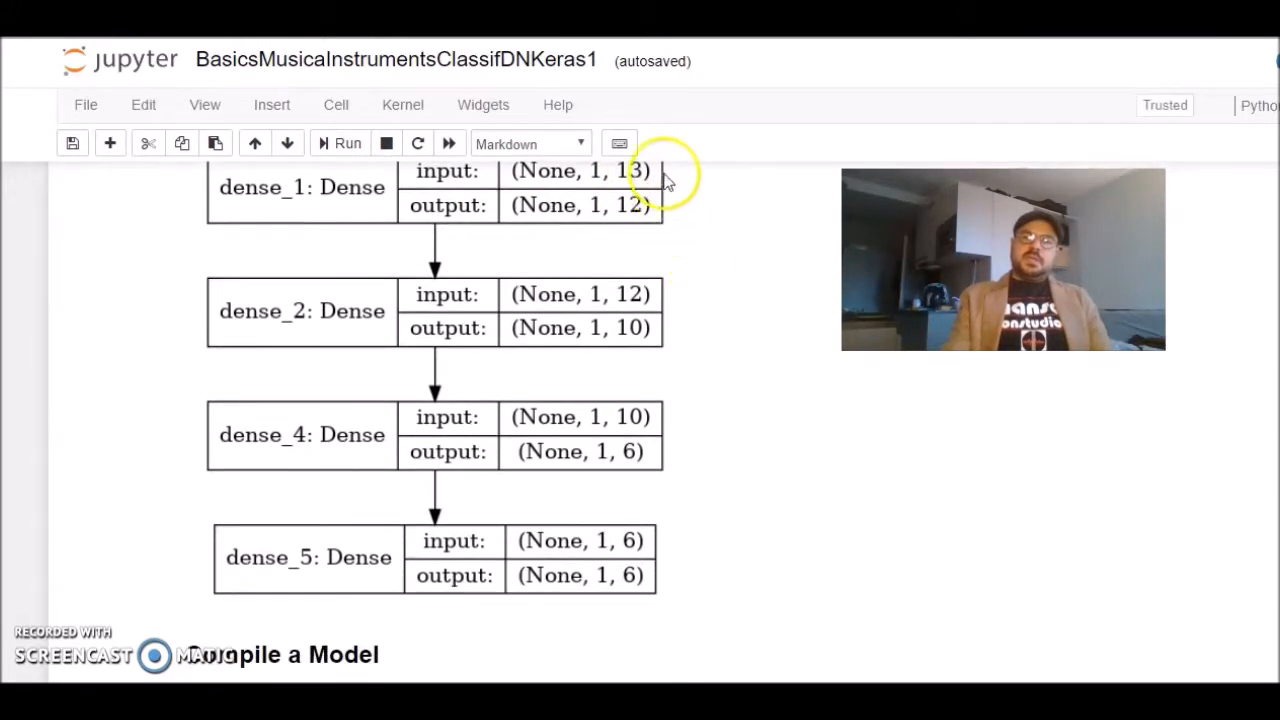
mouse_move(639, 464)
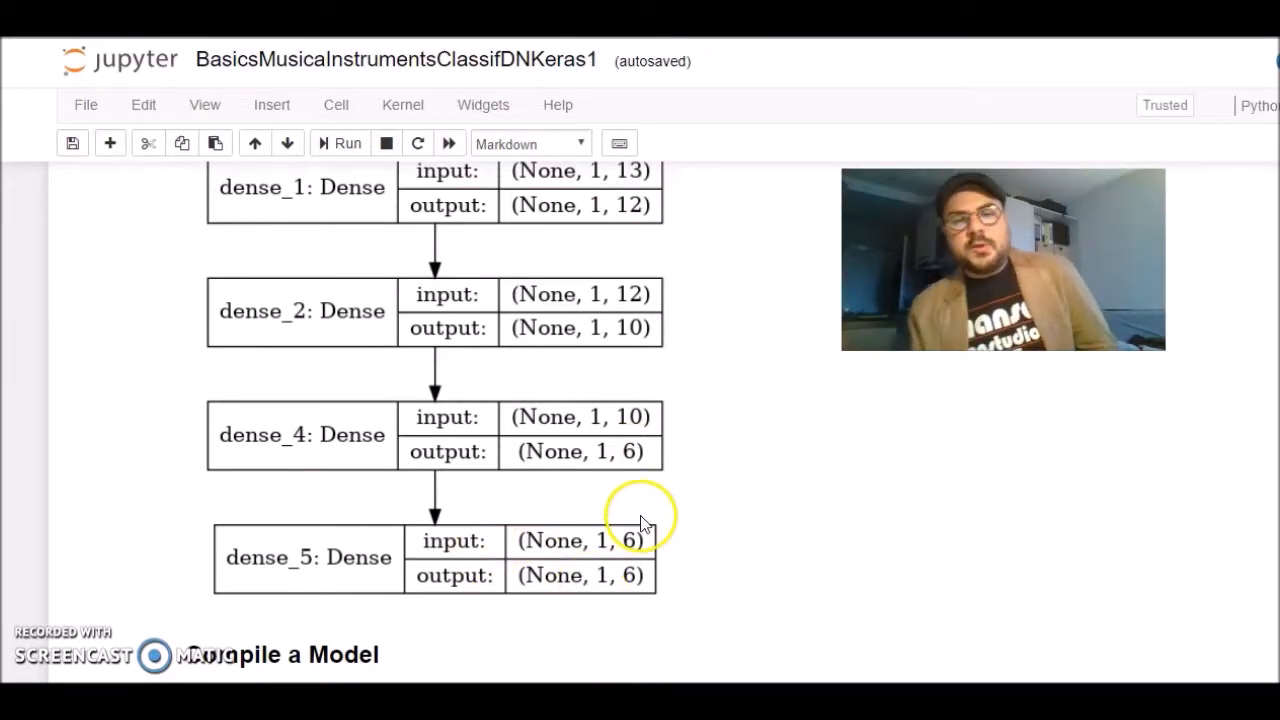
mouse_move(747, 387)
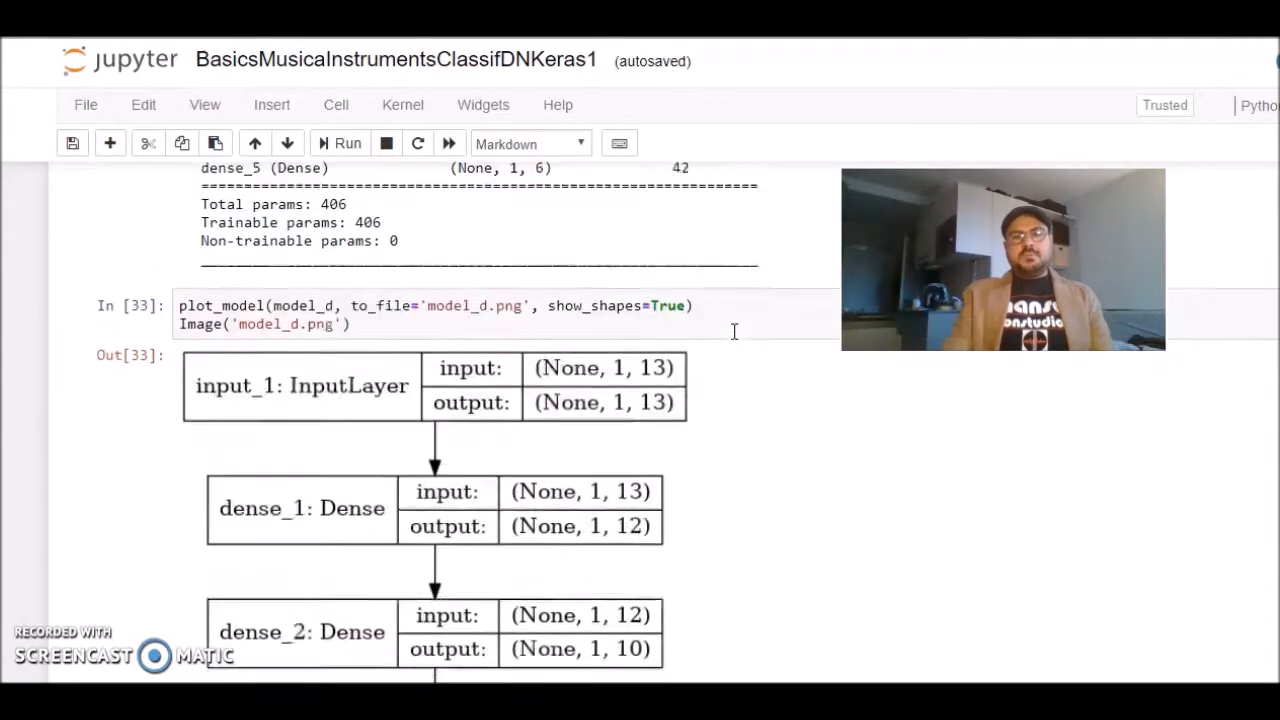
scroll(down, 3)
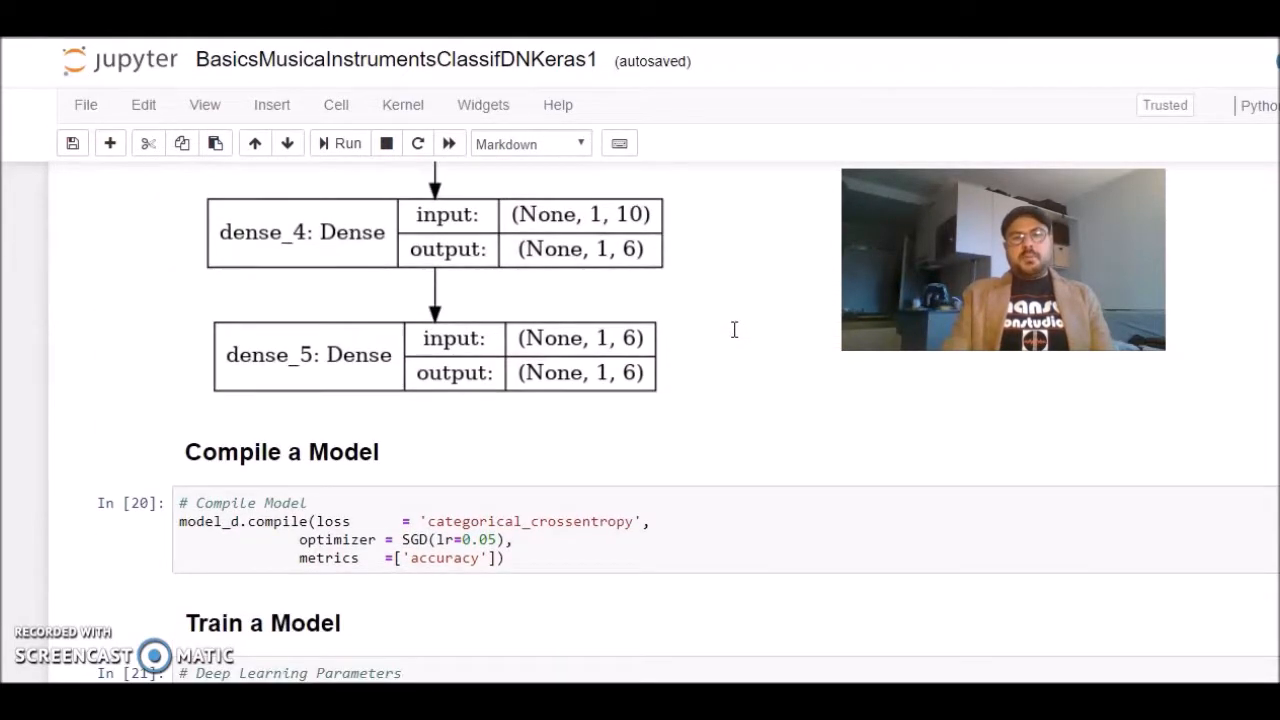
scroll(down, 3)
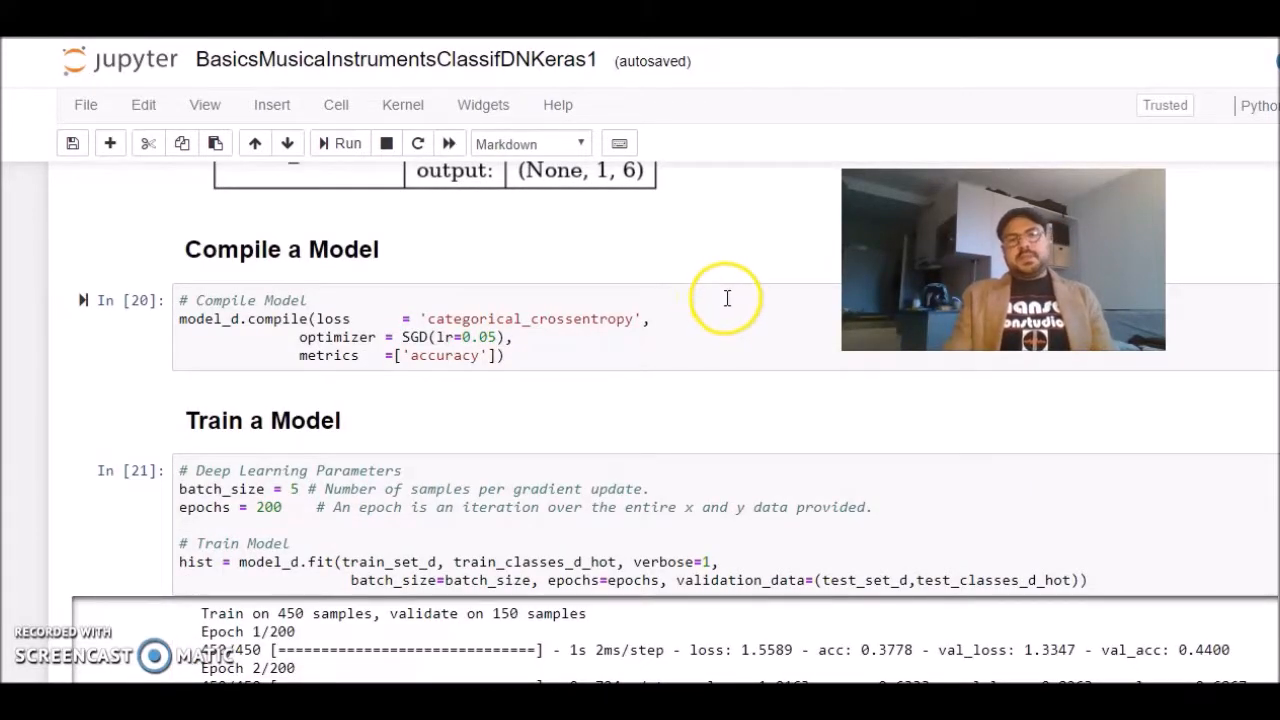
mouse_move(643, 308)
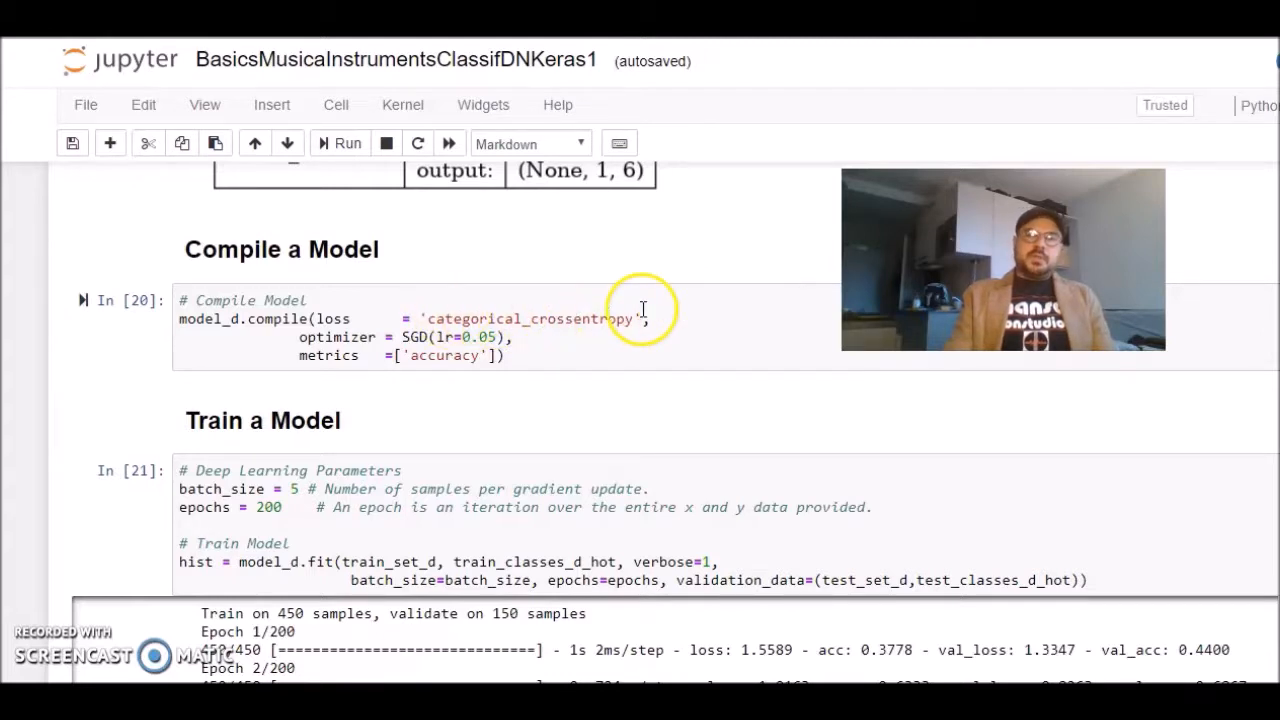
mouse_move(674, 270)
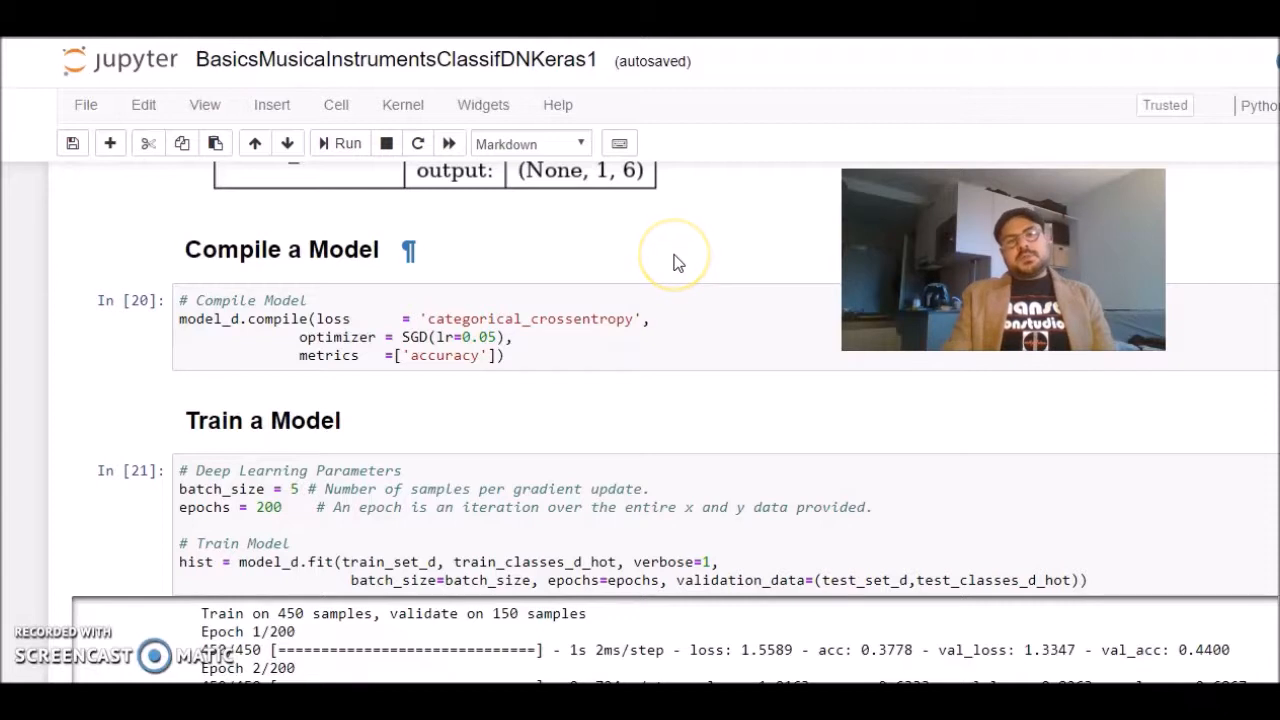
click(455, 350)
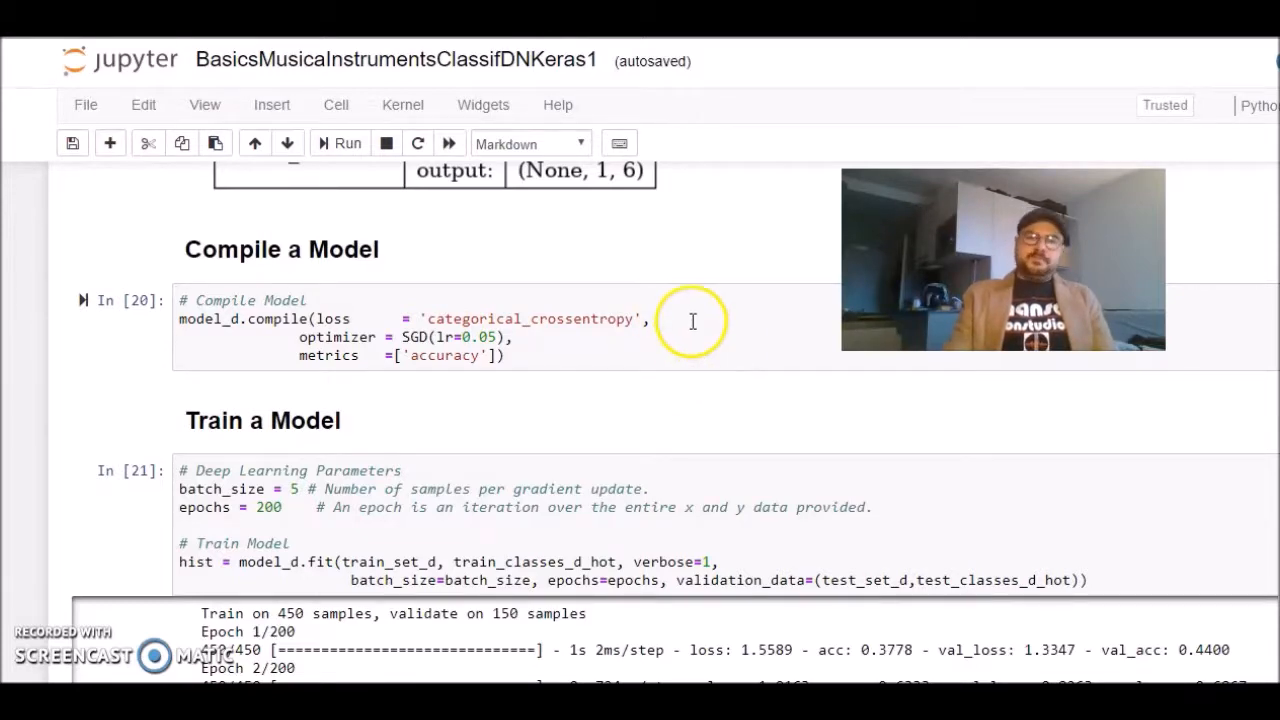
scroll(down, 3)
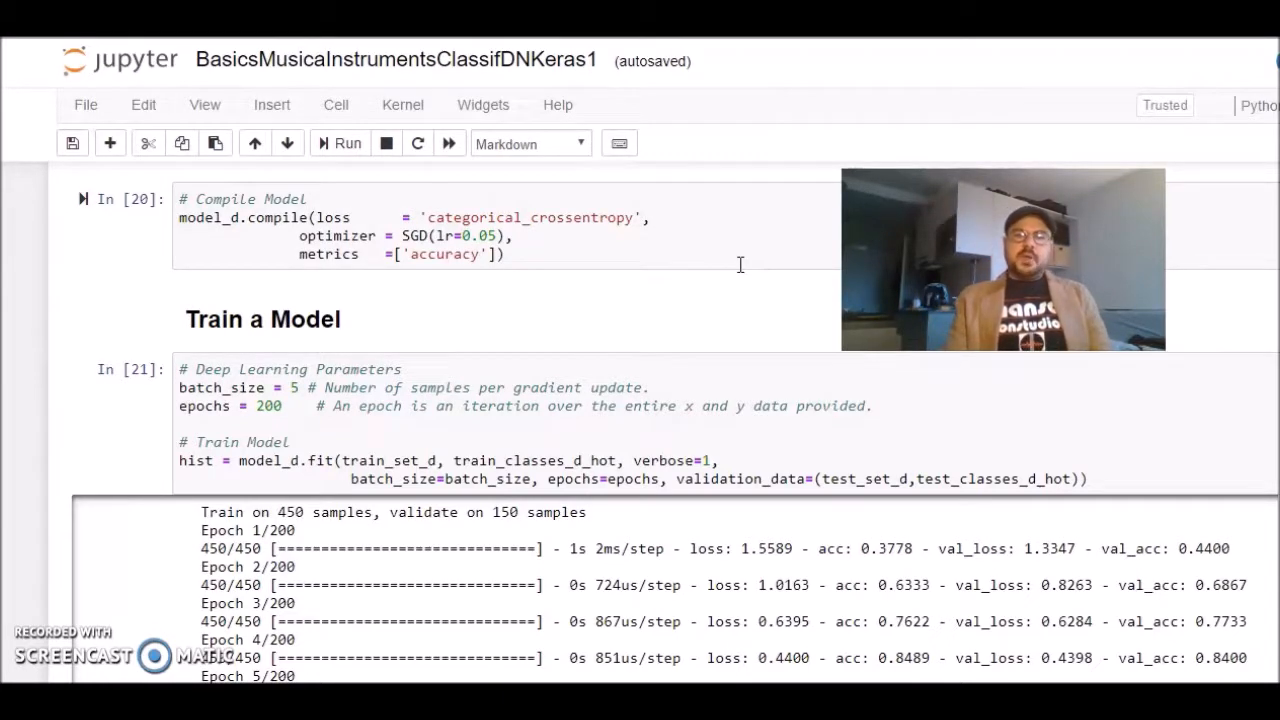
scroll(down, 3)
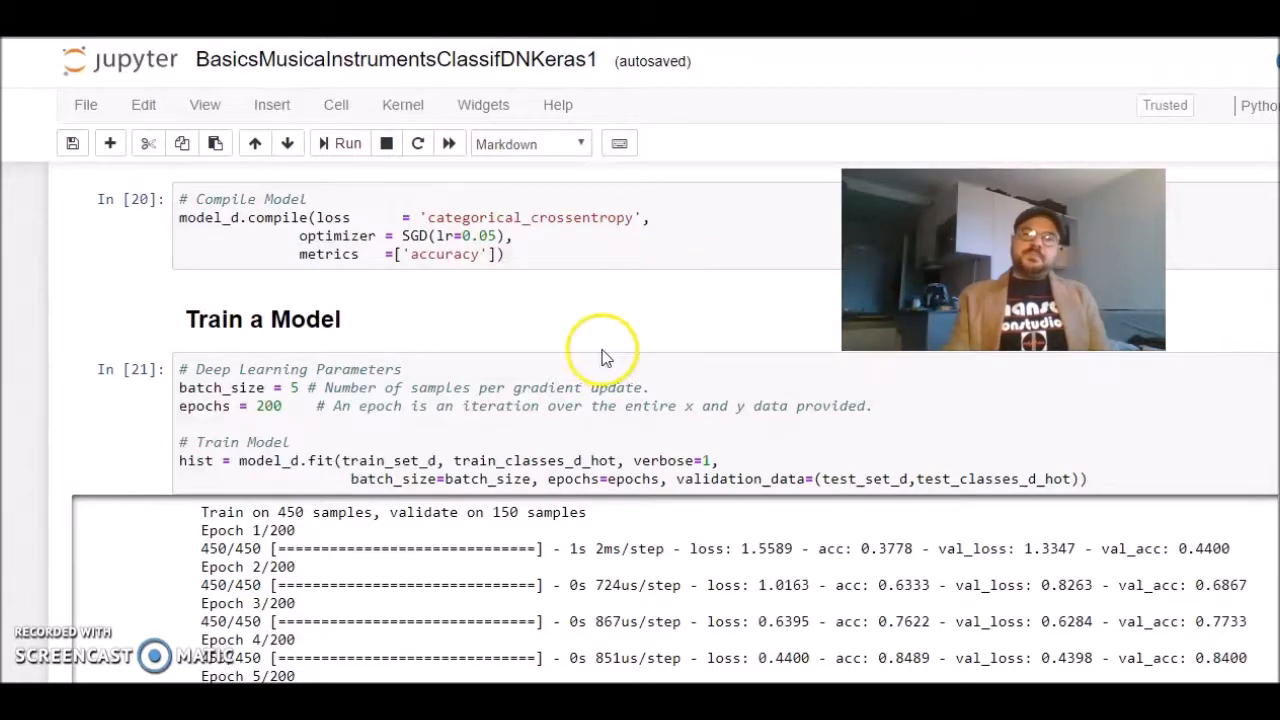
mouse_move(640, 294)
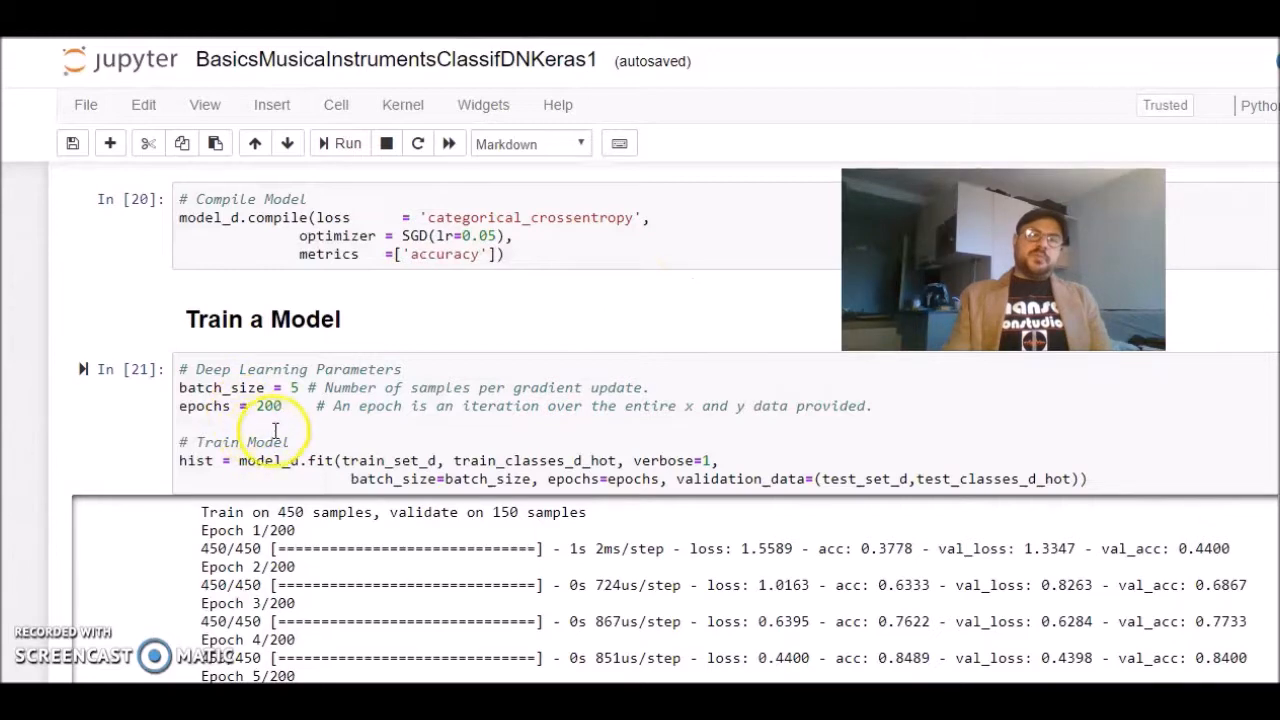
mouse_move(635, 384)
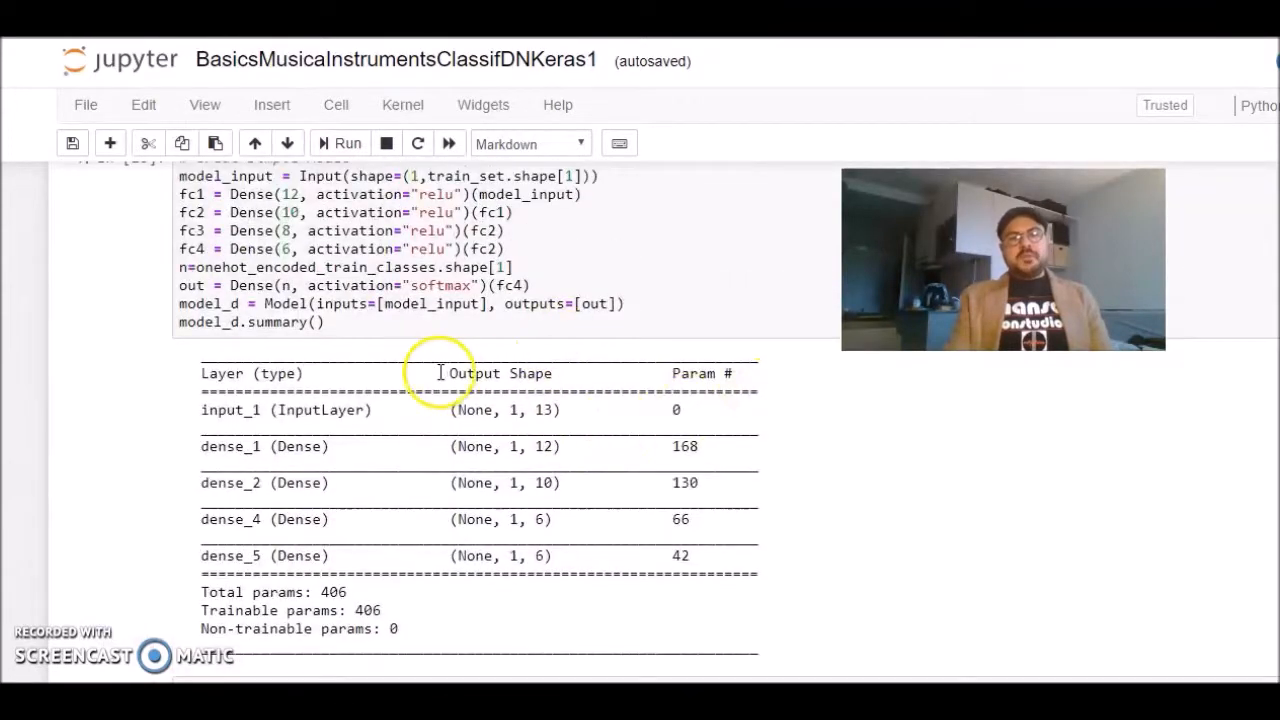
mouse_move(670, 373)
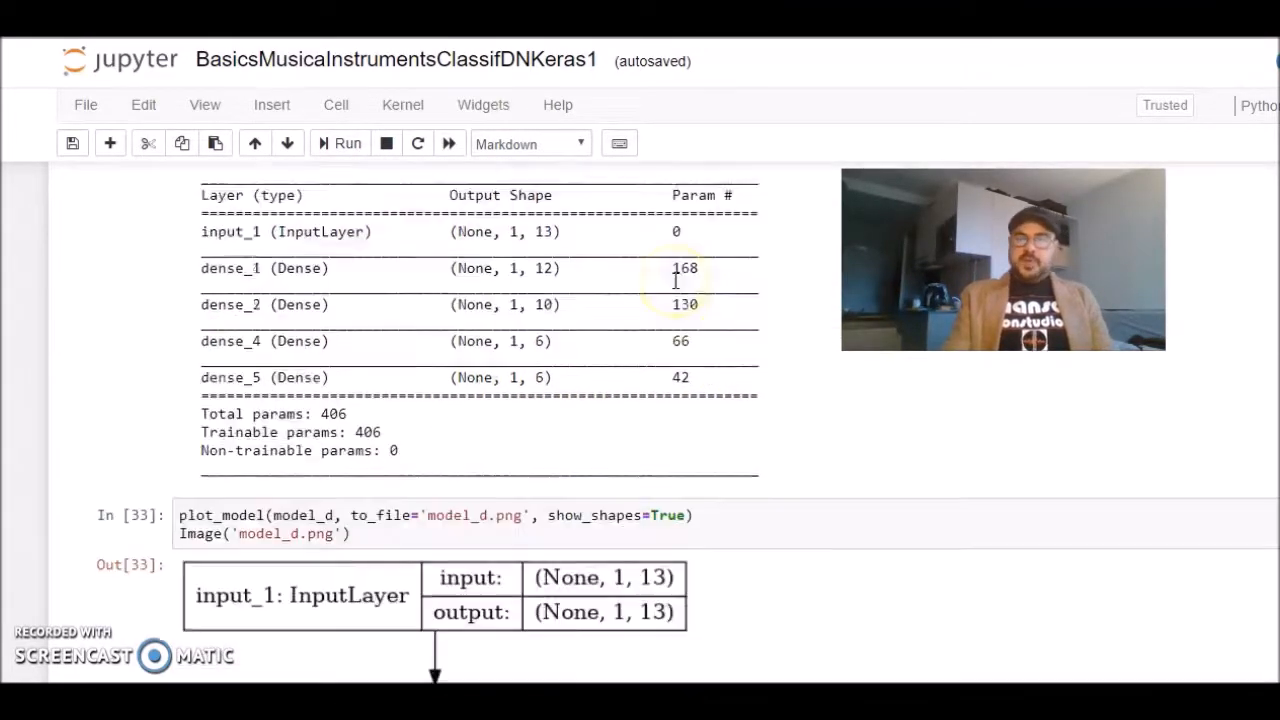
scroll(down, 3)
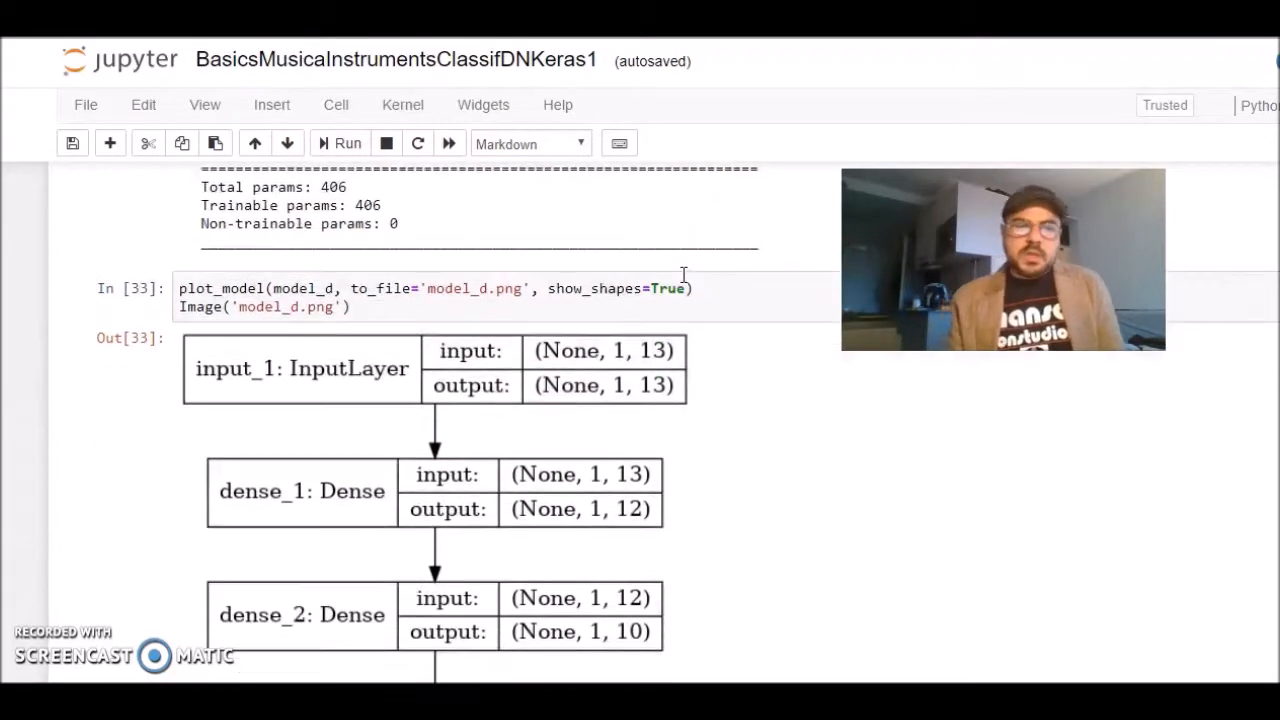
scroll(down, 3)
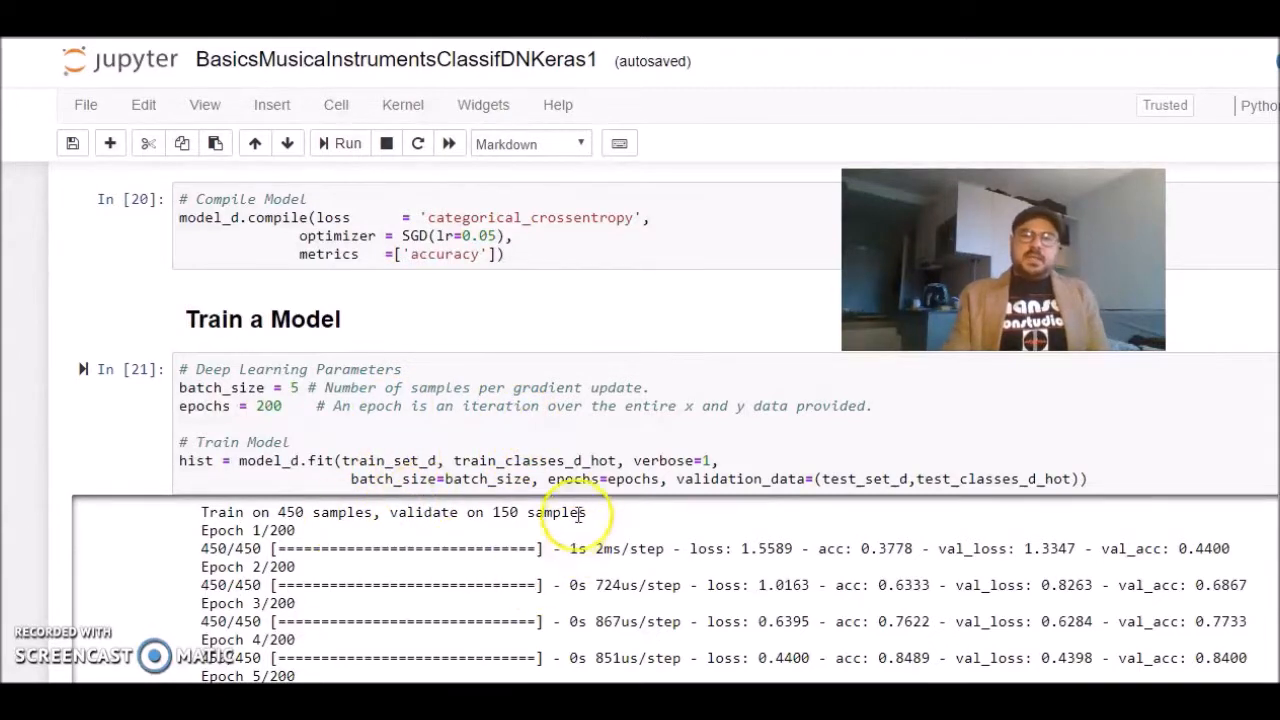
mouse_move(785, 460)
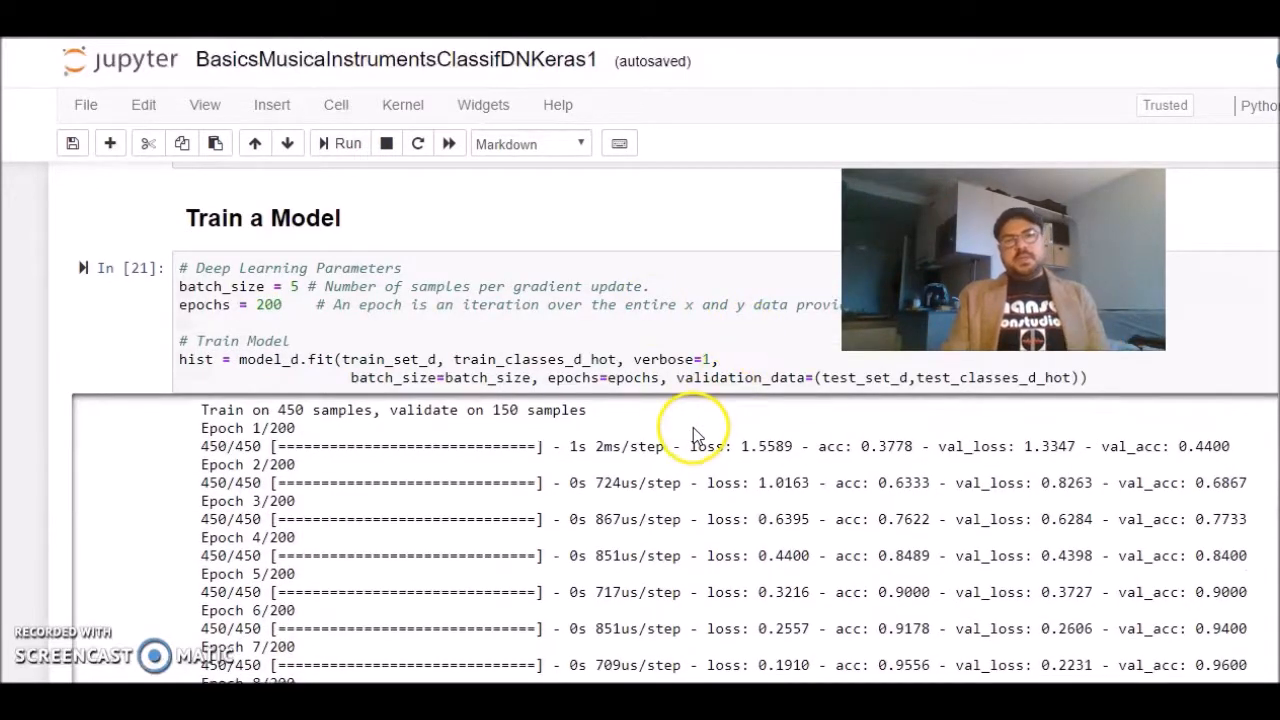
scroll(down, 3)
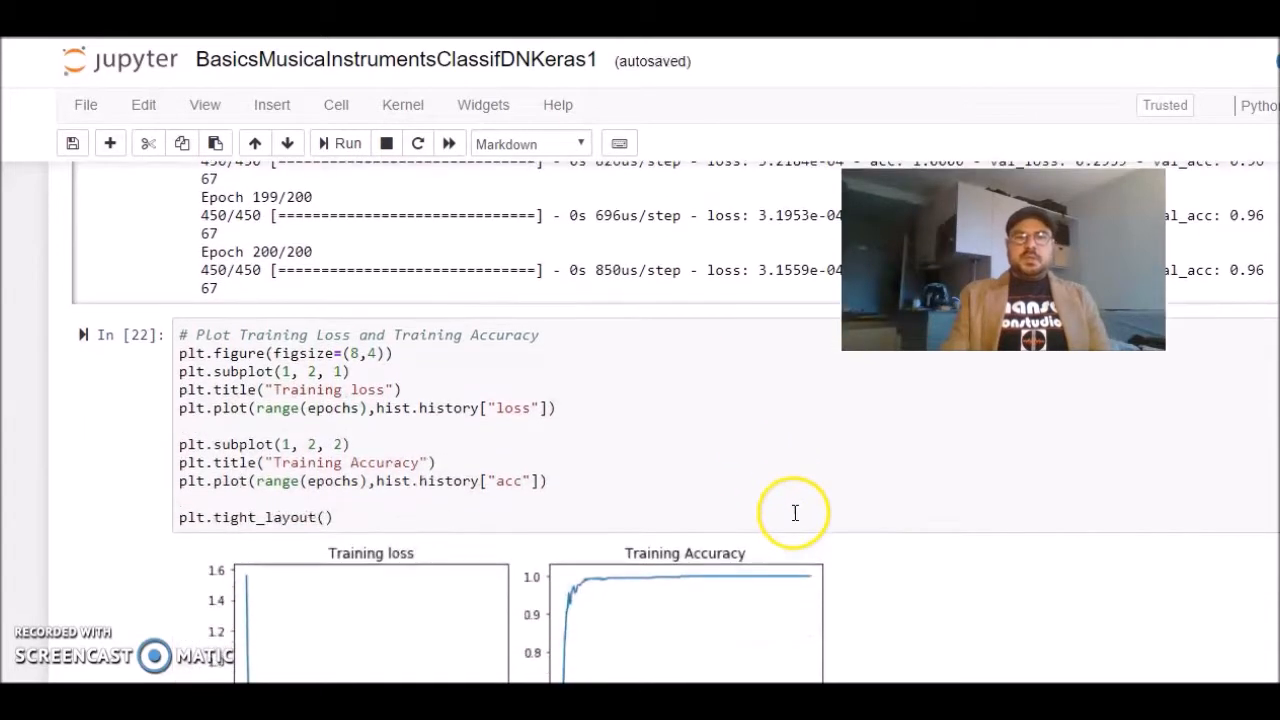
scroll(down, 3)
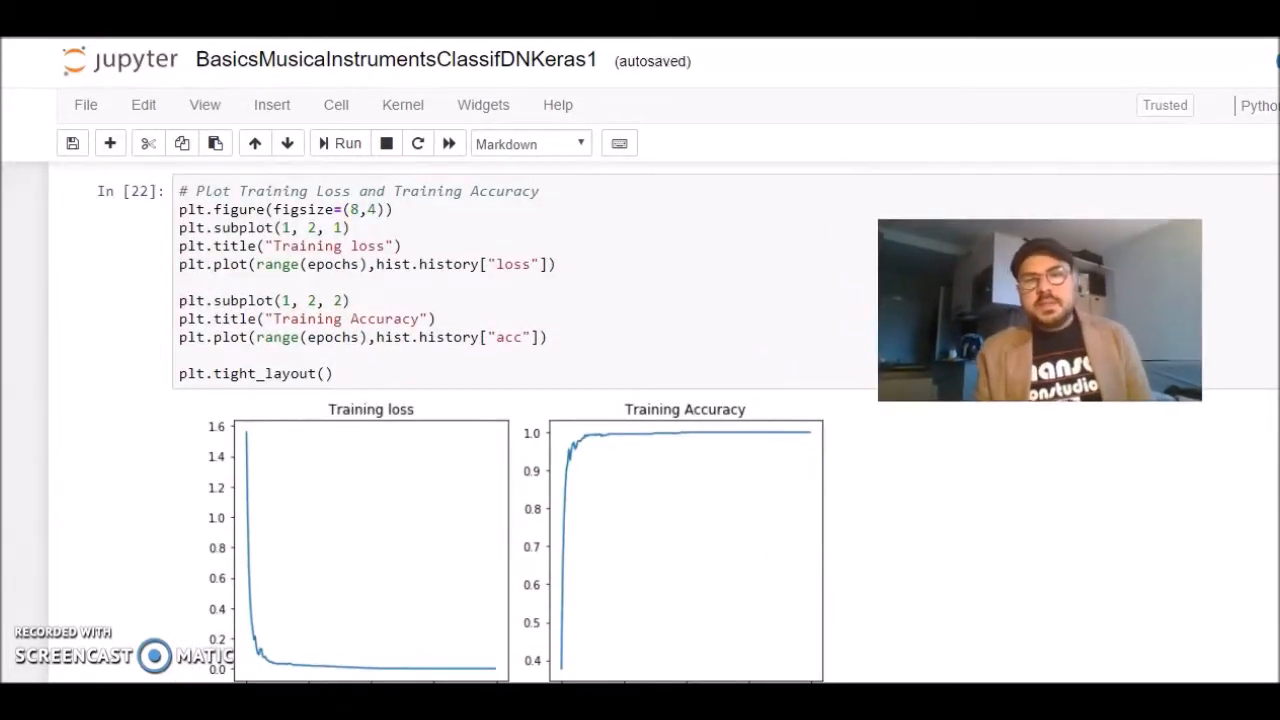
scroll(down, 3)
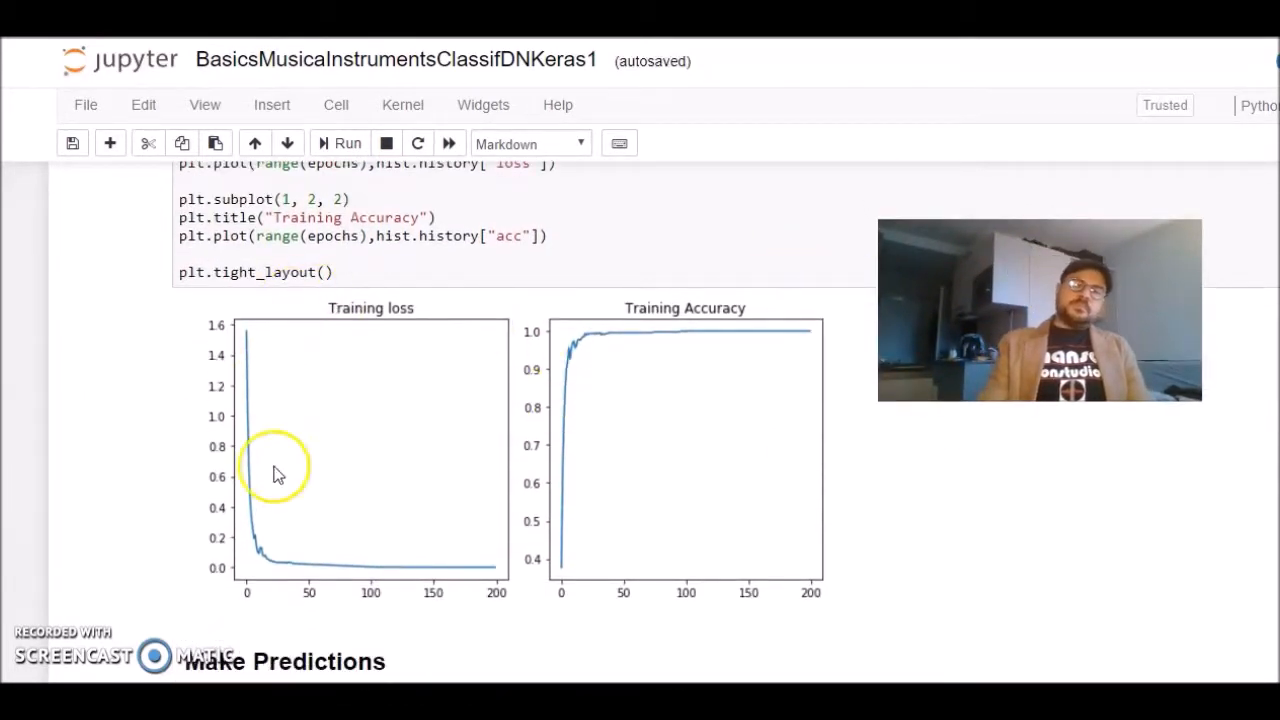
mouse_move(669, 278)
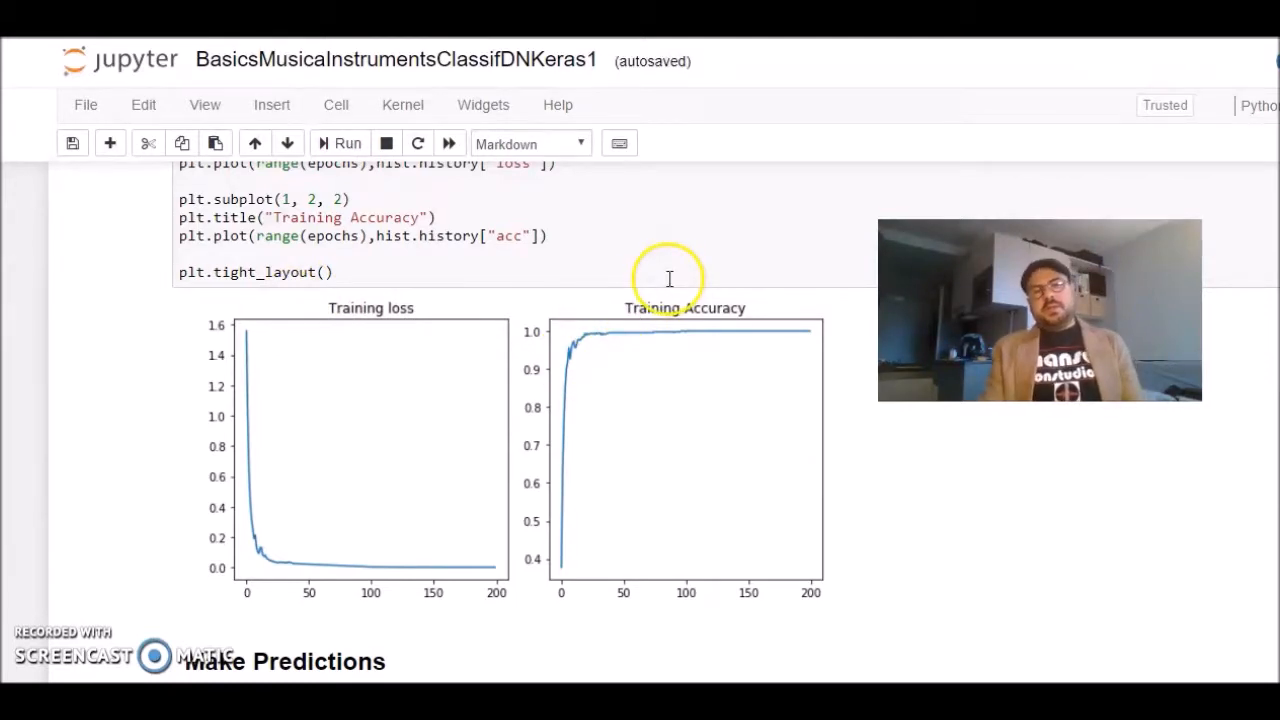
mouse_move(257, 613)
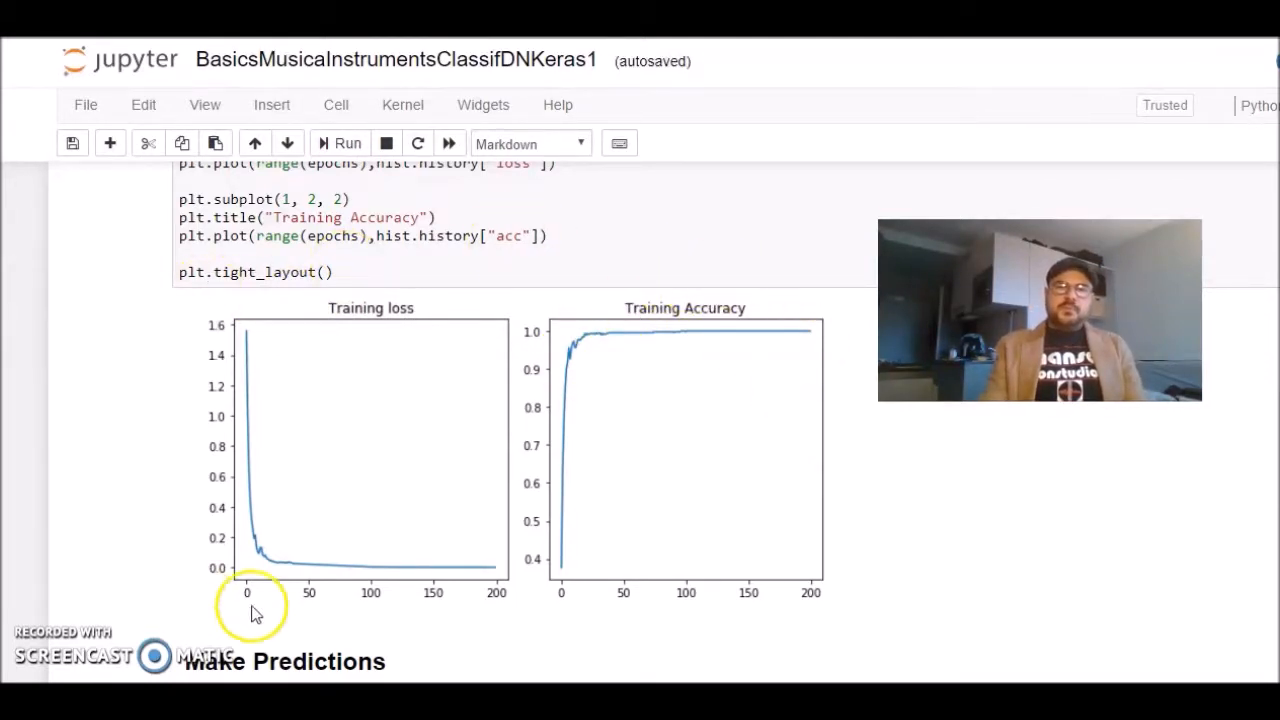
mouse_move(700, 298)
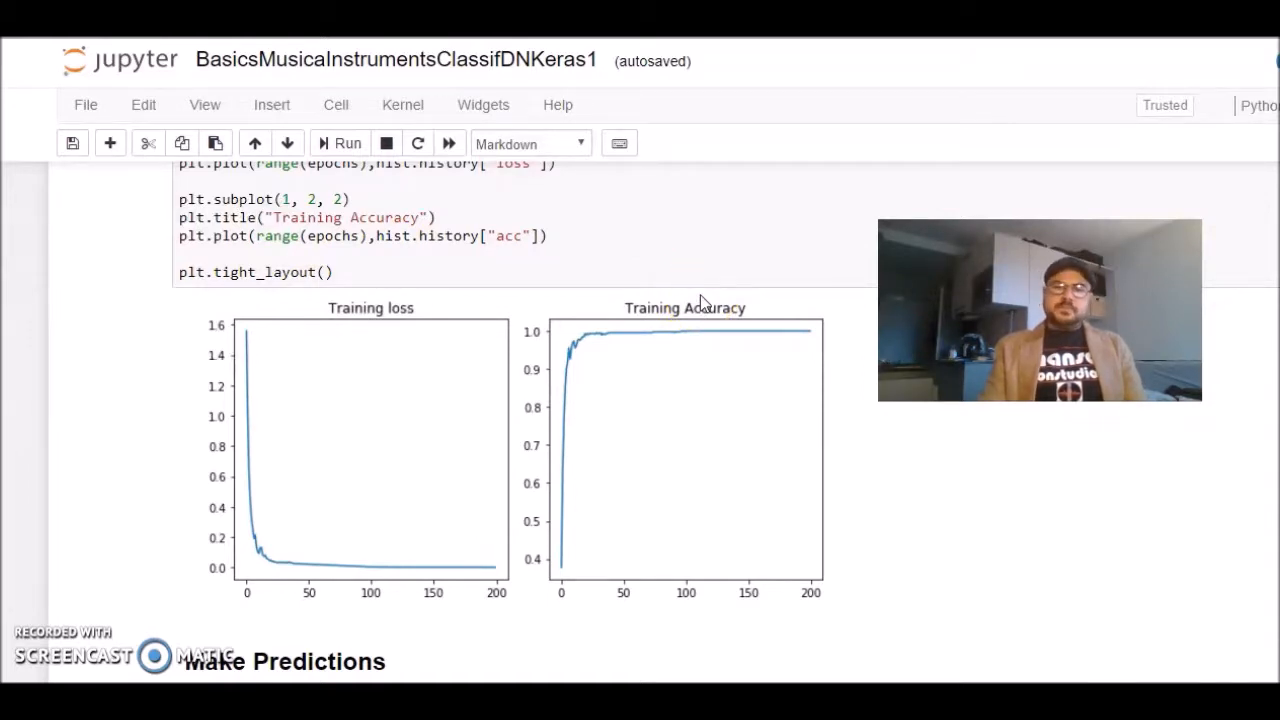
scroll(down, 3)
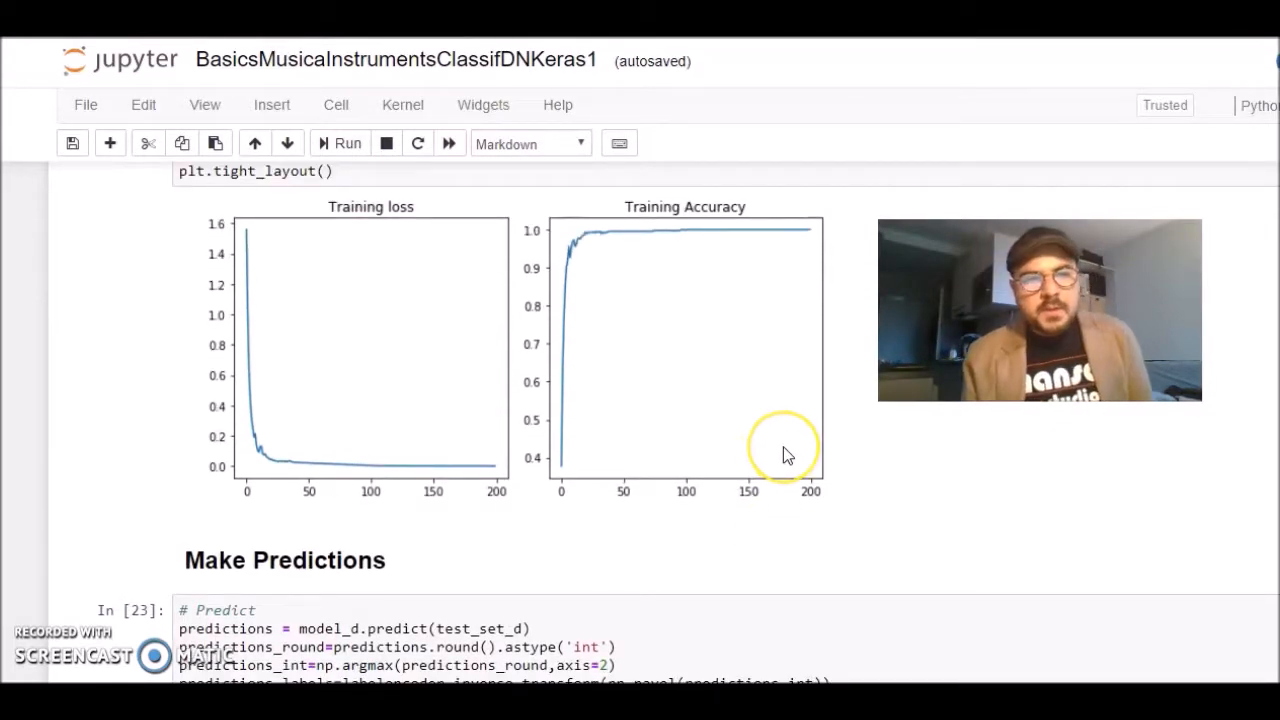
scroll(down, 3)
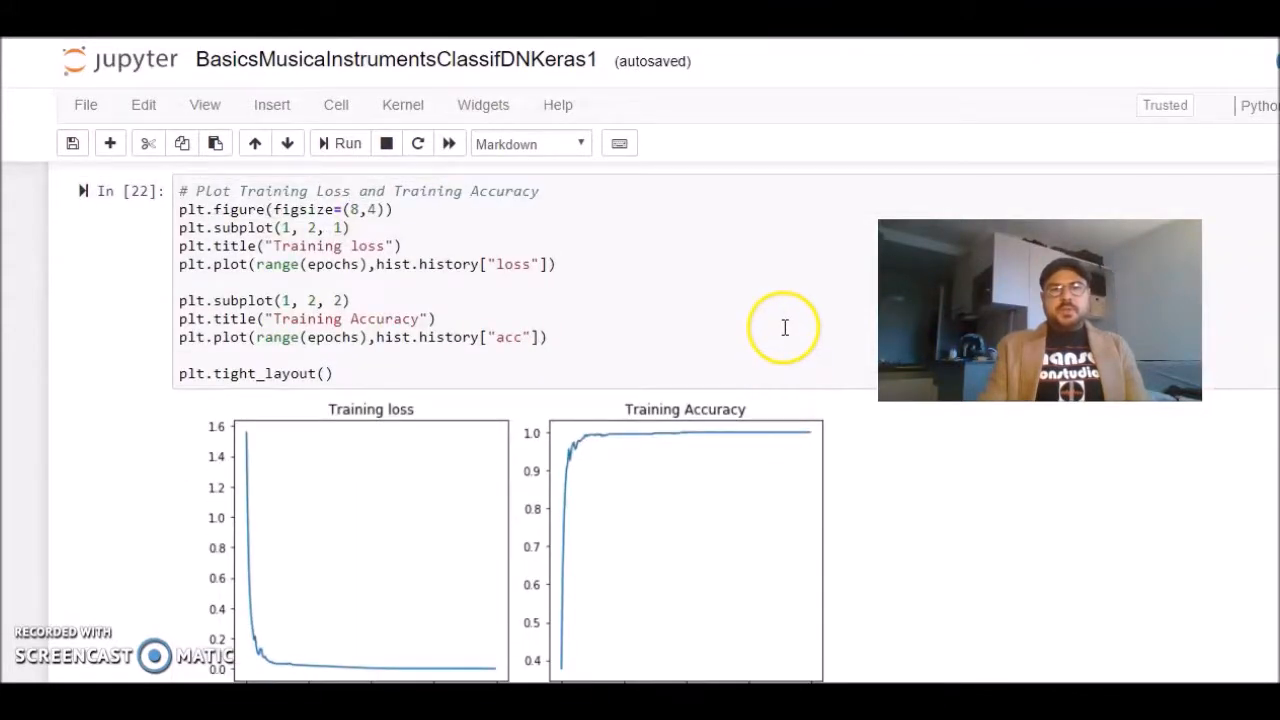
Scroll past Make Predictions to the Evaluation output showing per-class recall around 0.92–1.0.
scroll(down, 3)
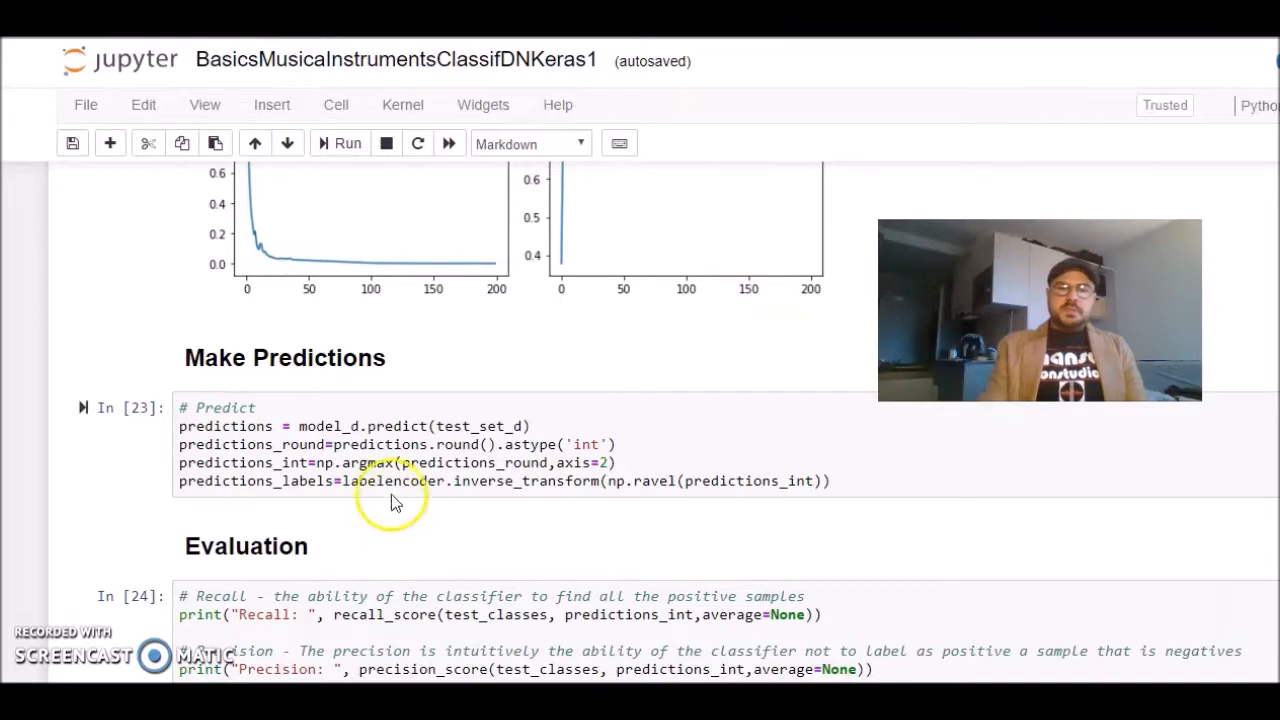
mouse_move(397, 426)
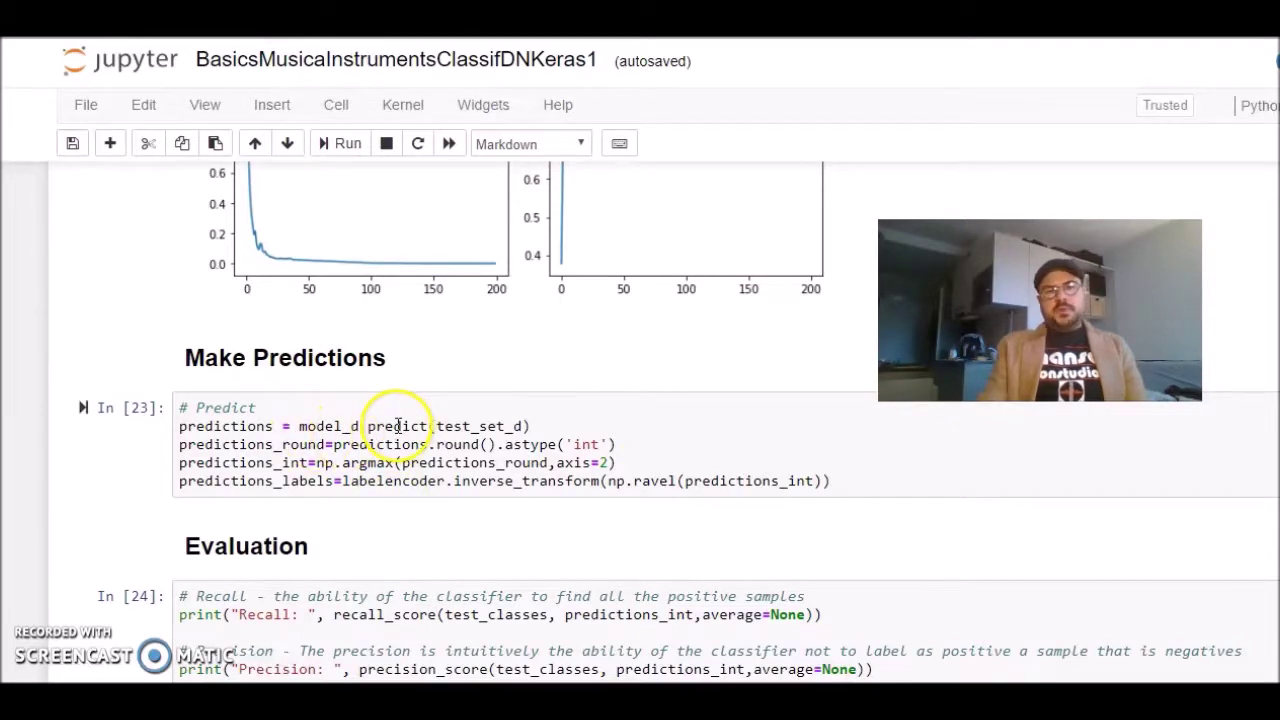
scroll(down, 3)
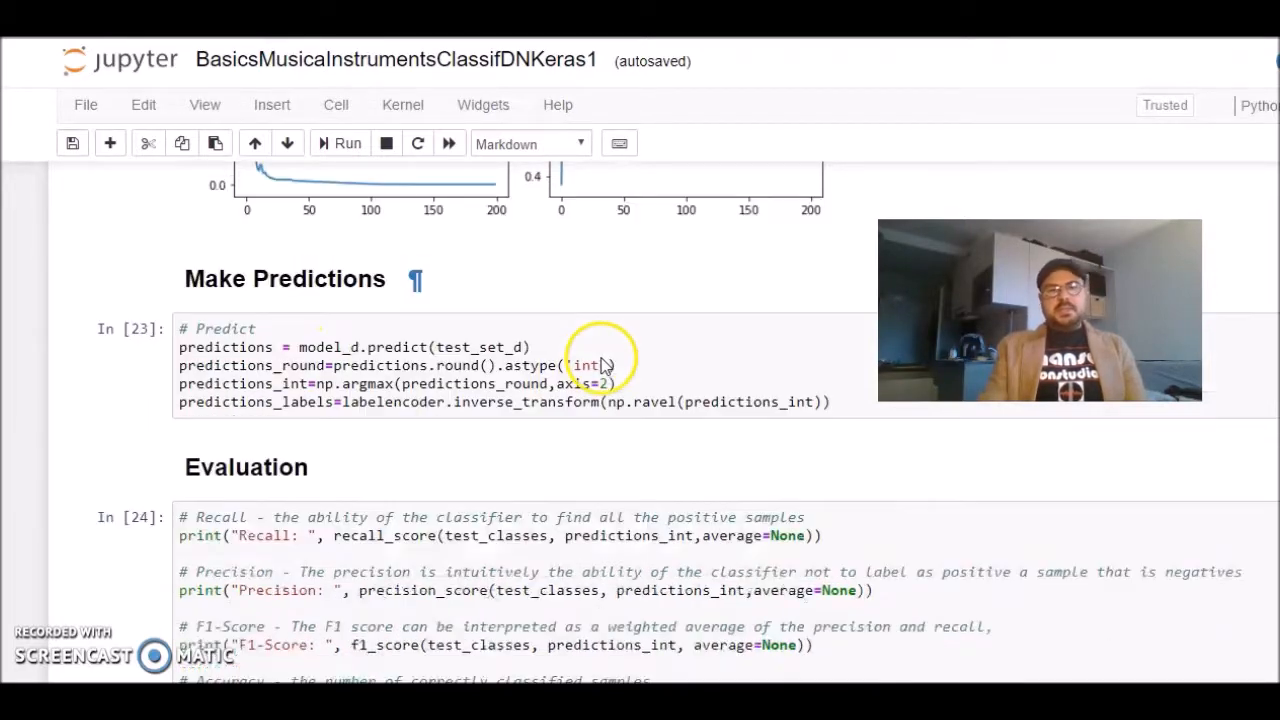
scroll(down, 3)
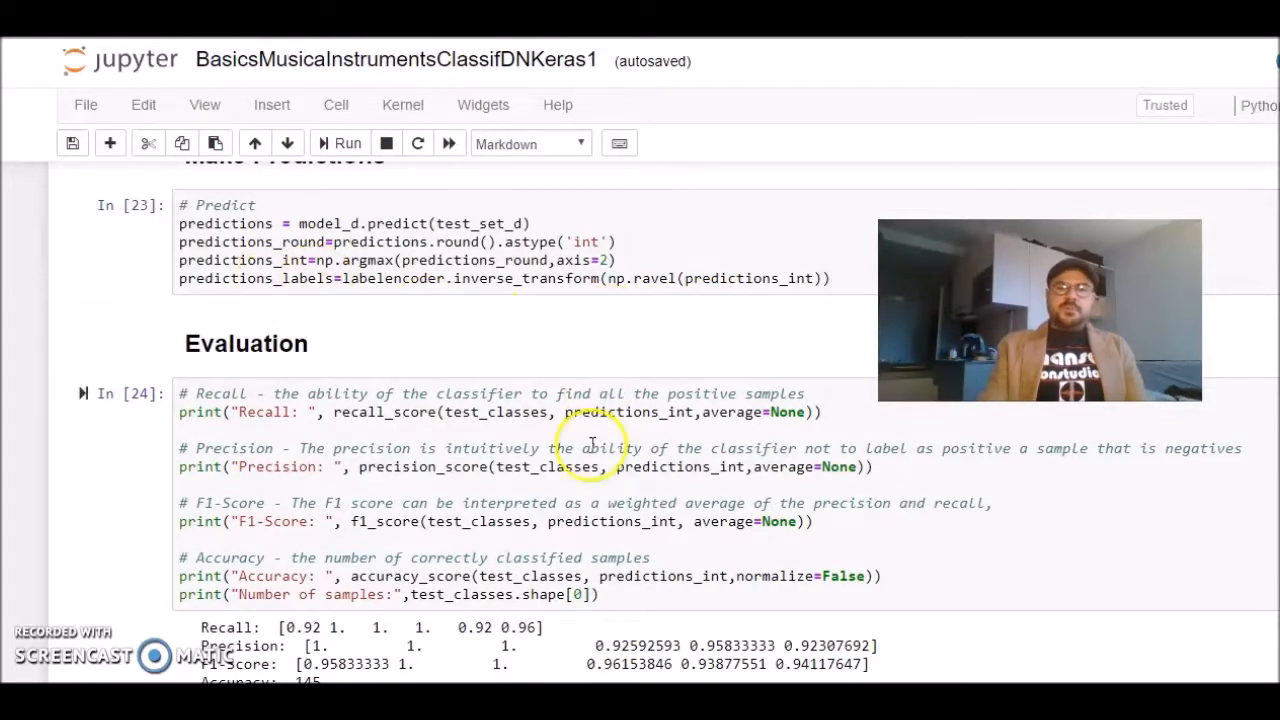
Scroll through the metrics output to the non-normalized confusion matrix with flute and oboe at 25 correct.
scroll(down, 3)
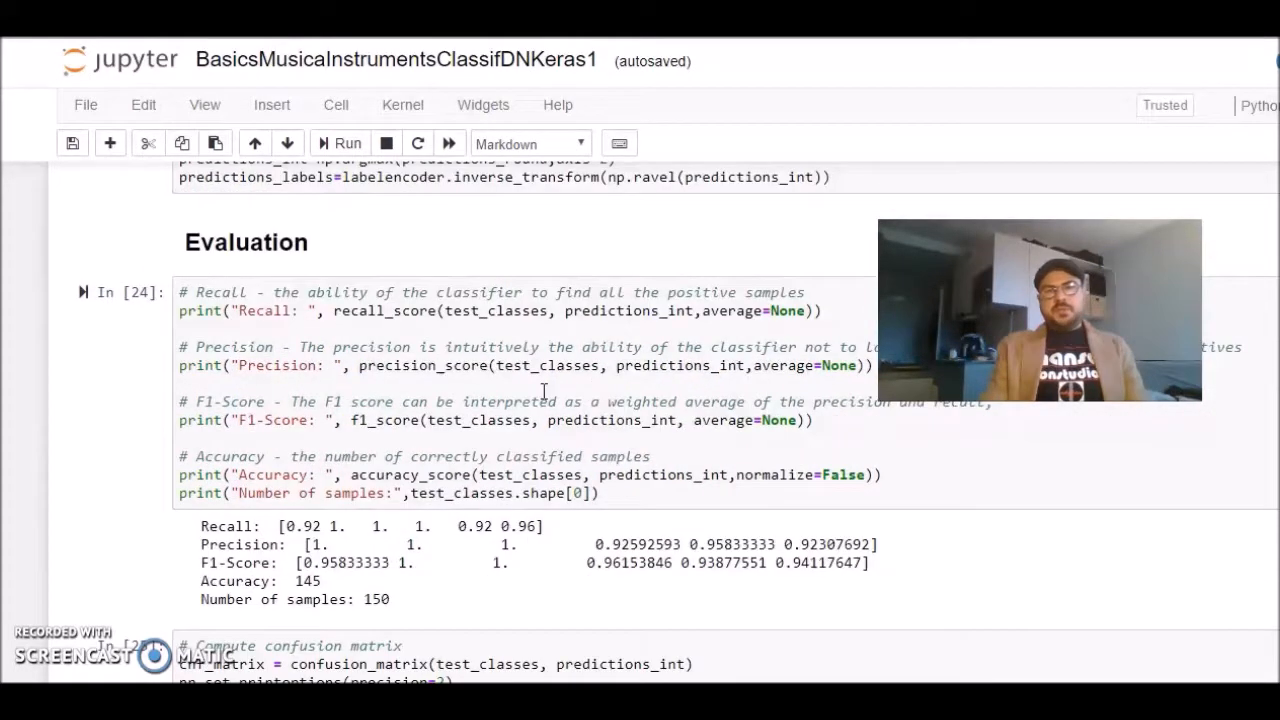
scroll(down, 3)
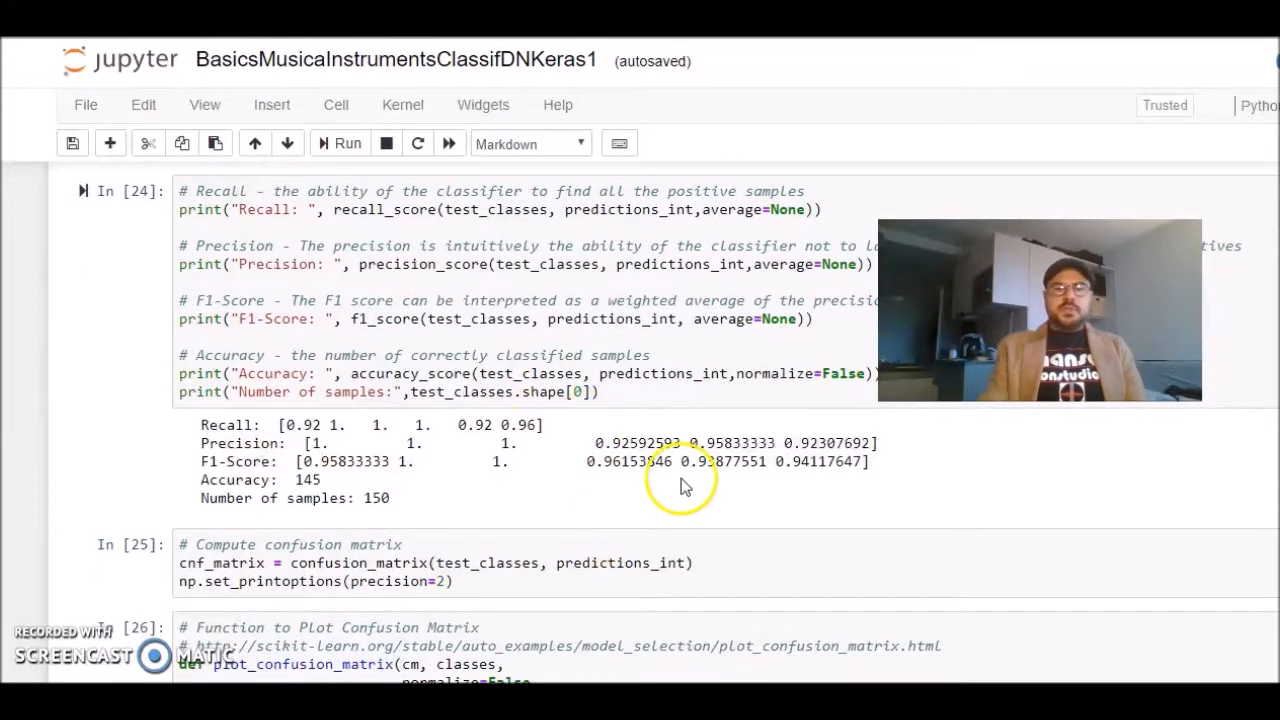
scroll(down, 3)
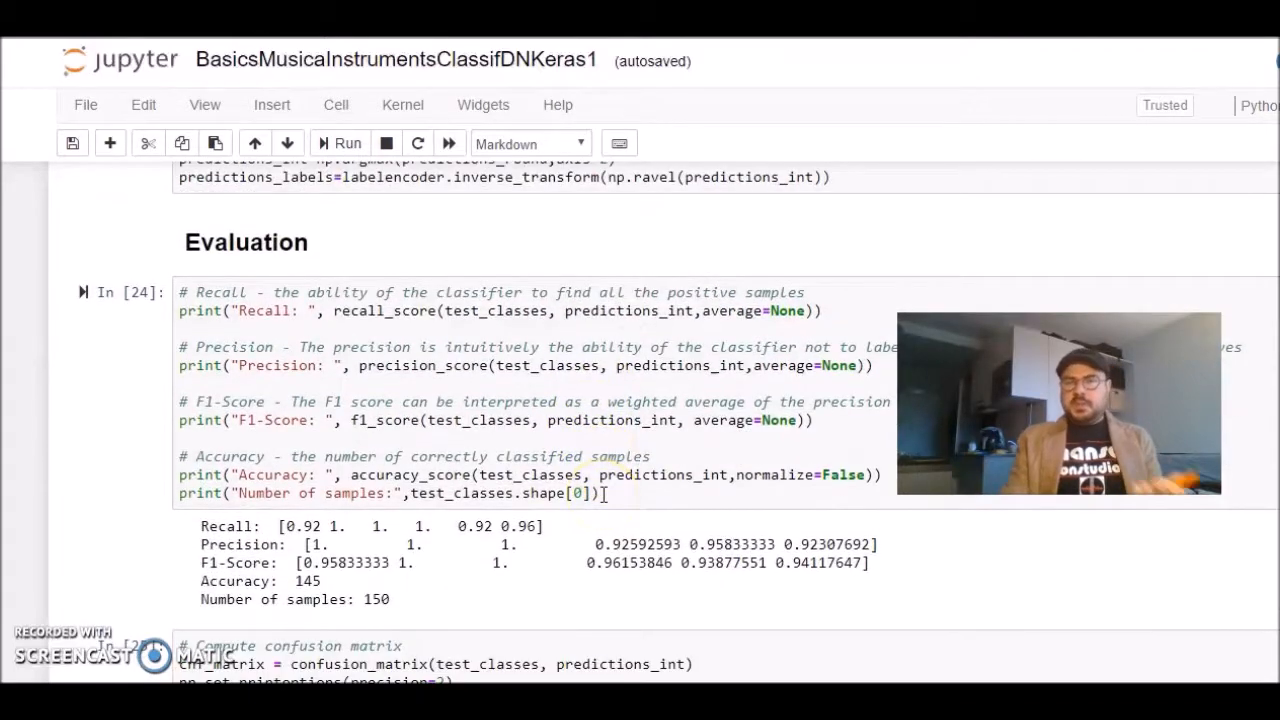
scroll(down, 3)
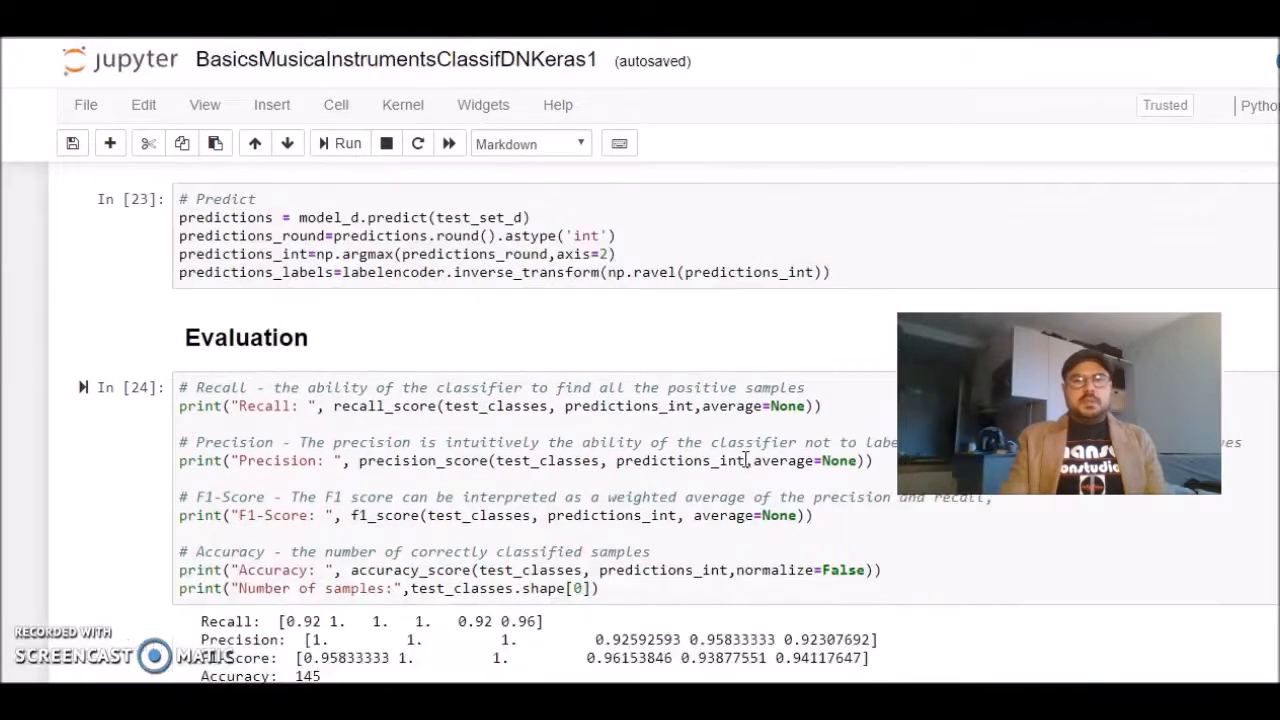
scroll(down, 3)
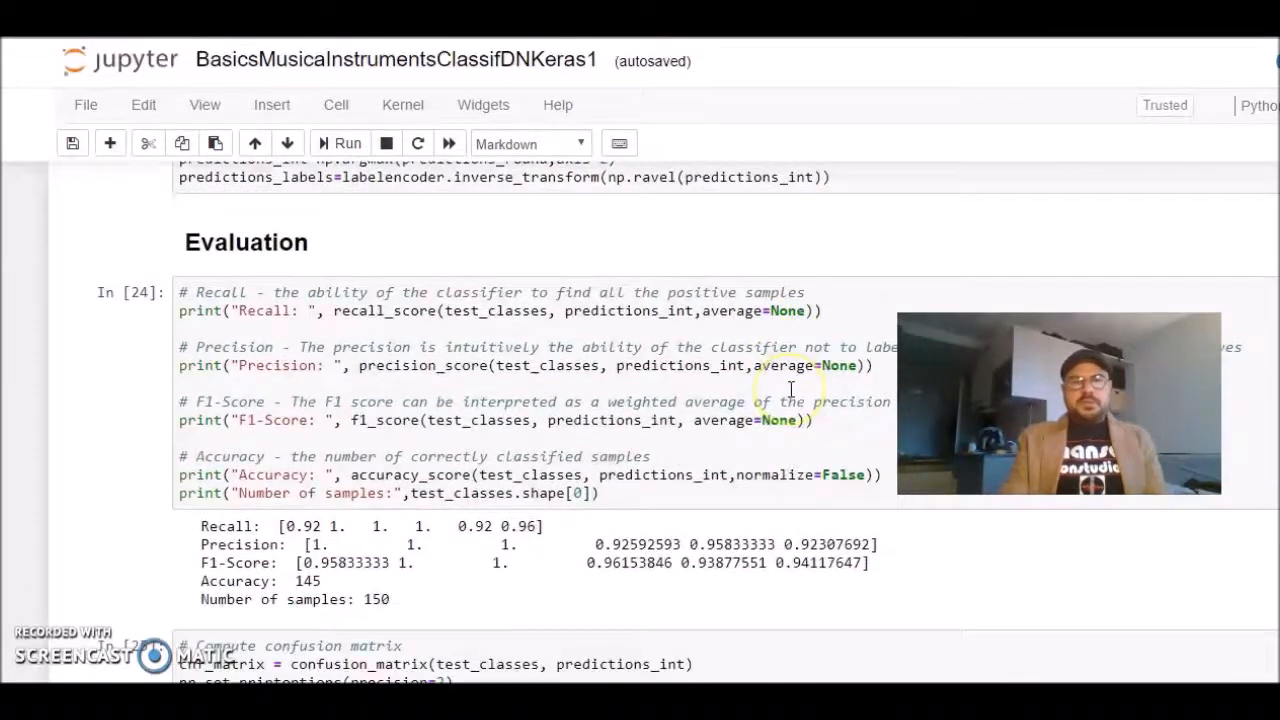
scroll(down, 3)
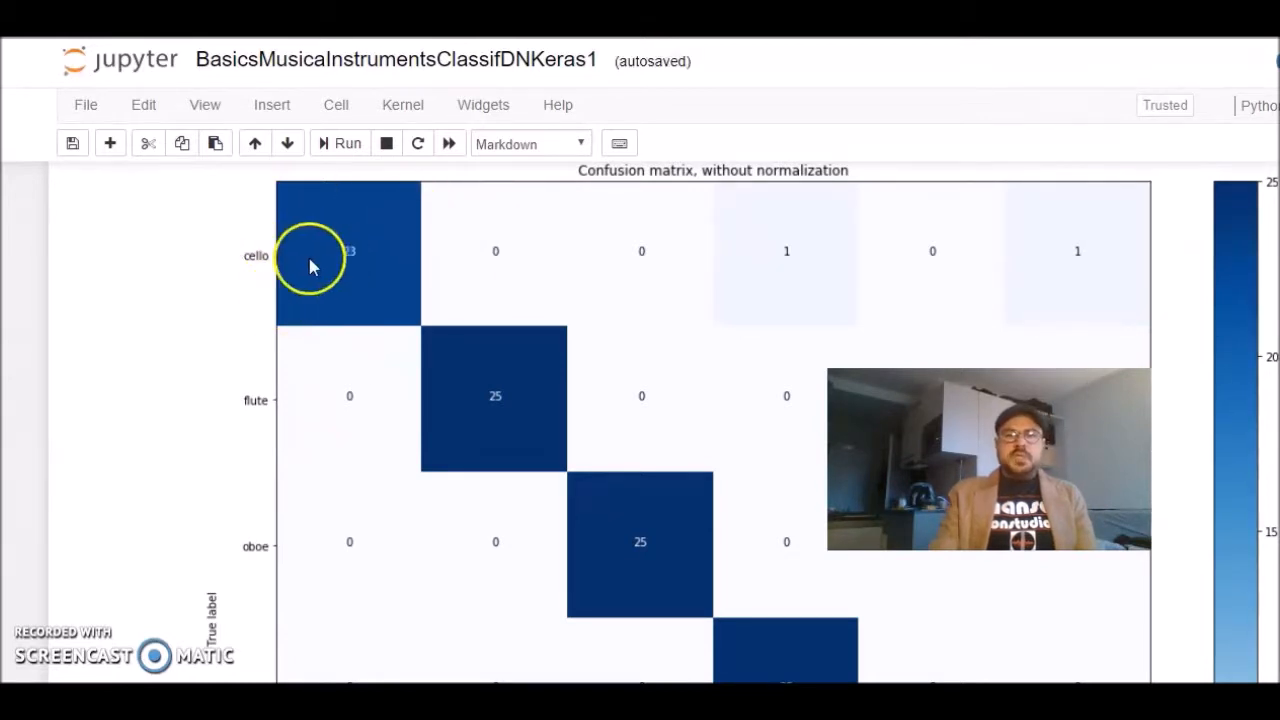
Scroll past the five misclassified audio files to the Loss plot (validation loss 0.29588).
scroll(down, 3)
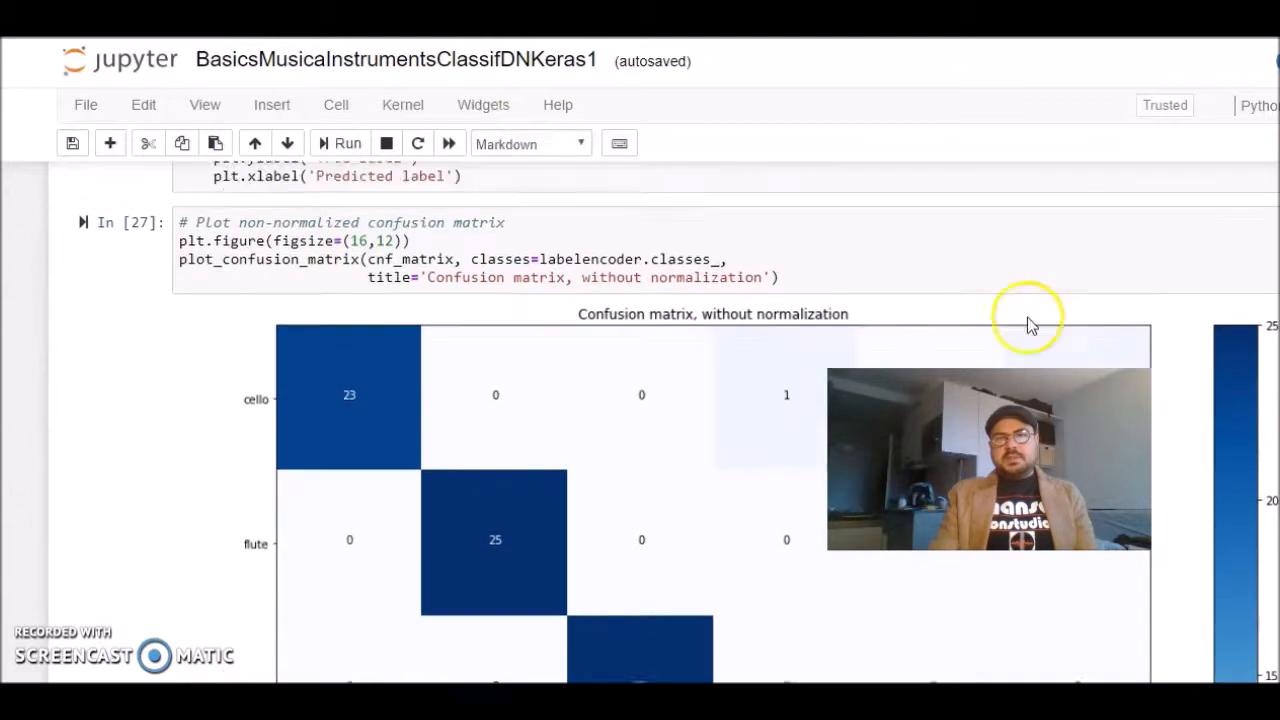
scroll(down, 3)
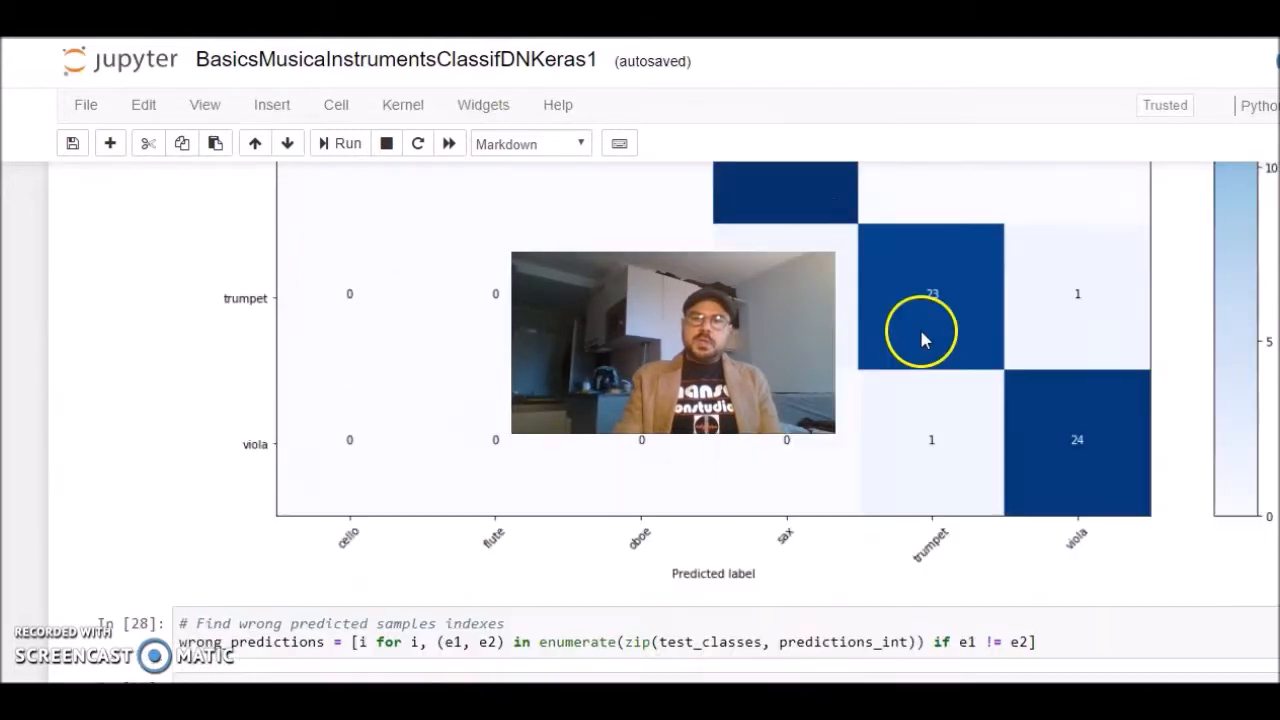
scroll(down, 3)
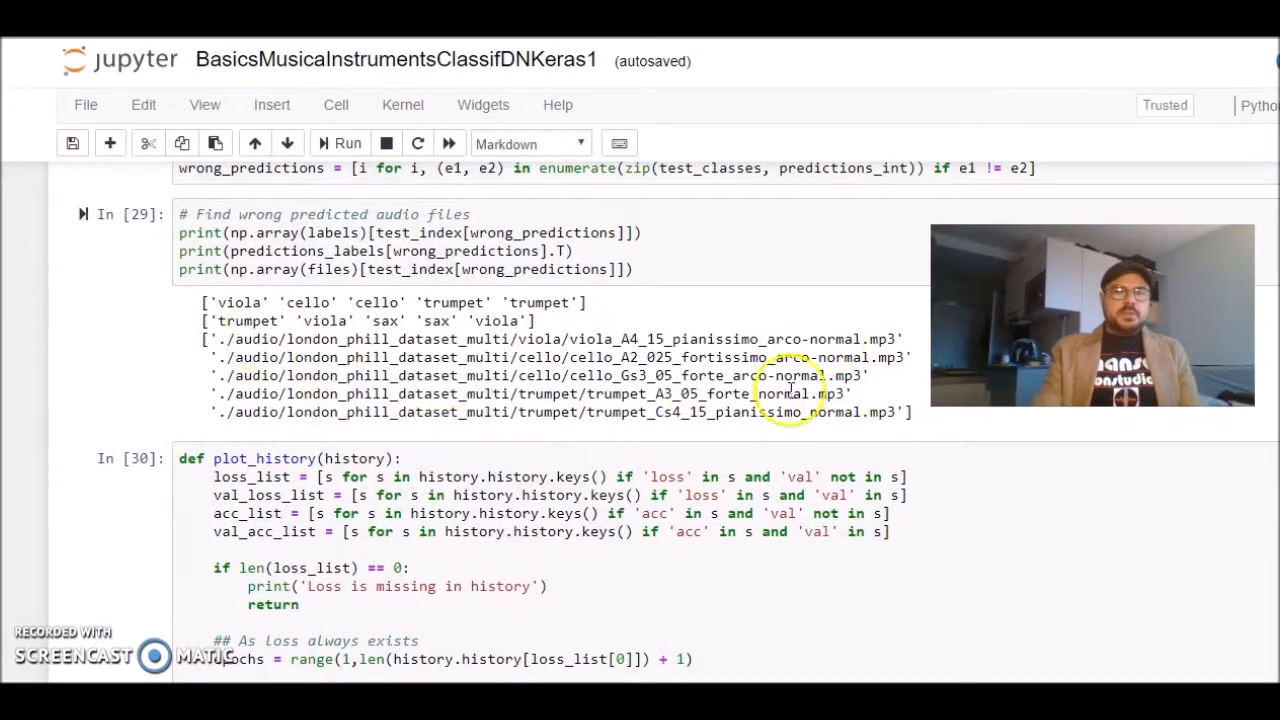
scroll(down, 3)
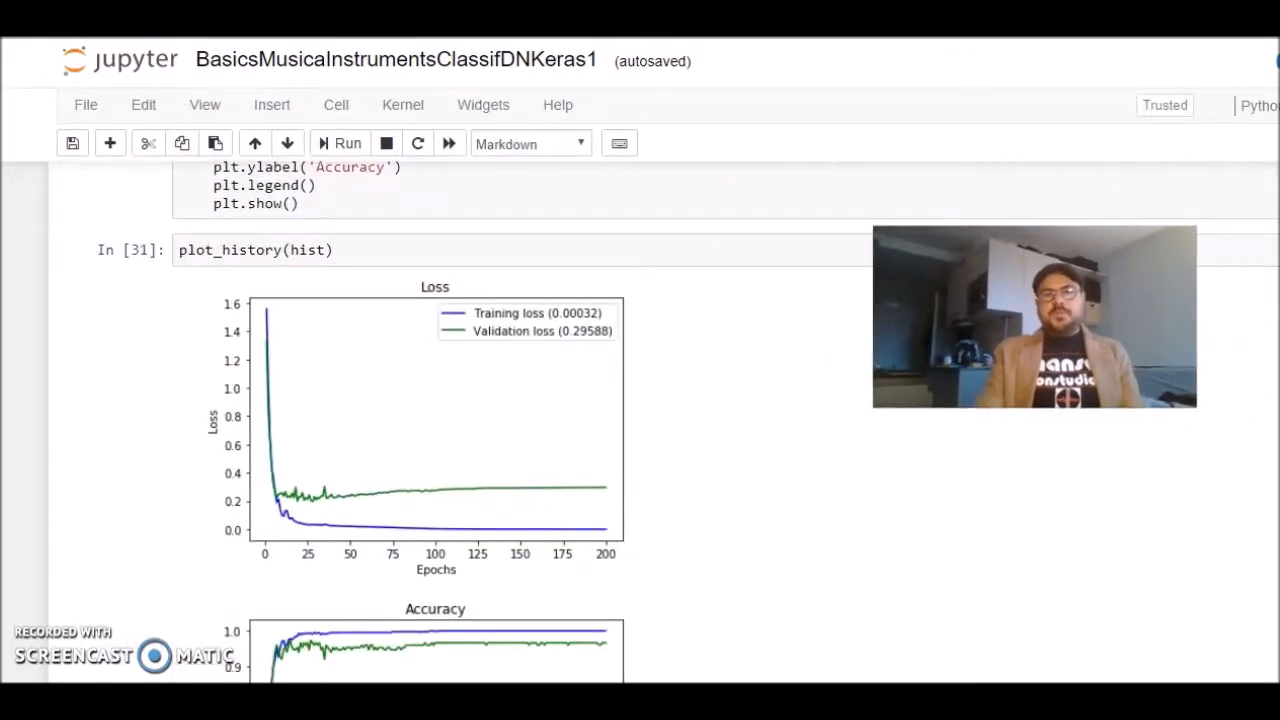
Scroll to the Accuracy plot (training 1.00000, validation 0.96667) and the empty final cell.
scroll(down, 3)
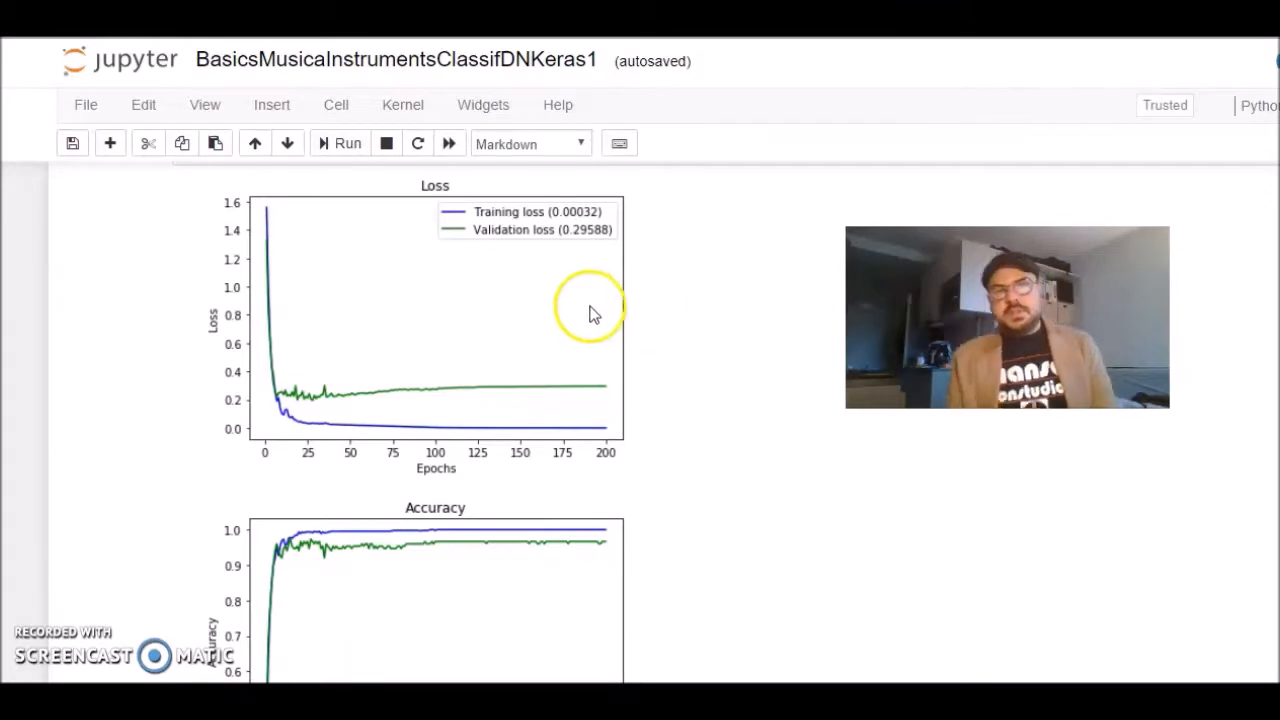
scroll(down, 3)
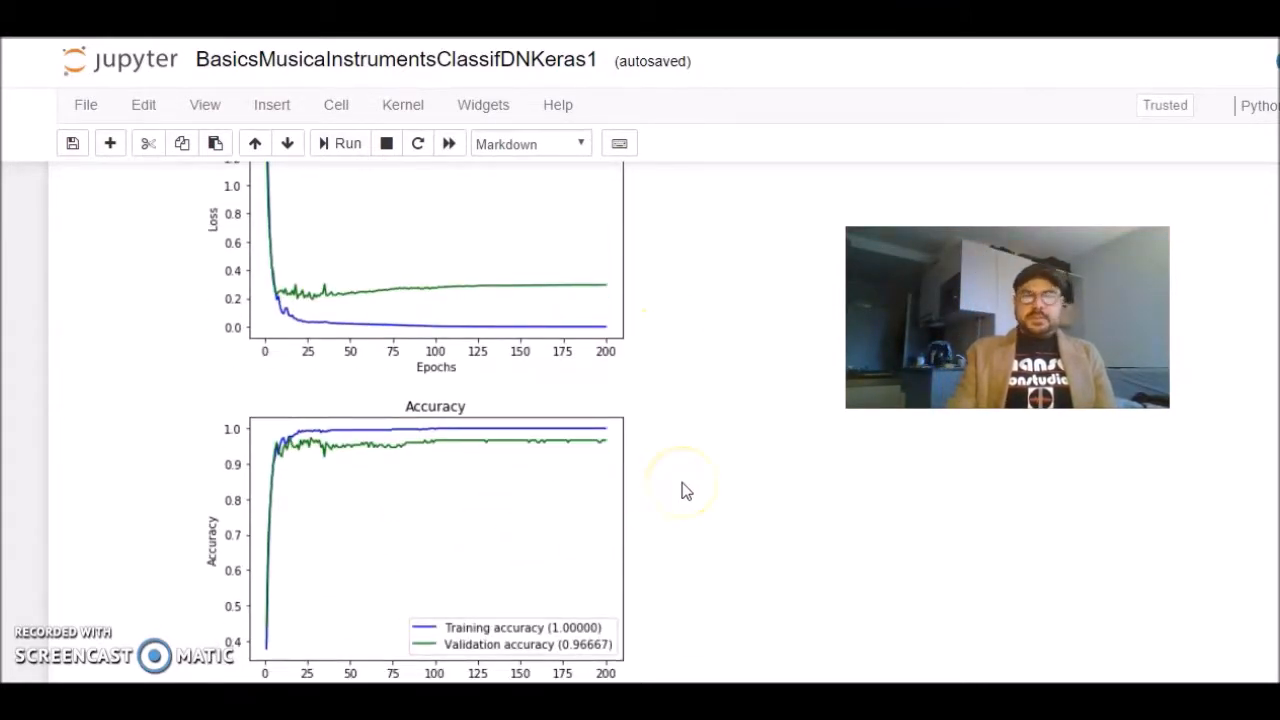
mouse_move(555, 461)
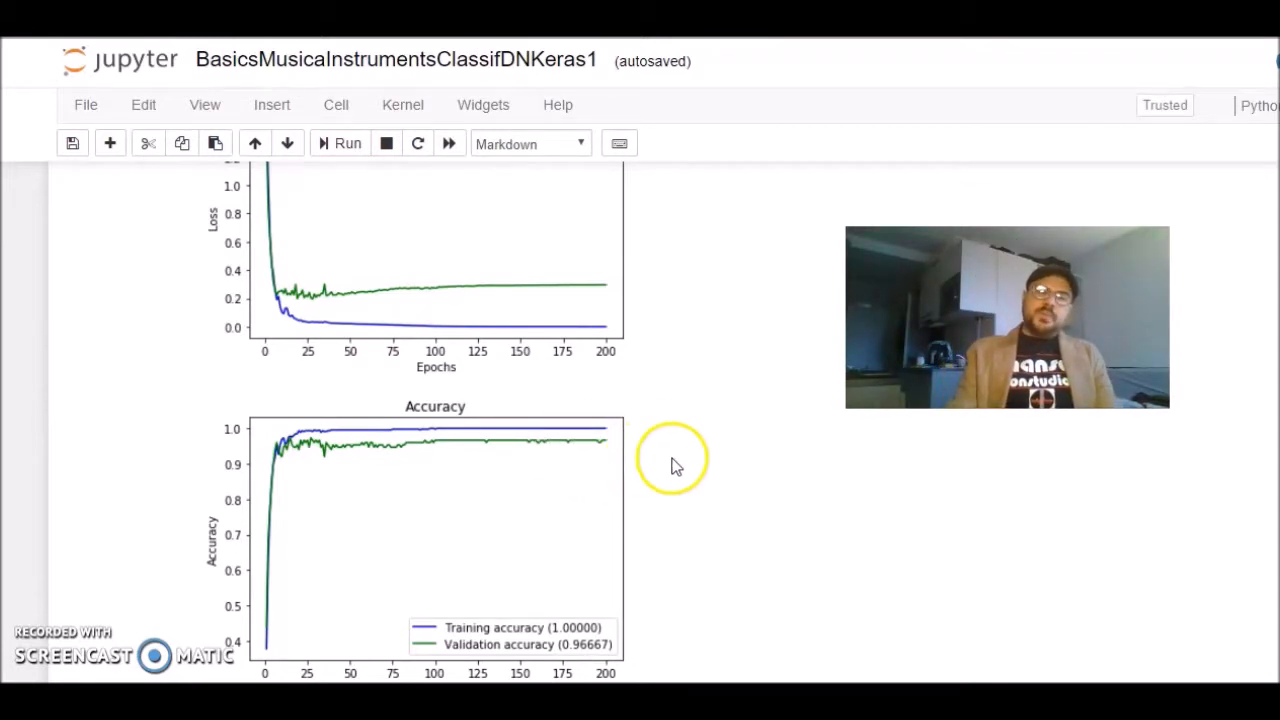
mouse_move(726, 372)
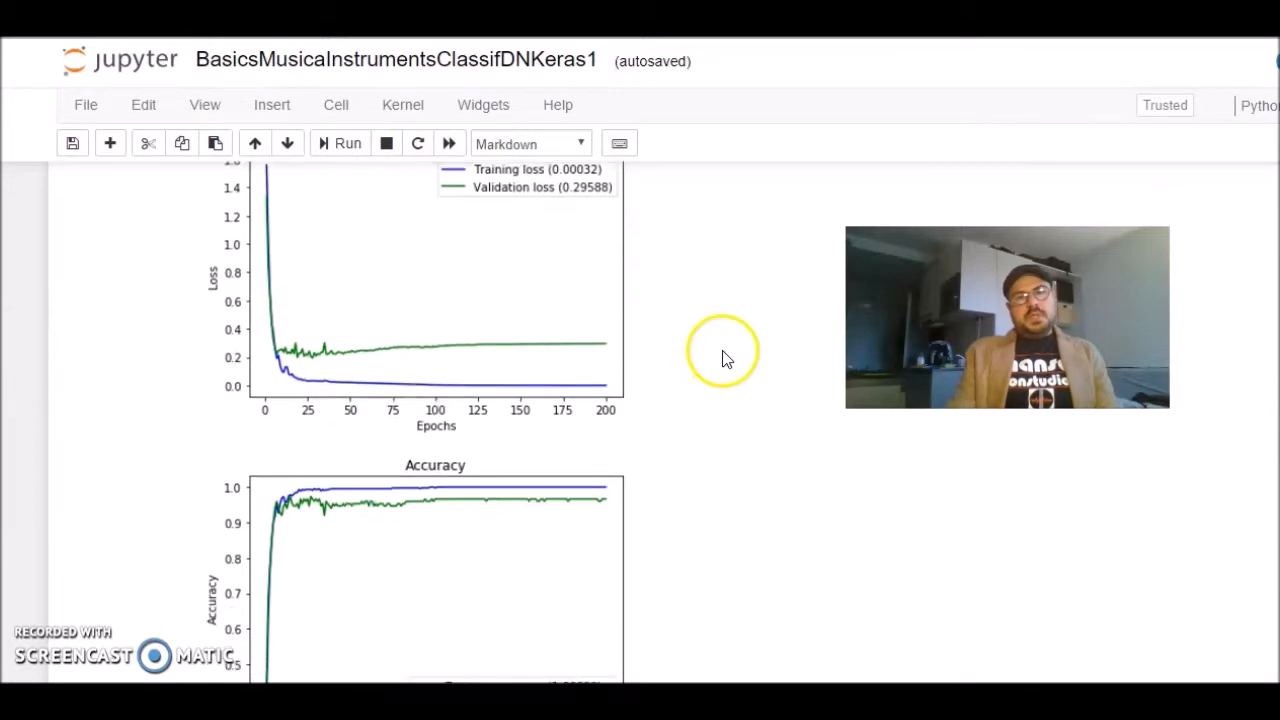
scroll(down, 3)
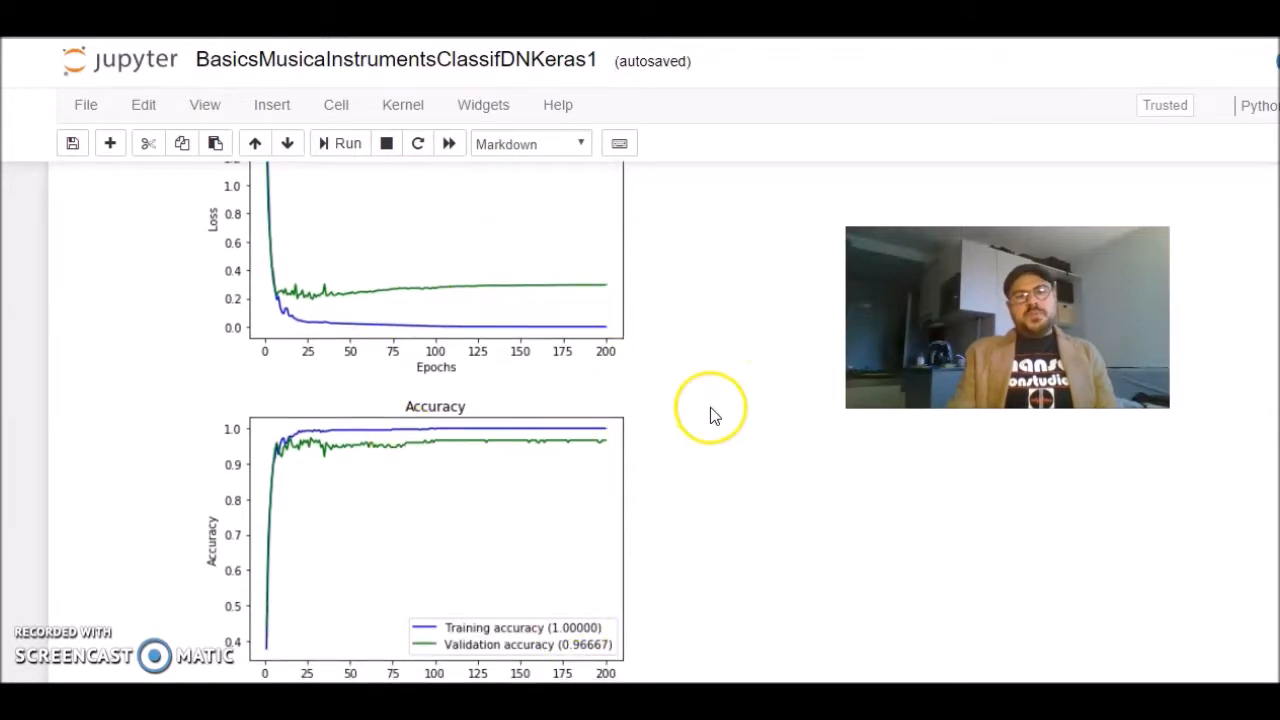
mouse_move(722, 408)
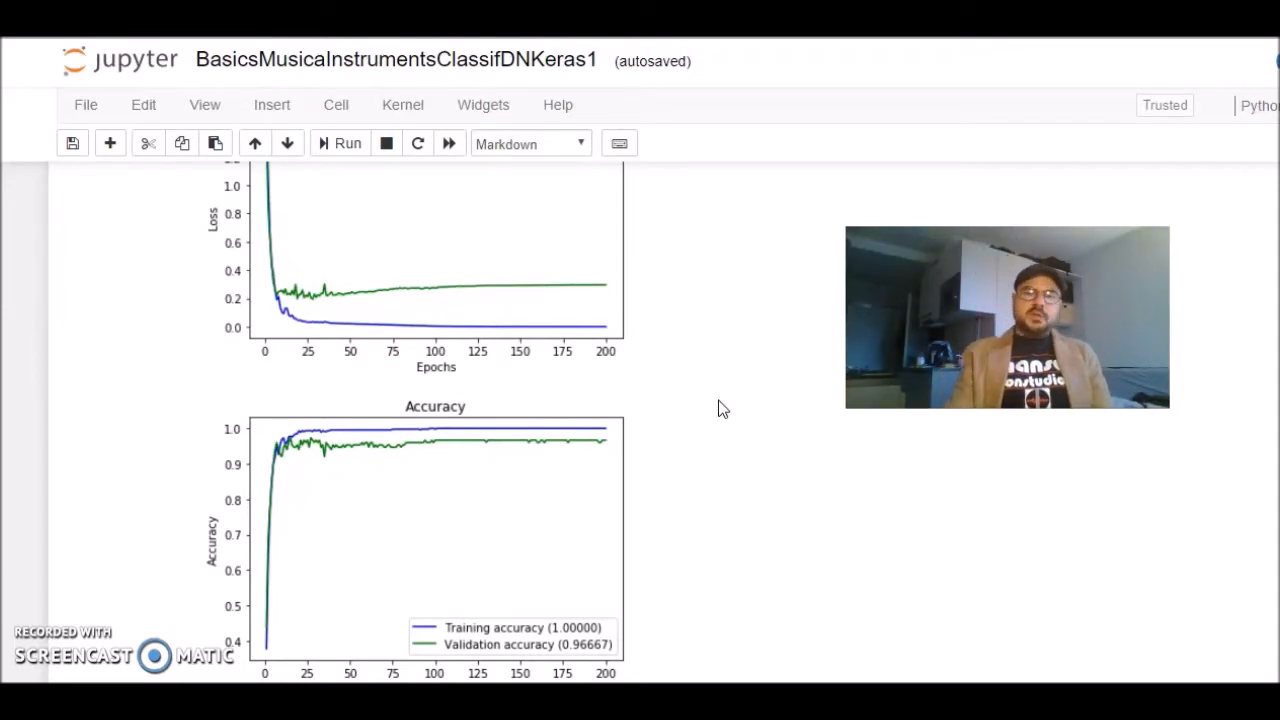
scroll(down, 3)
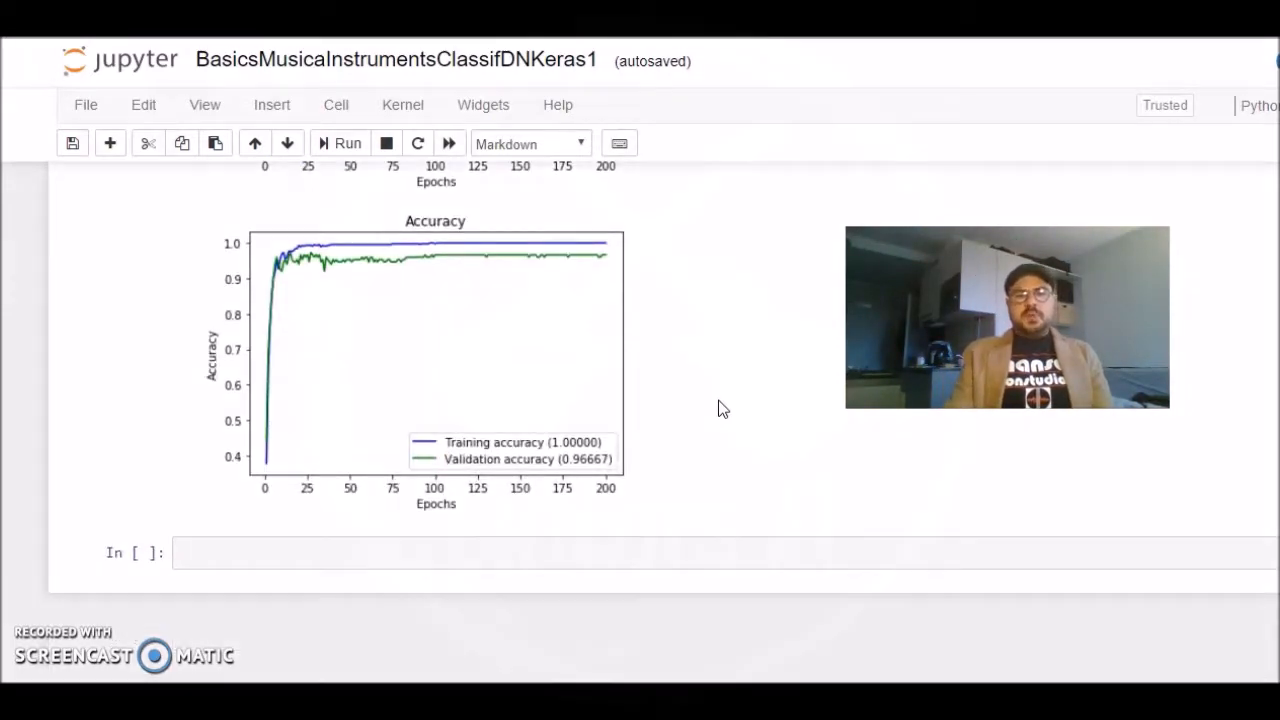